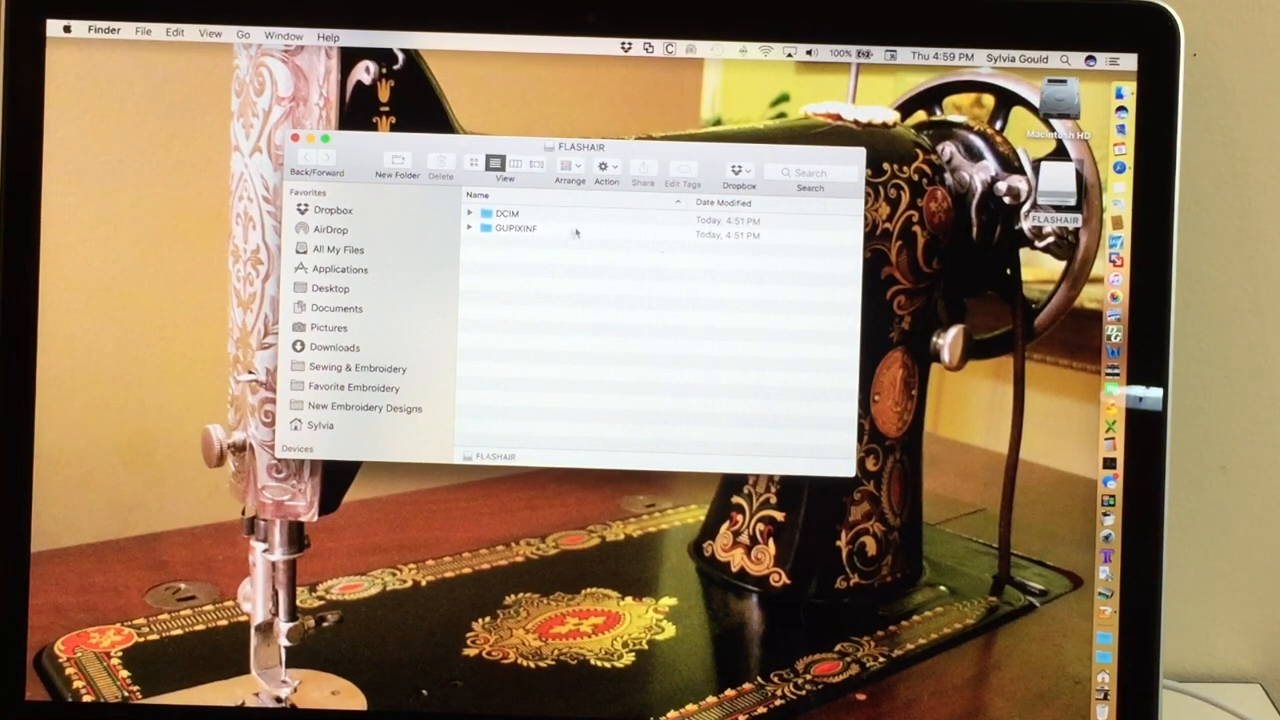
Step: Make a new folder in the home folder and start naming it 'Flashair Back'
{"action": "left_click_drag", "start_coordinate": [576, 148], "coordinate": [400, 114]}
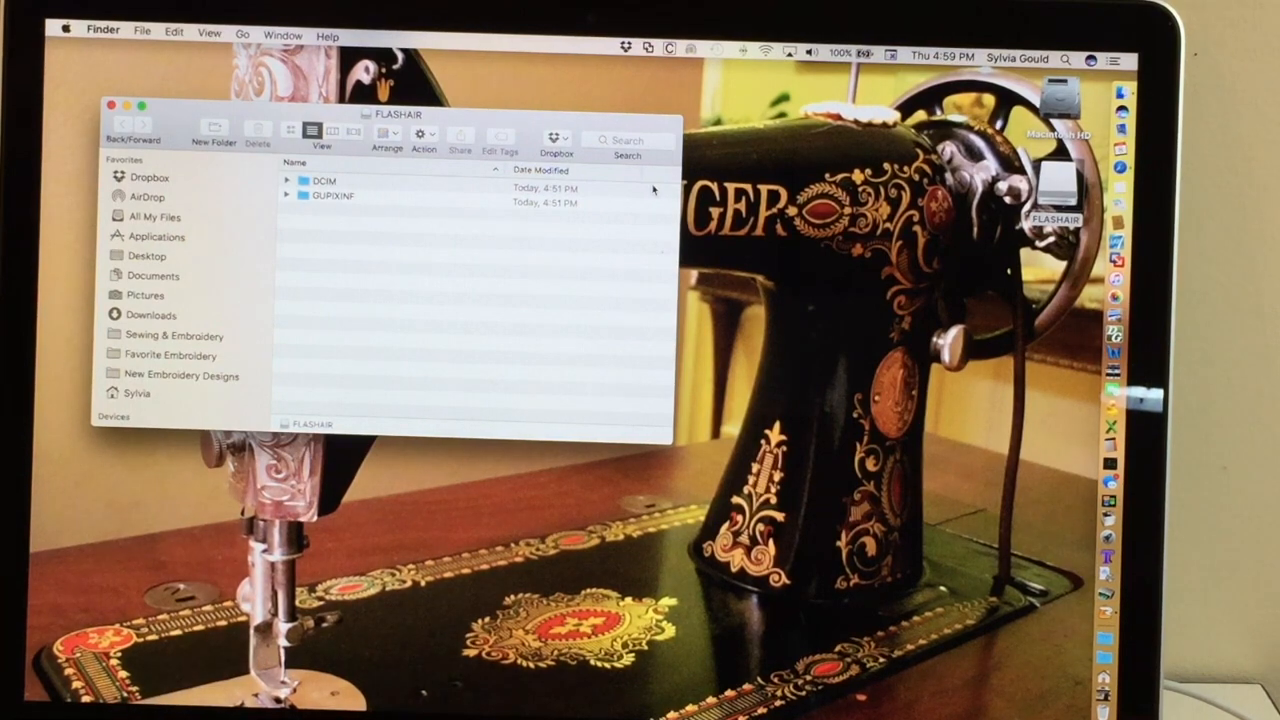
{"action": "left_click", "coordinate": [142, 32]}
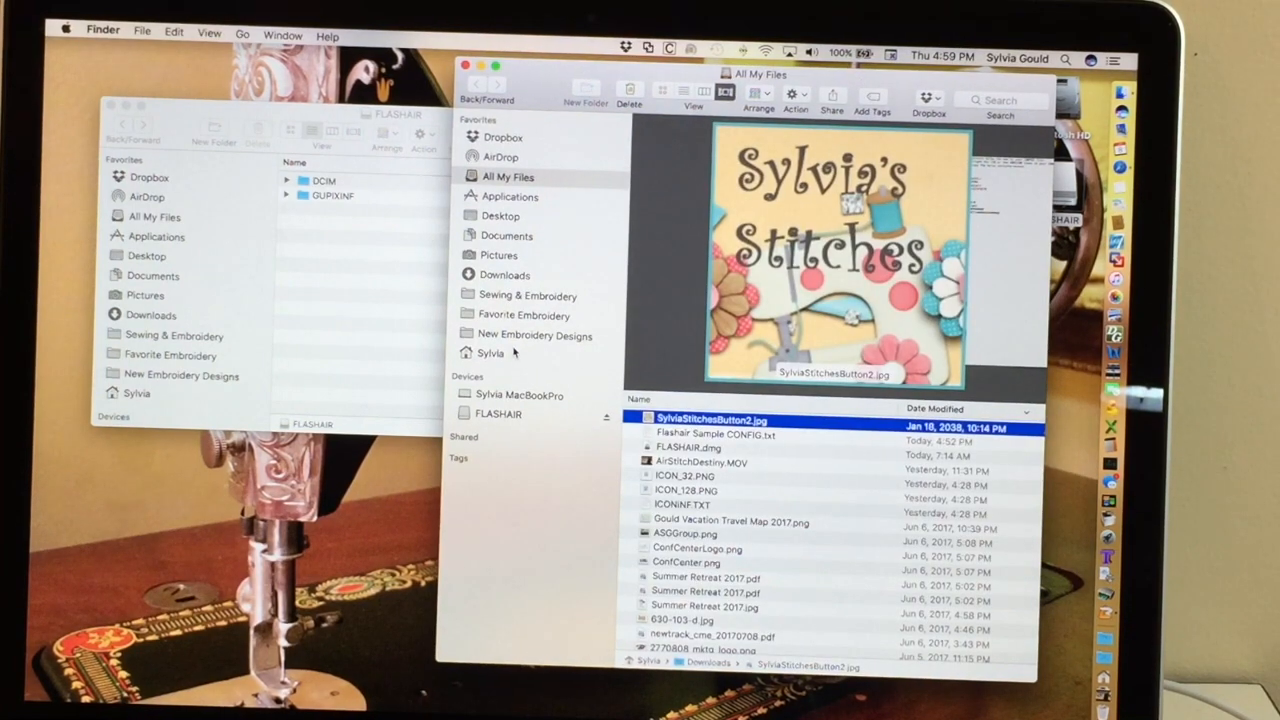
{"action": "left_click", "coordinate": [490, 352]}
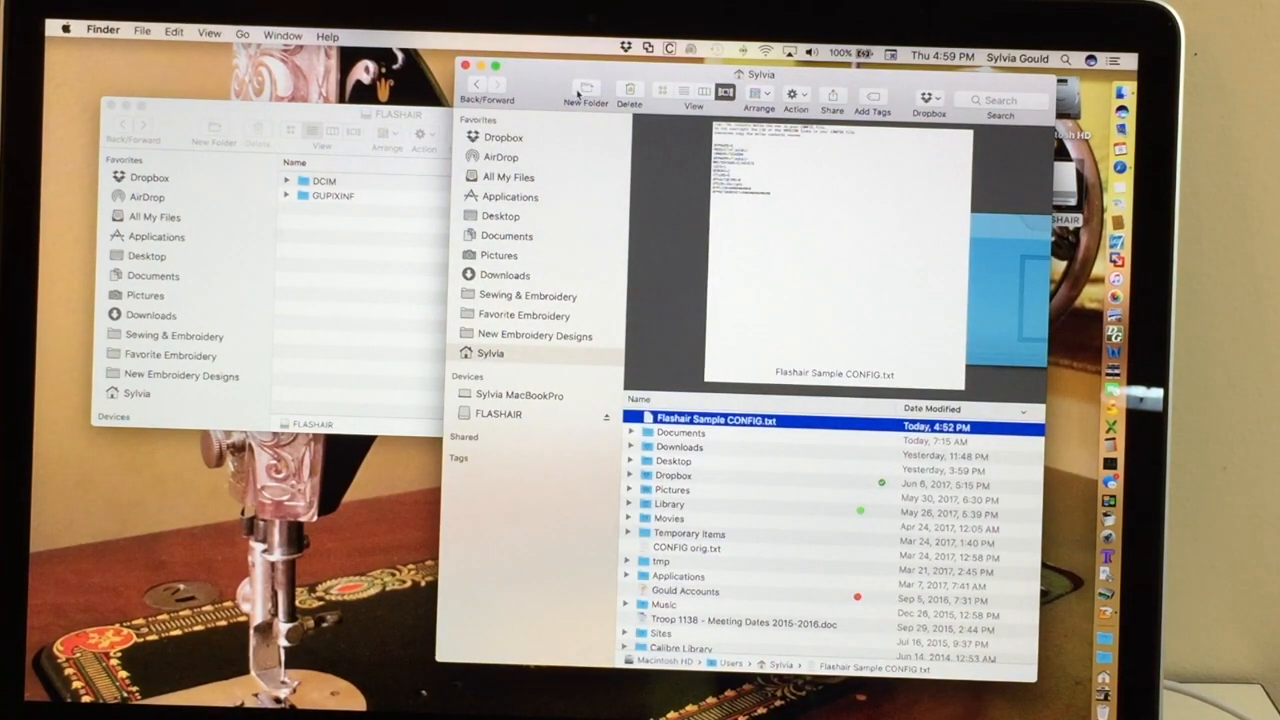
{"action": "left_click", "coordinate": [584, 90]}
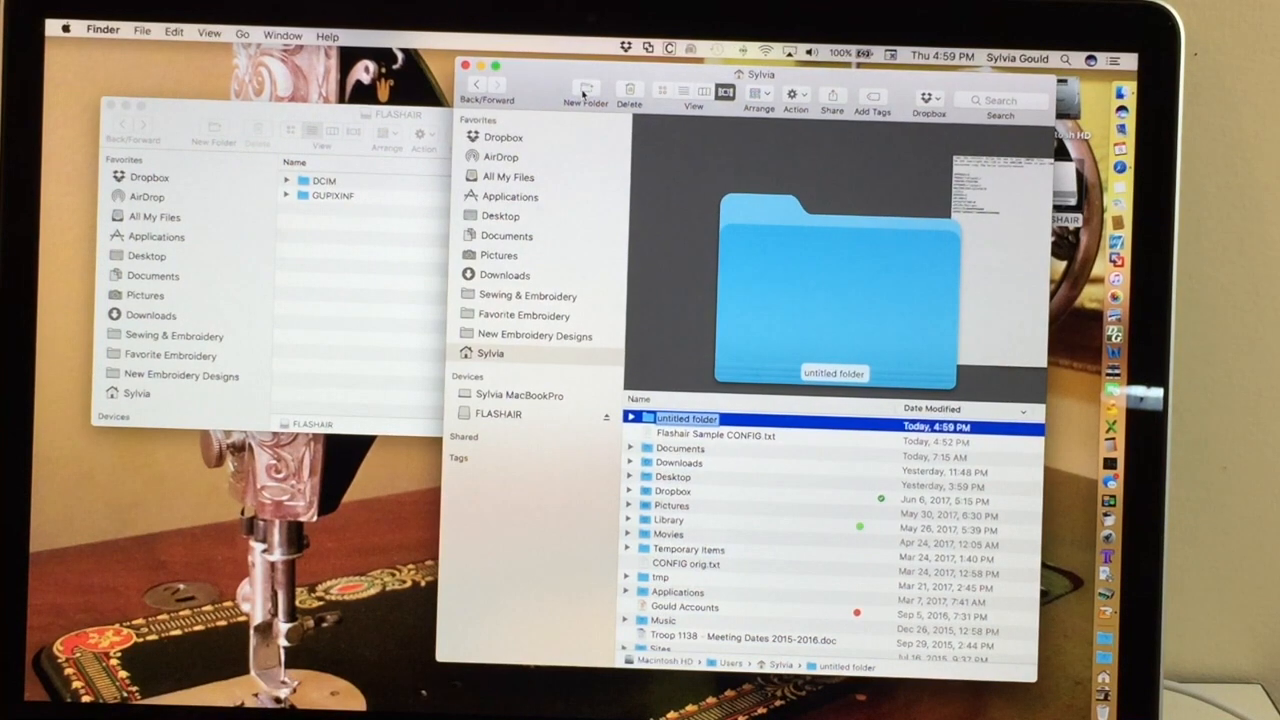
{"action": "type", "text": "Flashair Backup"}
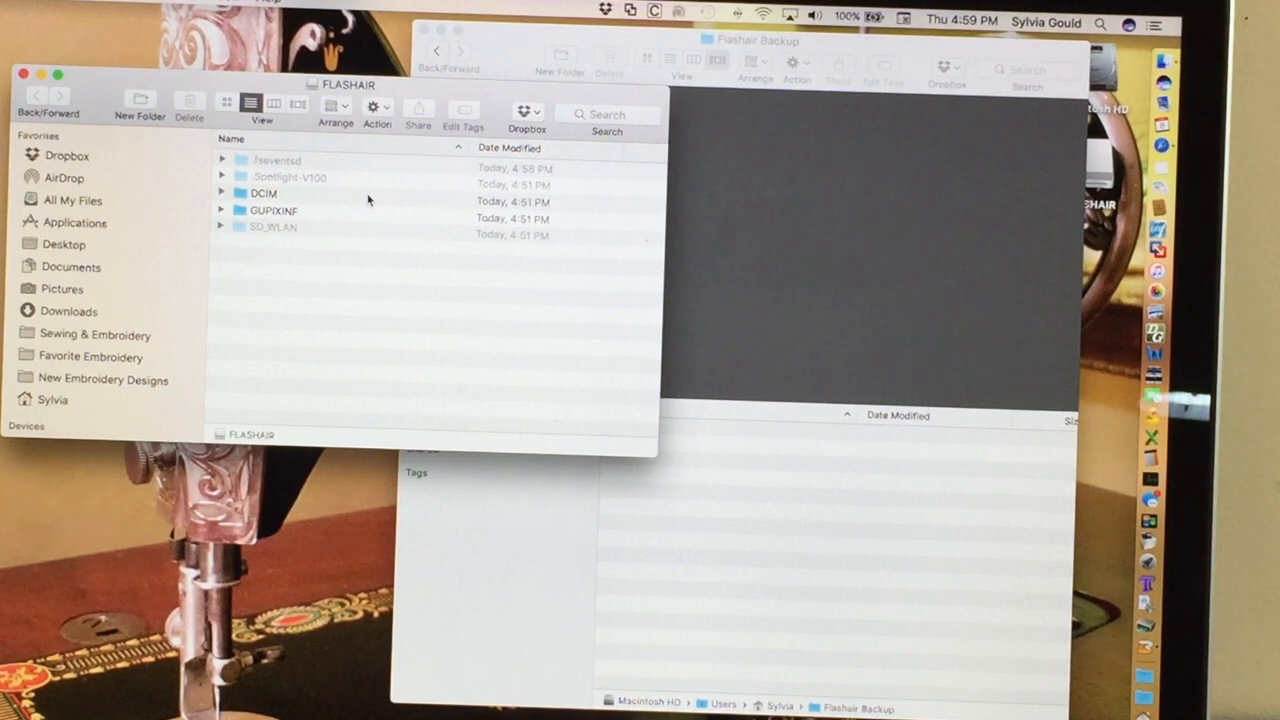
Step: Copy the five FLASHAIR card items and paste them into the Flashair Backup folder
{"action": "left_click", "coordinate": [276, 160]}
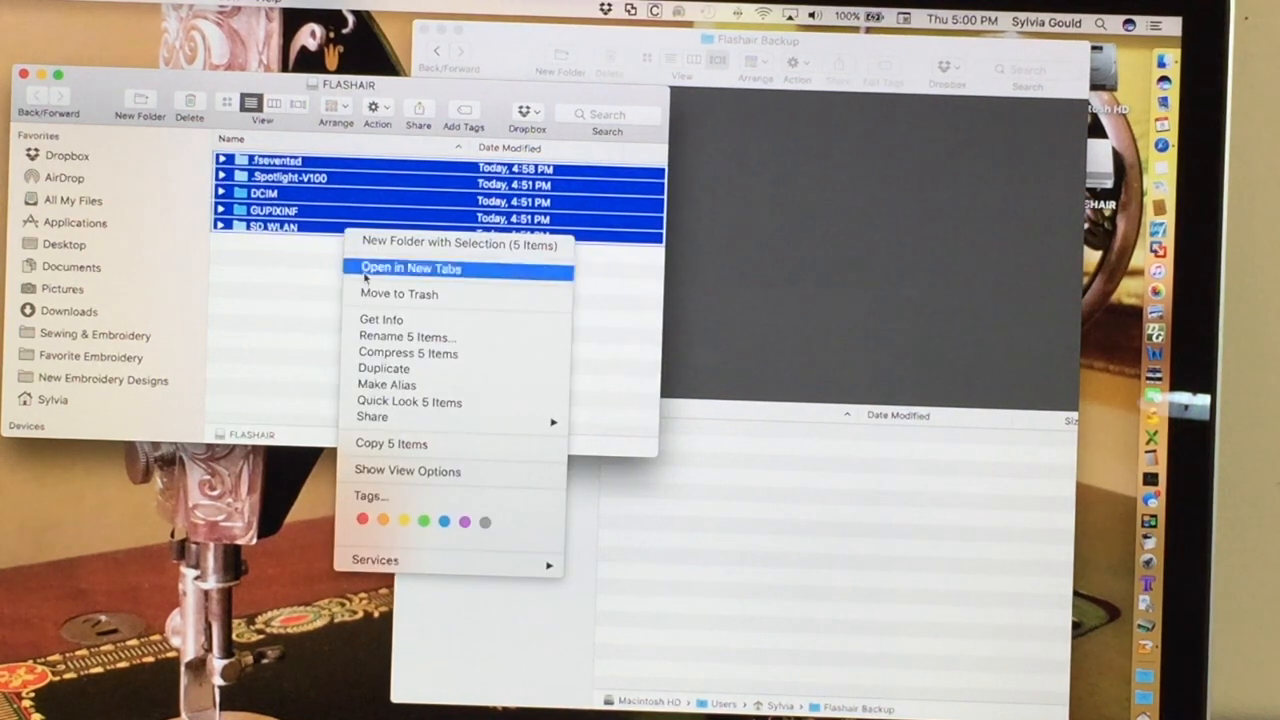
{"action": "mouse_move", "coordinate": [398, 384]}
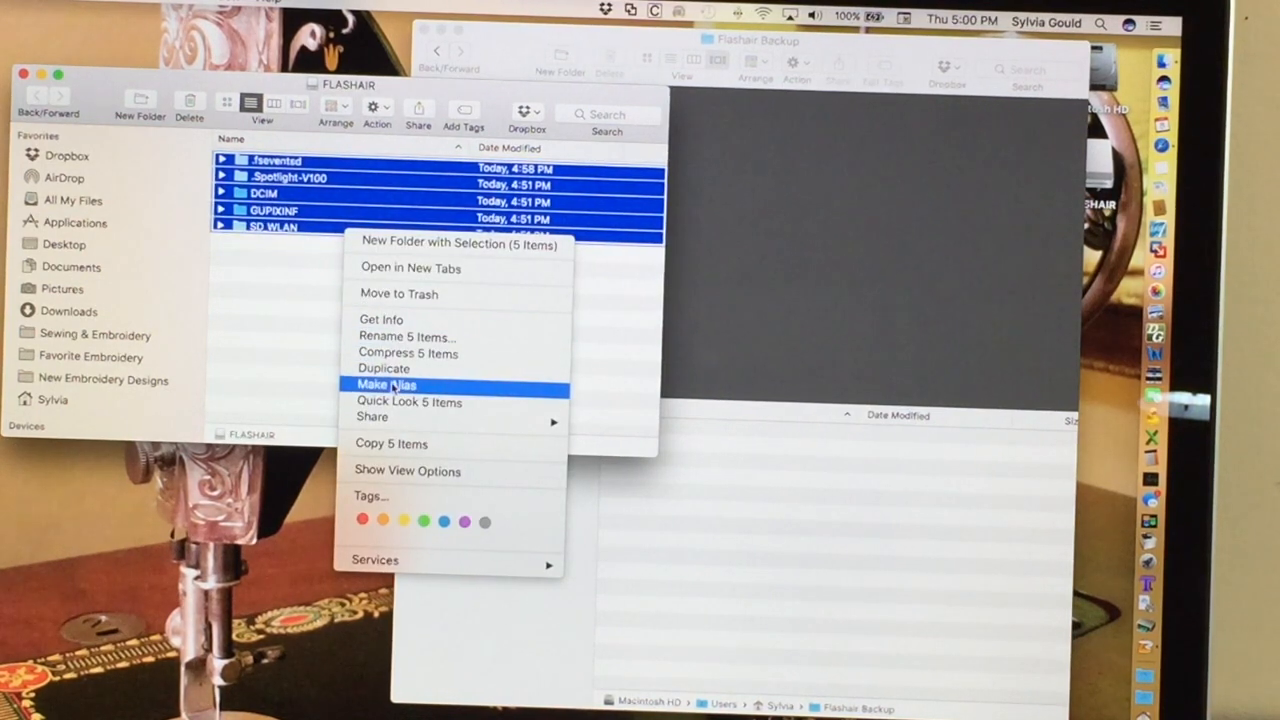
{"action": "mouse_move", "coordinate": [392, 444]}
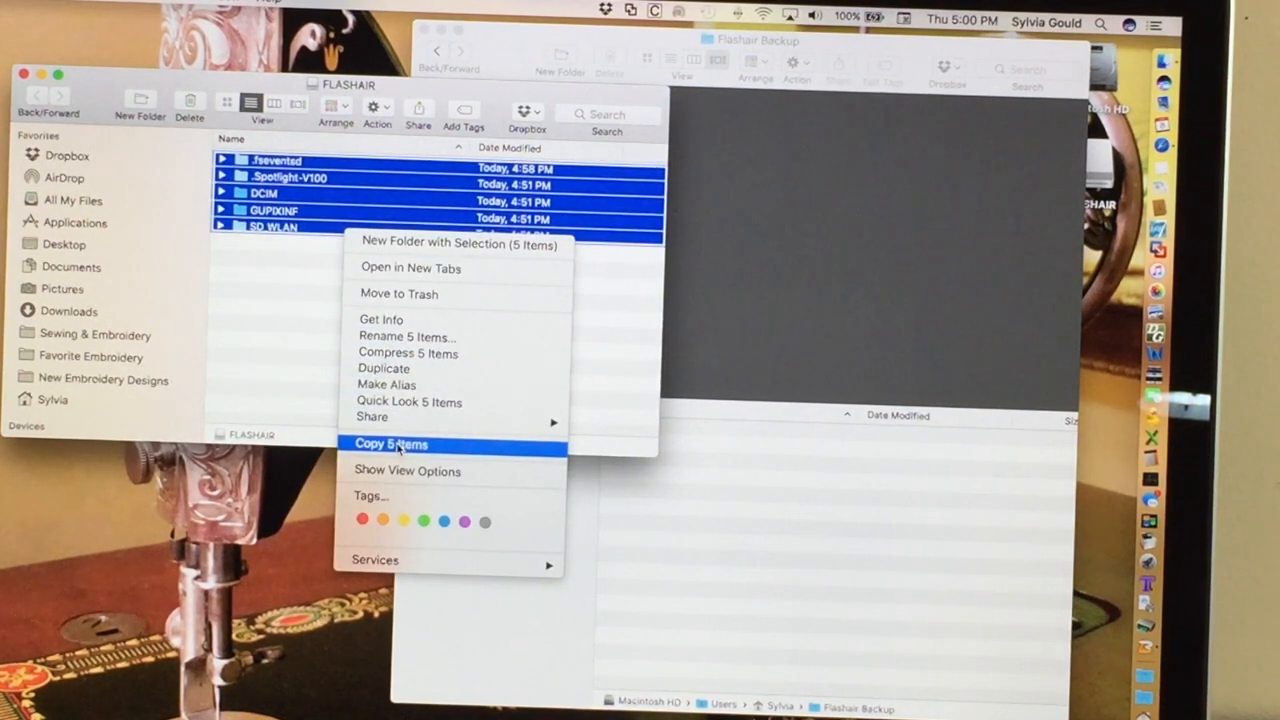
{"action": "left_click", "coordinate": [390, 444]}
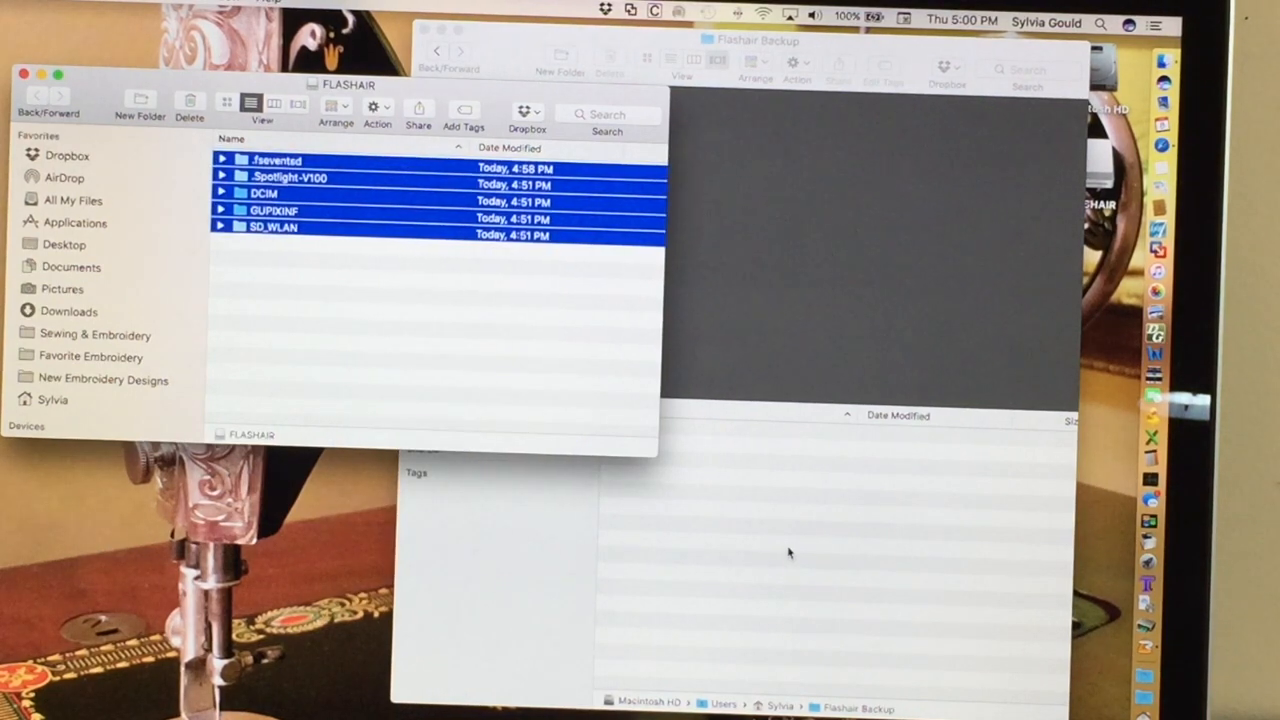
{"action": "right_click", "coordinate": [790, 552]}
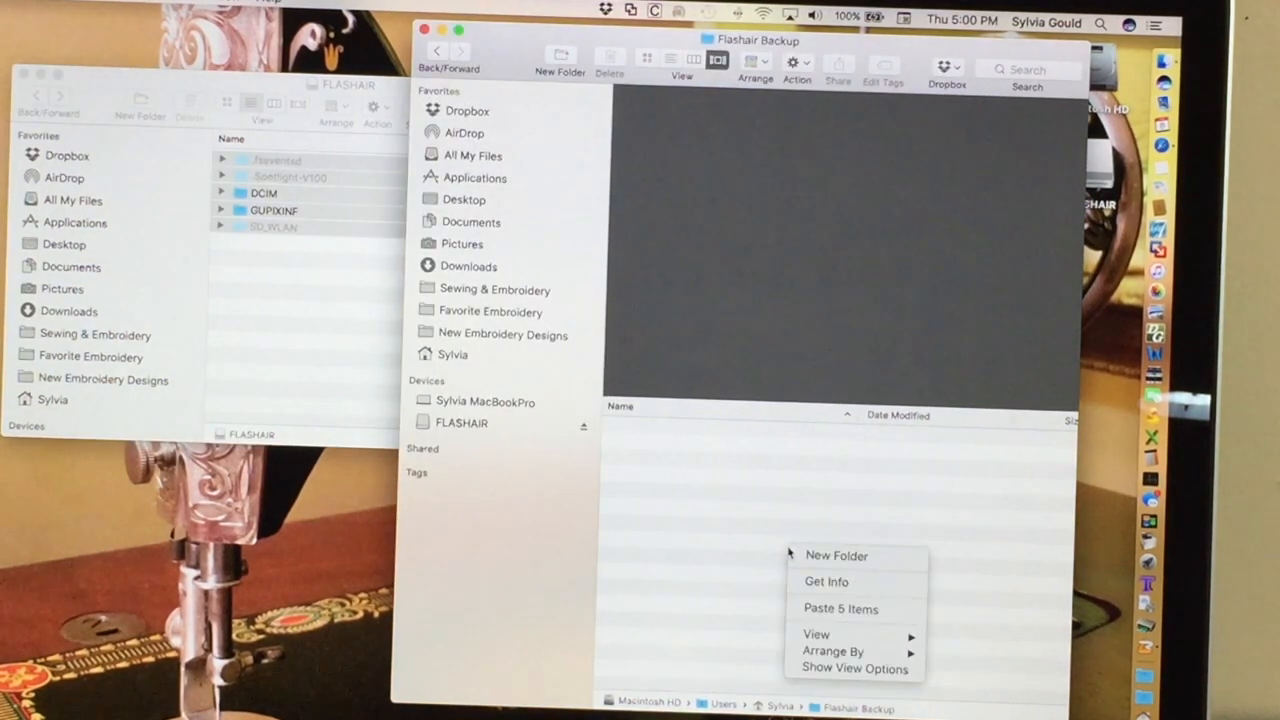
{"action": "mouse_move", "coordinate": [840, 608]}
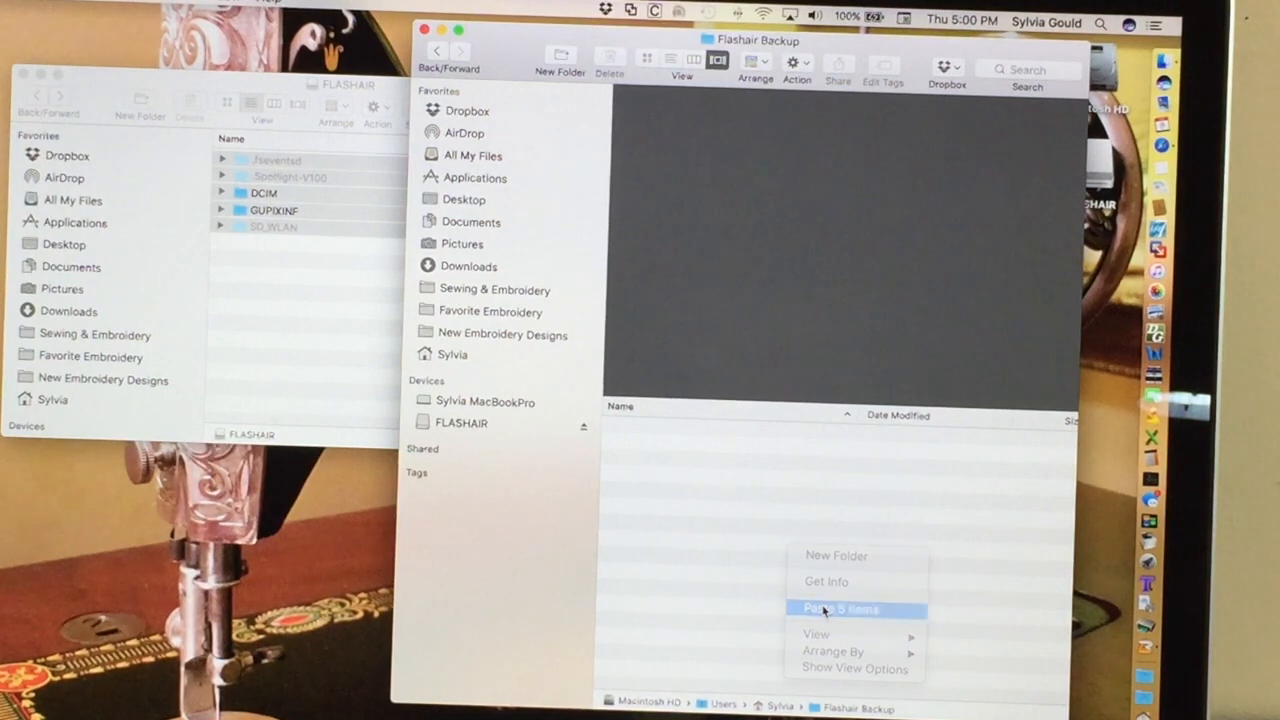
{"action": "left_click", "coordinate": [840, 608]}
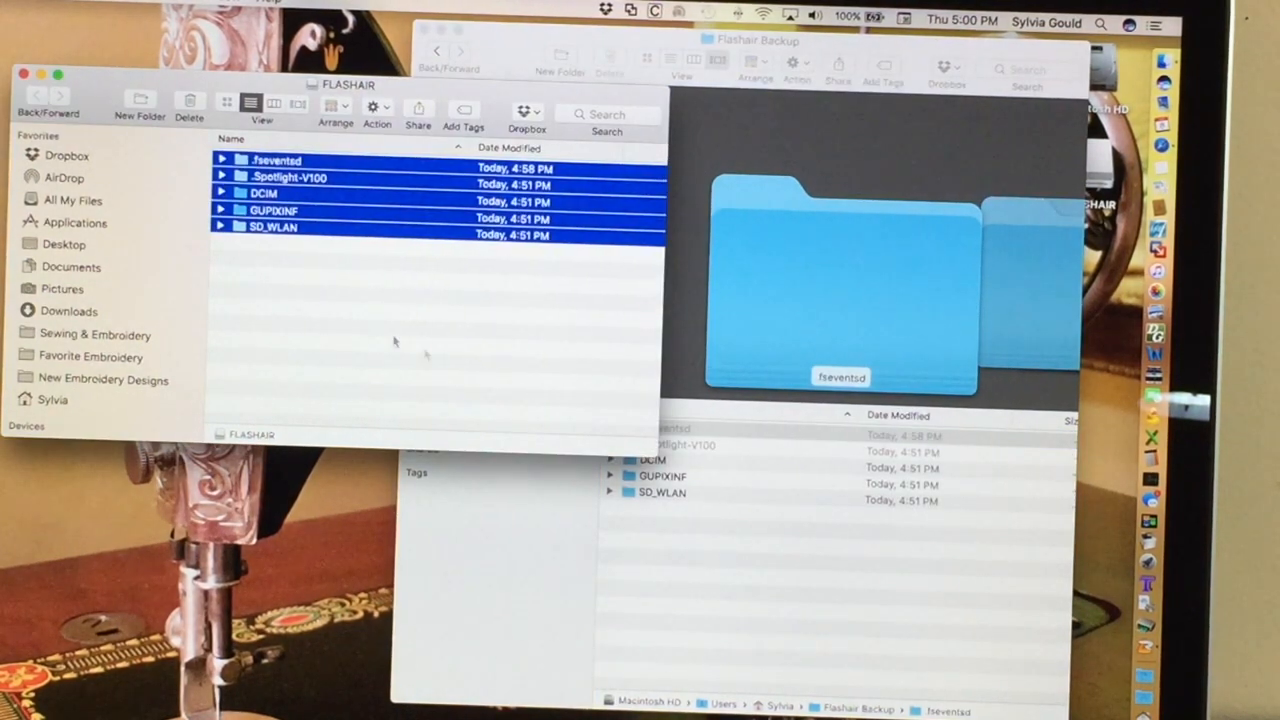
{"action": "left_click", "coordinate": [760, 40]}
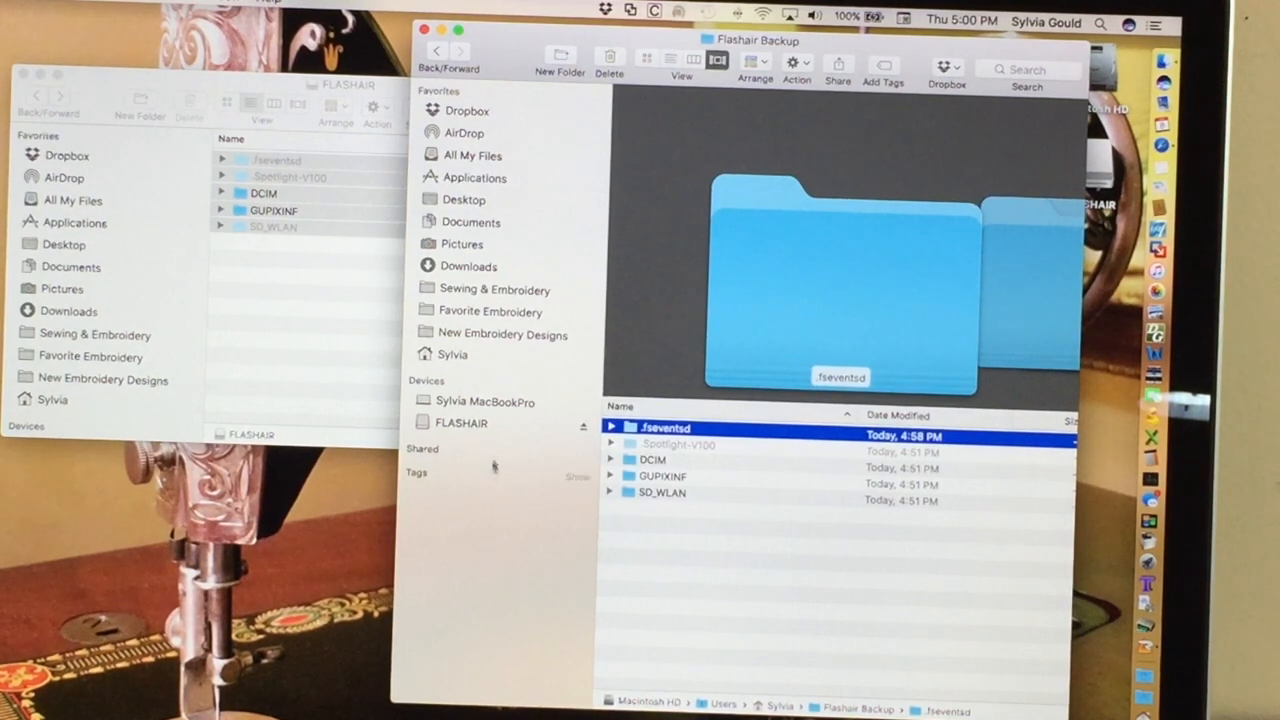
{"action": "left_click", "coordinate": [486, 400]}
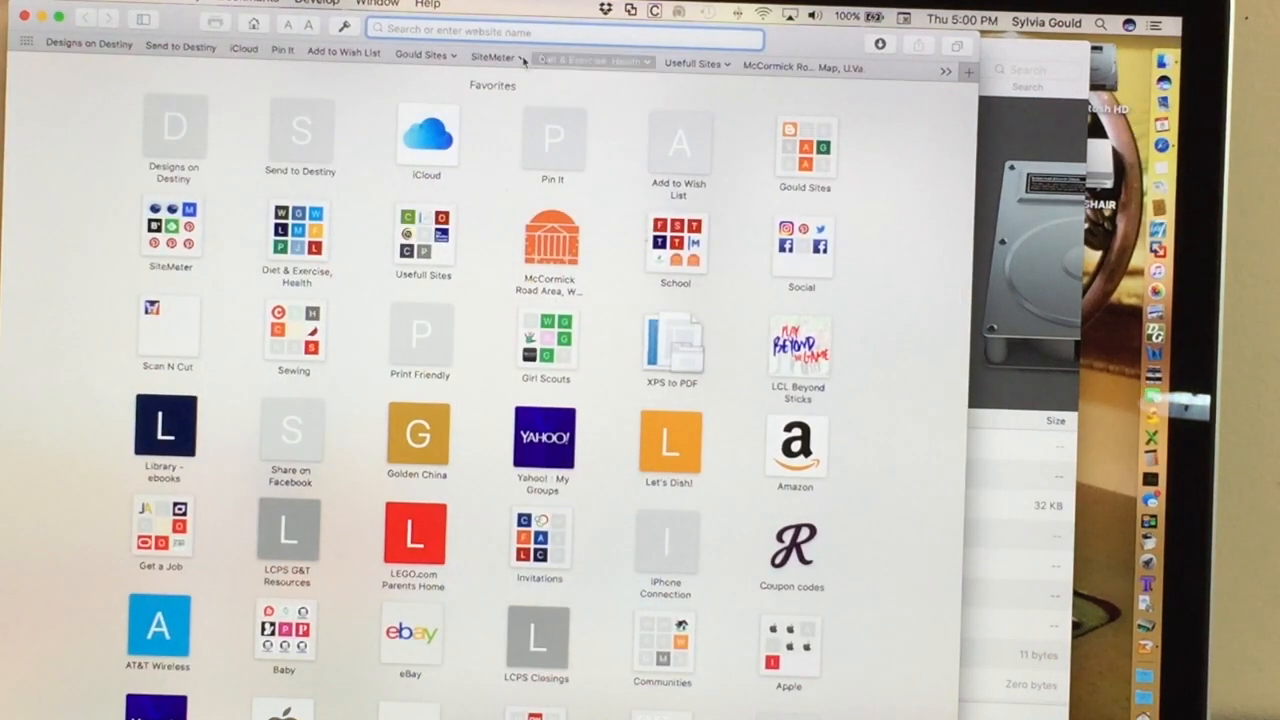
Step: Reopen the Microfabricator FlashAir WiFi article from History, read its connection modes, then return to Finder
{"action": "left_click", "coordinate": [180, 4]}
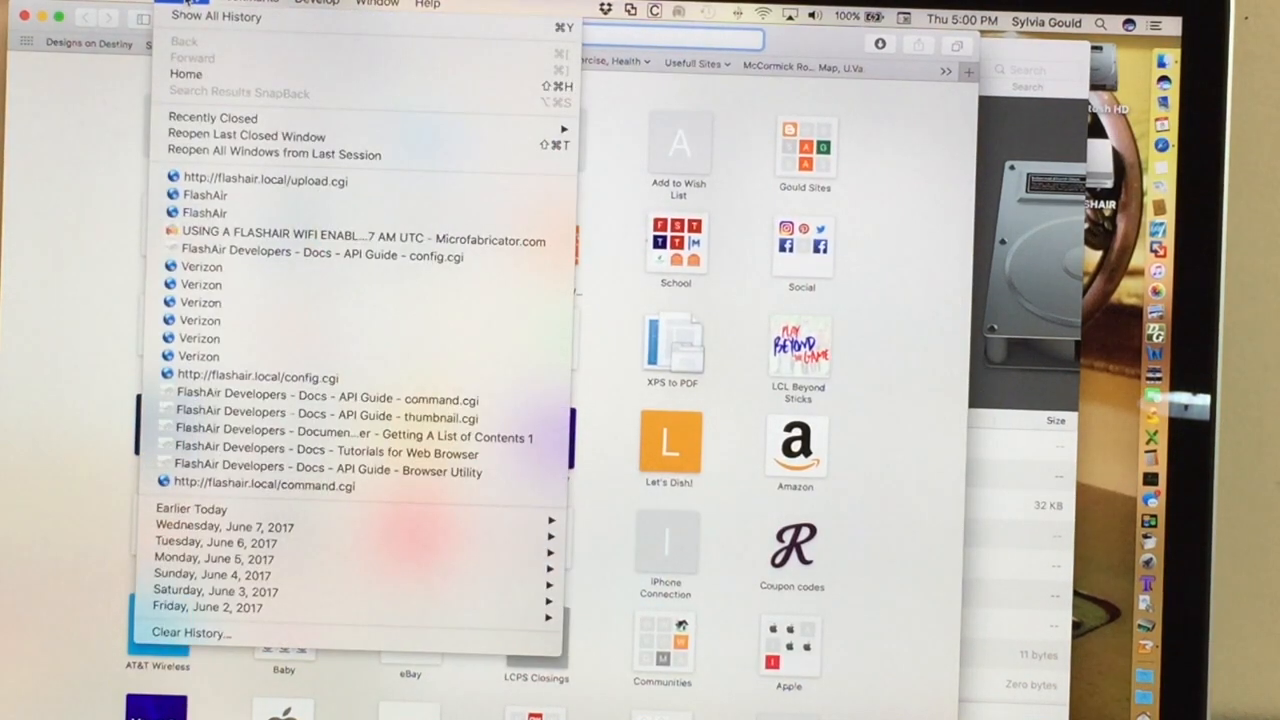
{"action": "mouse_move", "coordinate": [360, 240]}
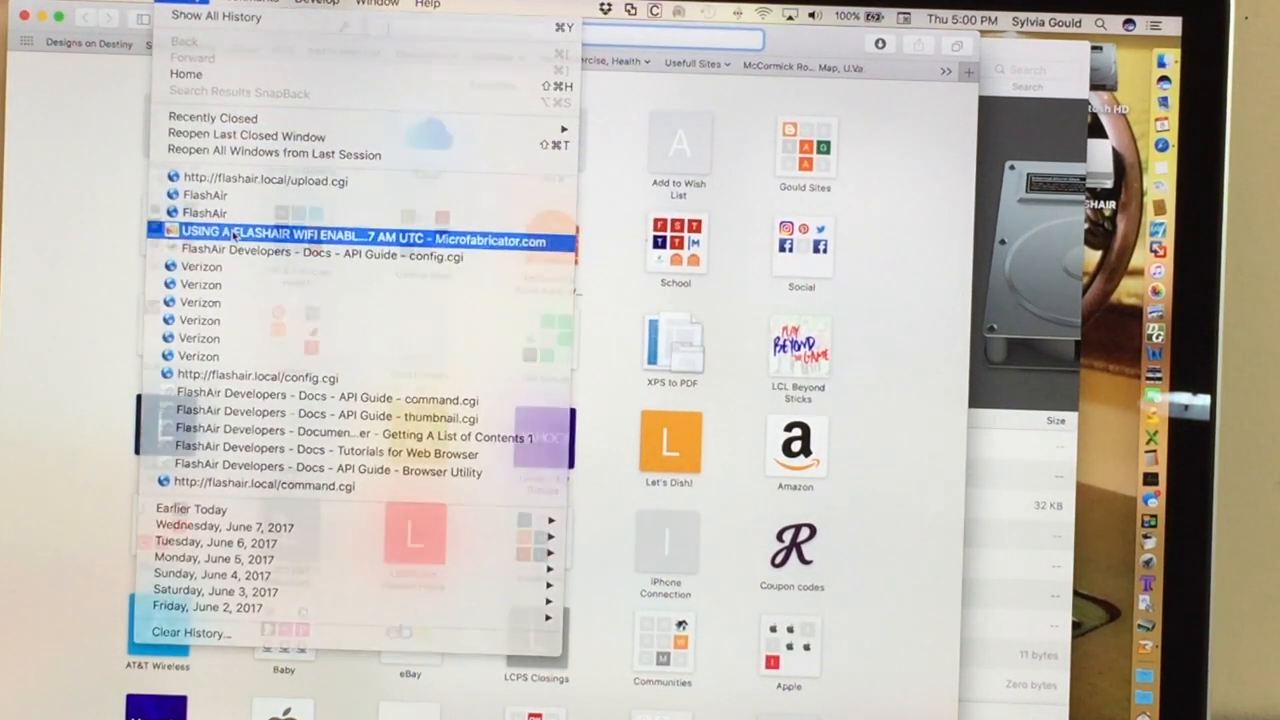
{"action": "left_click", "coordinate": [360, 240]}
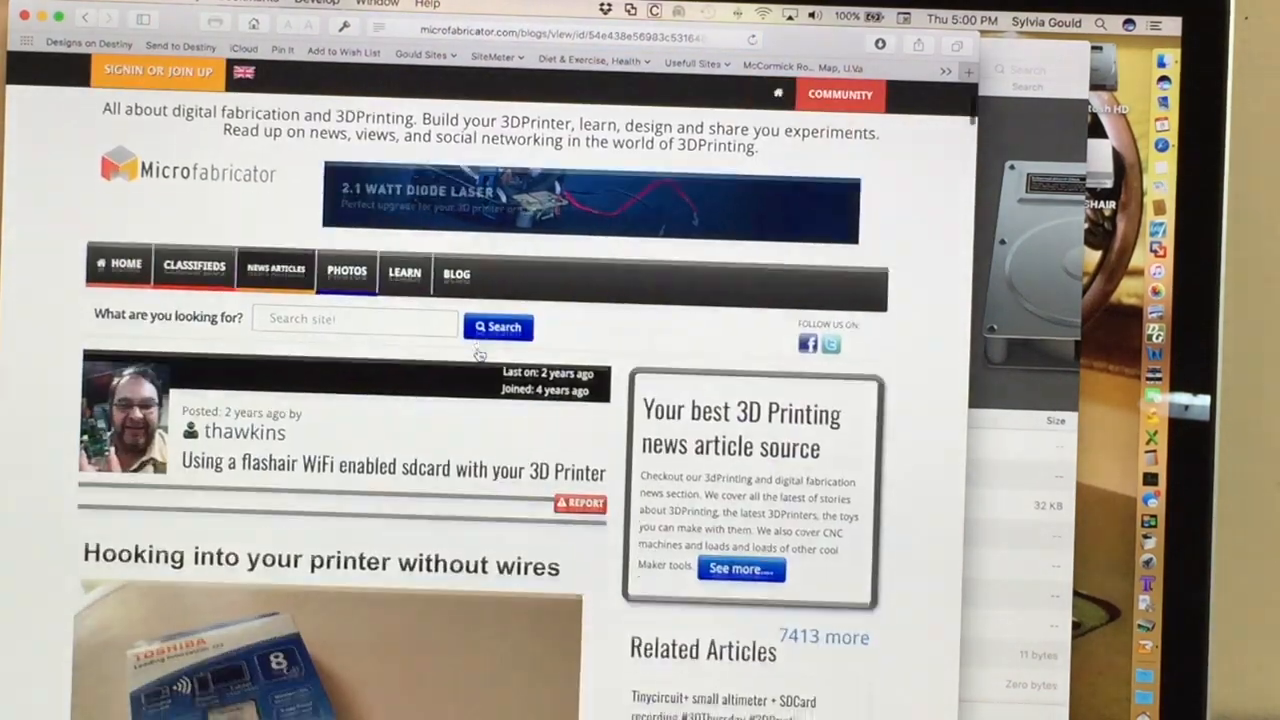
{"action": "scroll", "scroll_direction": "down", "scroll_amount": 3}
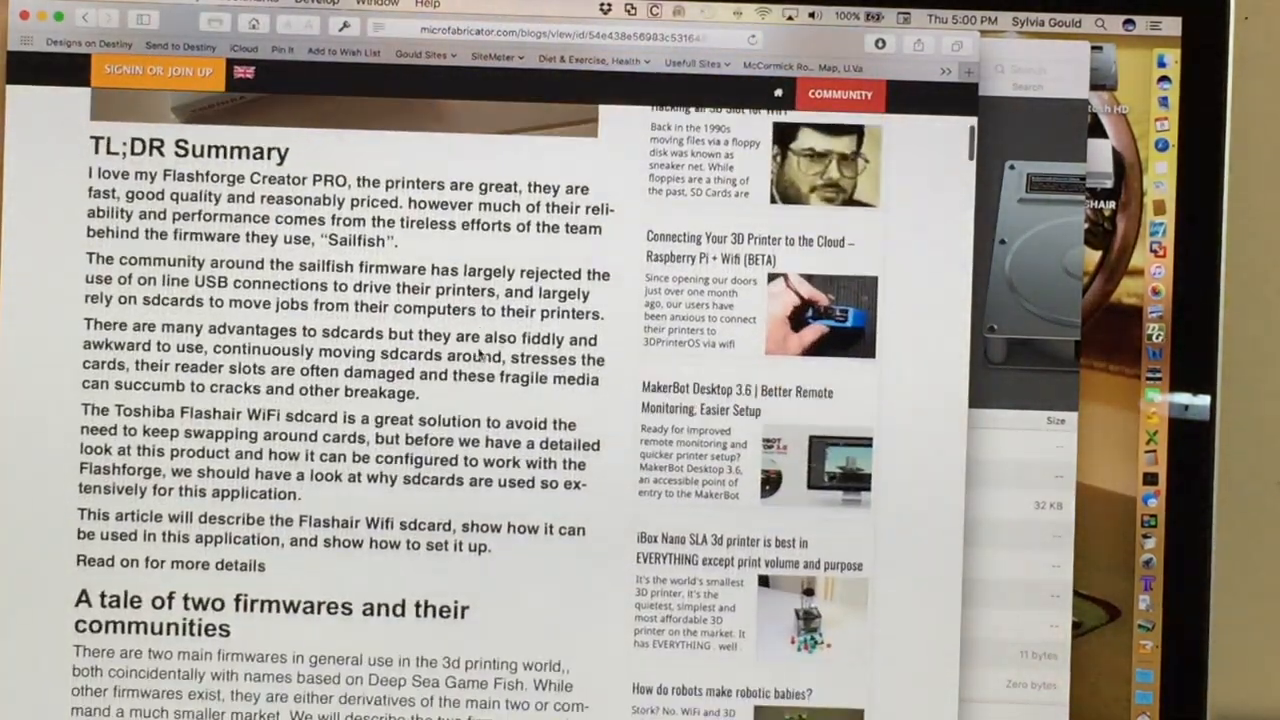
{"action": "scroll", "scroll_direction": "down", "scroll_amount": 3}
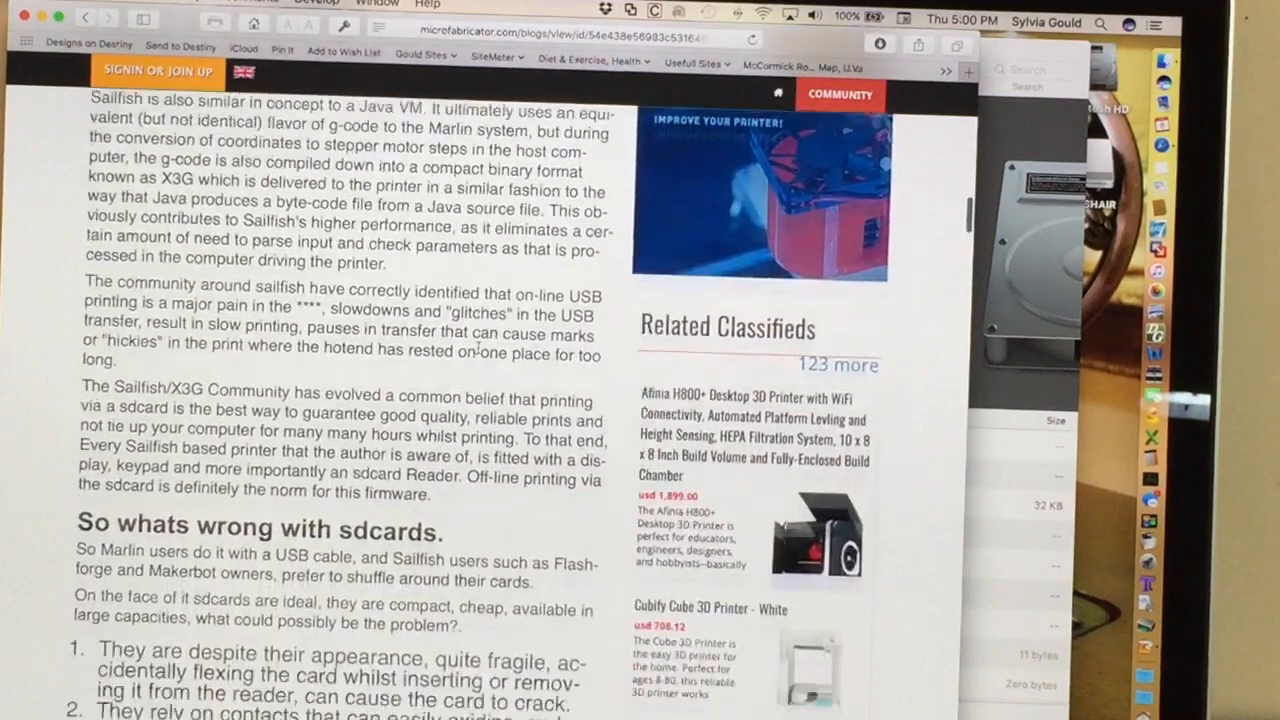
{"action": "scroll", "scroll_direction": "down", "scroll_amount": 3}
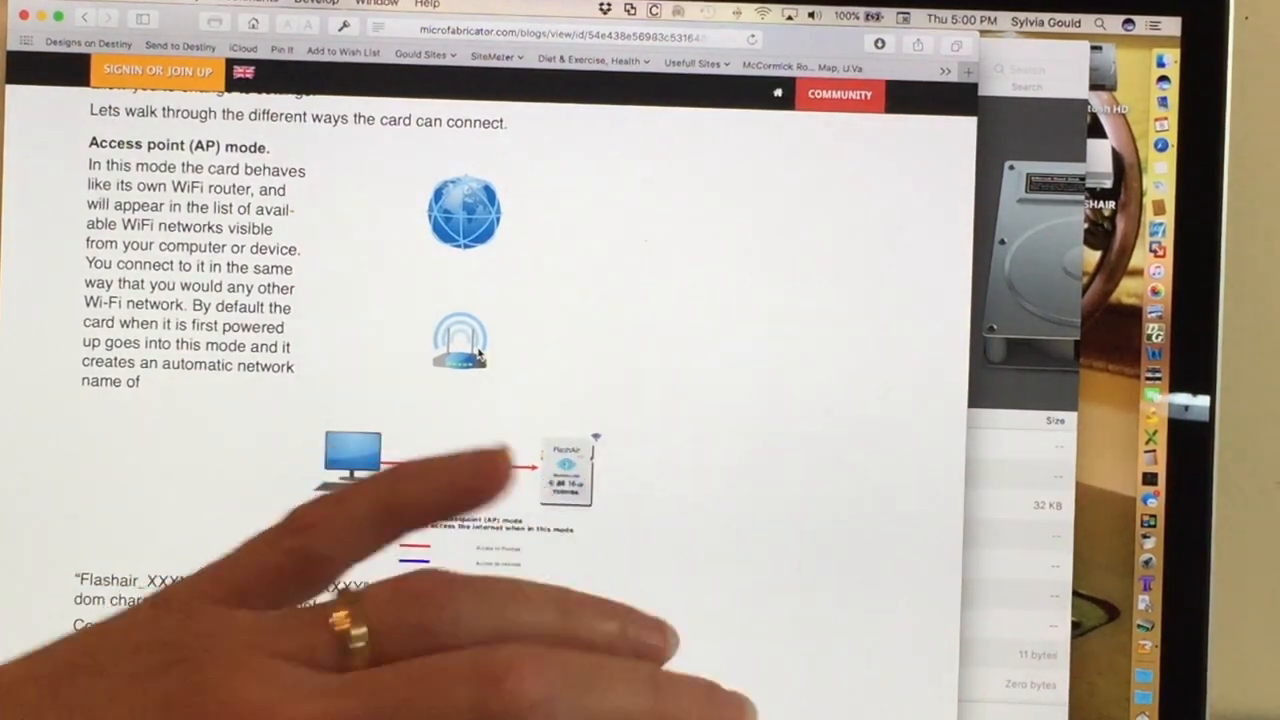
{"action": "scroll", "scroll_direction": "down", "scroll_amount": 3}
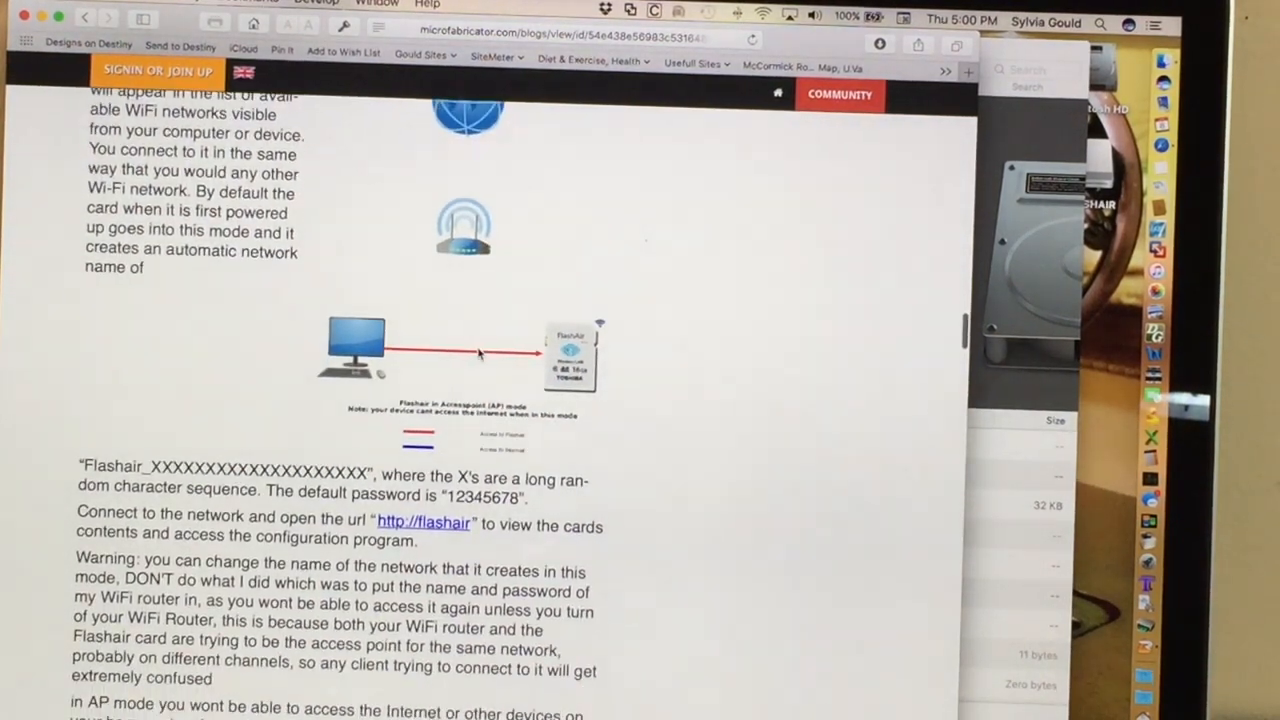
{"action": "scroll", "scroll_direction": "down", "scroll_amount": 3}
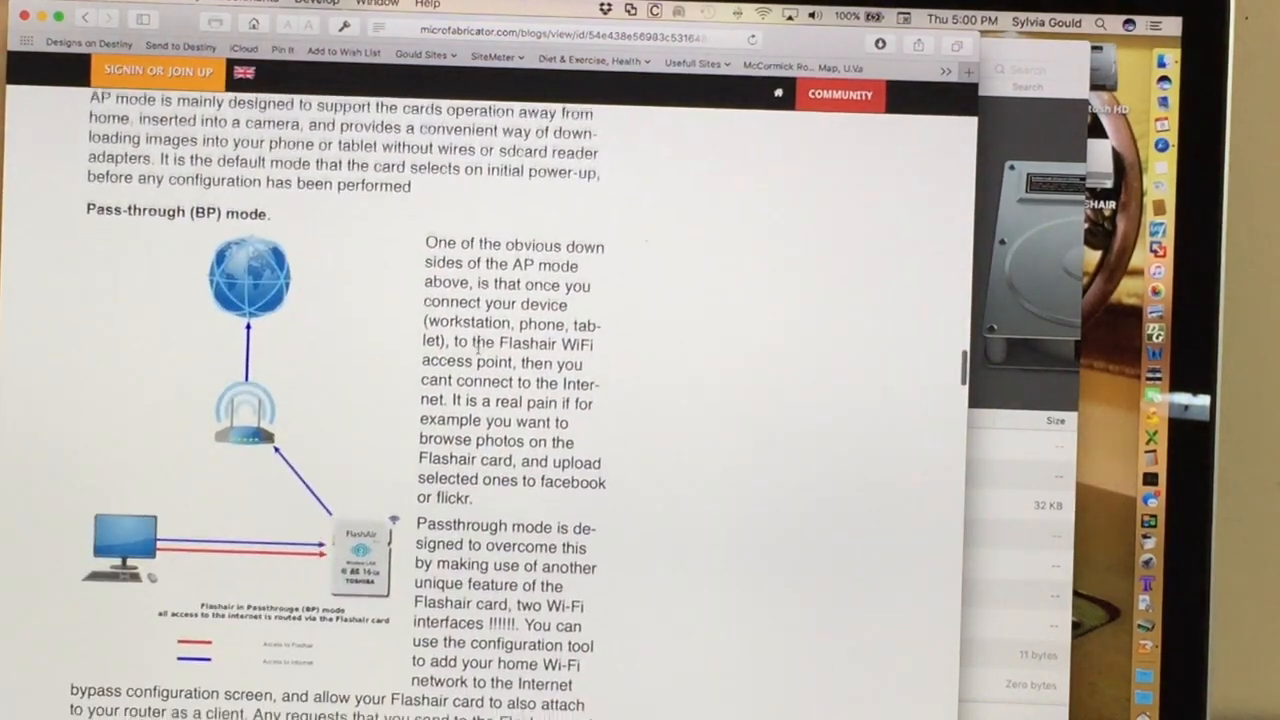
{"action": "scroll", "scroll_direction": "down", "scroll_amount": 3}
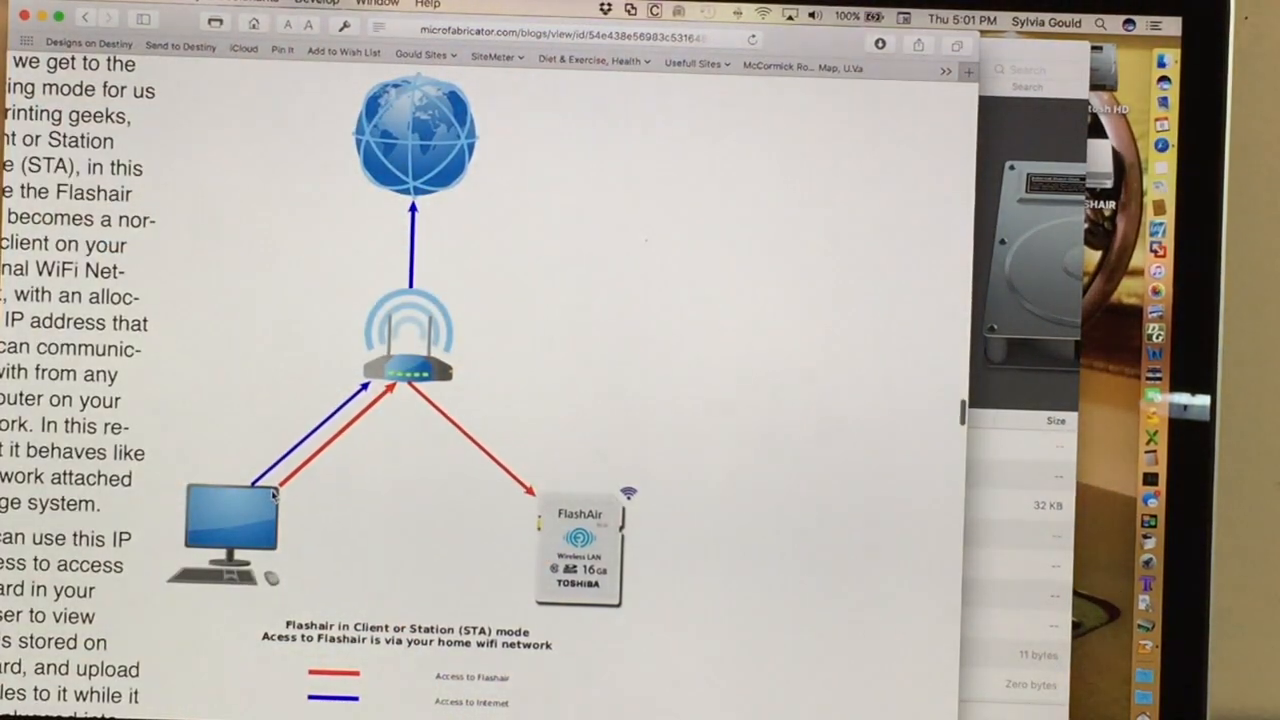
{"action": "left_click", "coordinate": [764, 18]}
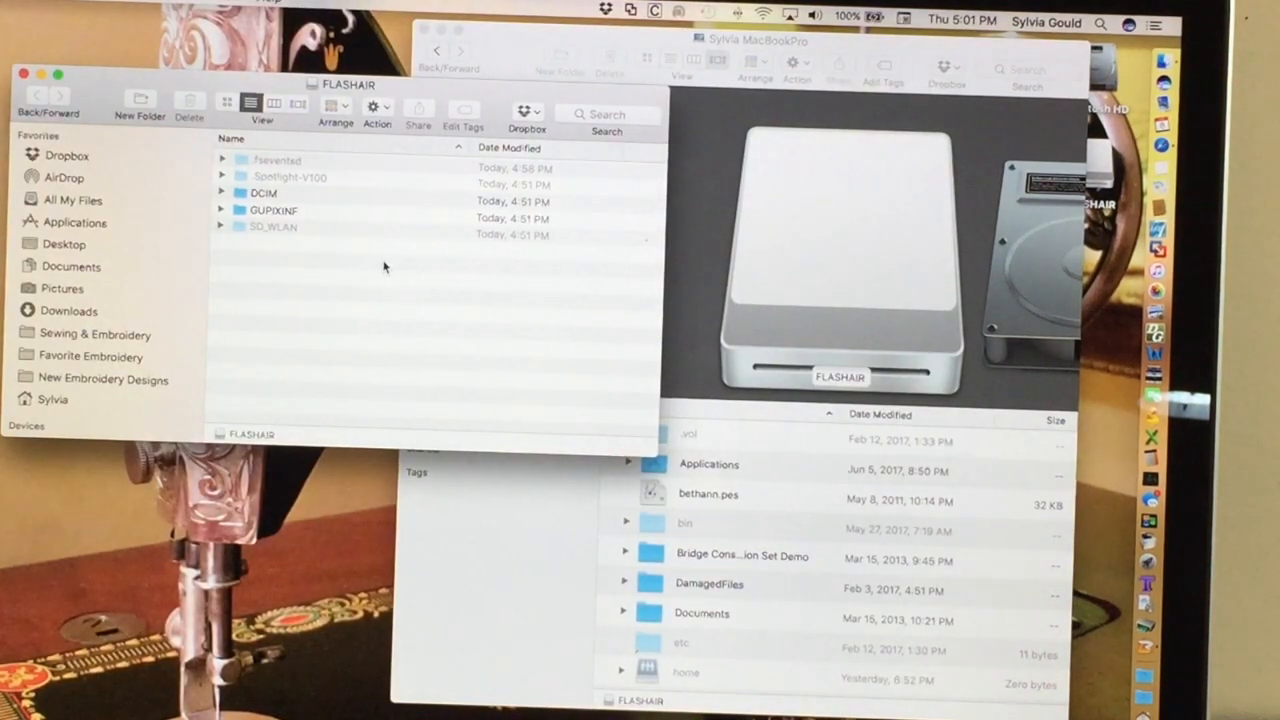
{"action": "mouse_move", "coordinate": [222, 244]}
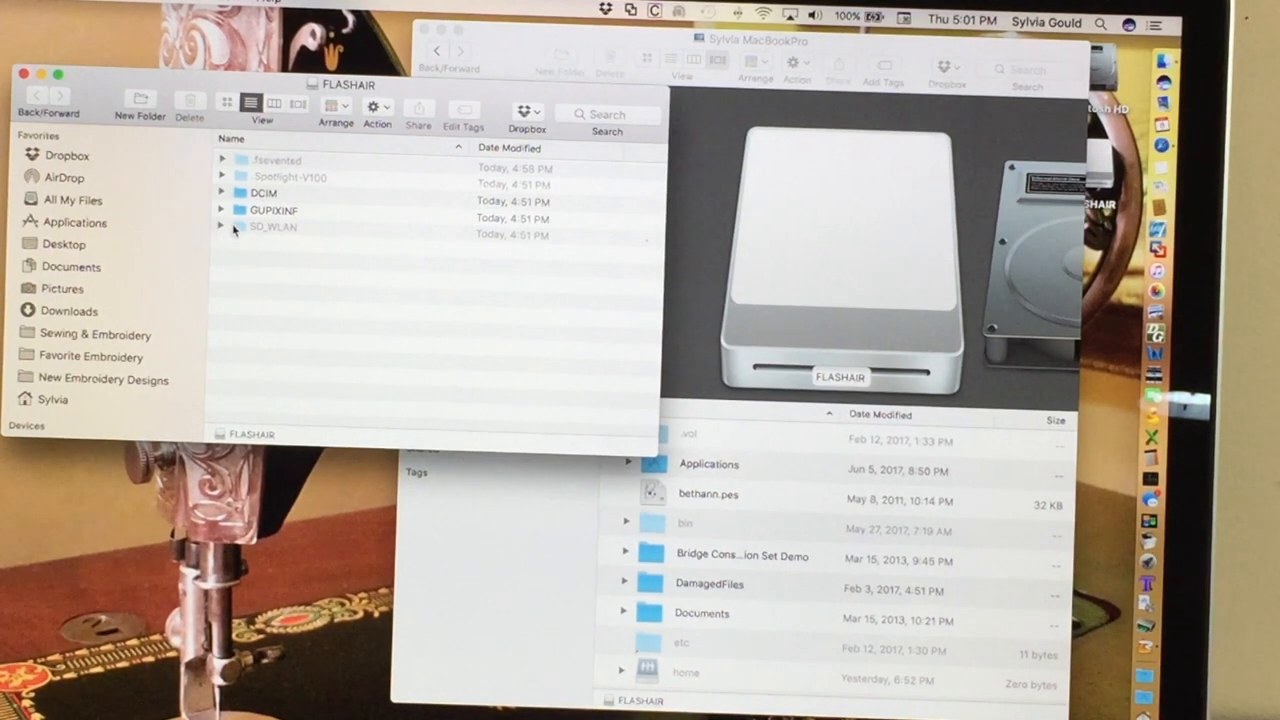
Step: Select and expand the SD_WLAN folder on the FLASHAIR card to reveal its CONFIG file
{"action": "left_click", "coordinate": [272, 228]}
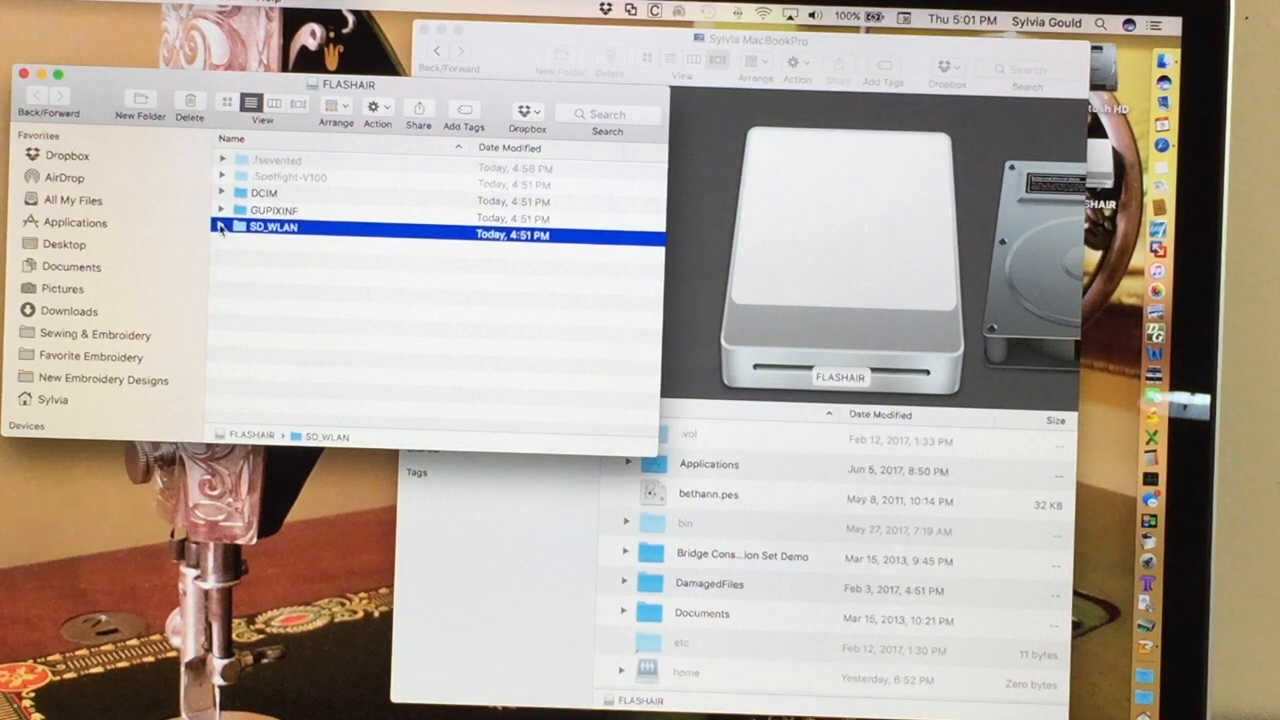
{"action": "left_click", "coordinate": [220, 234]}
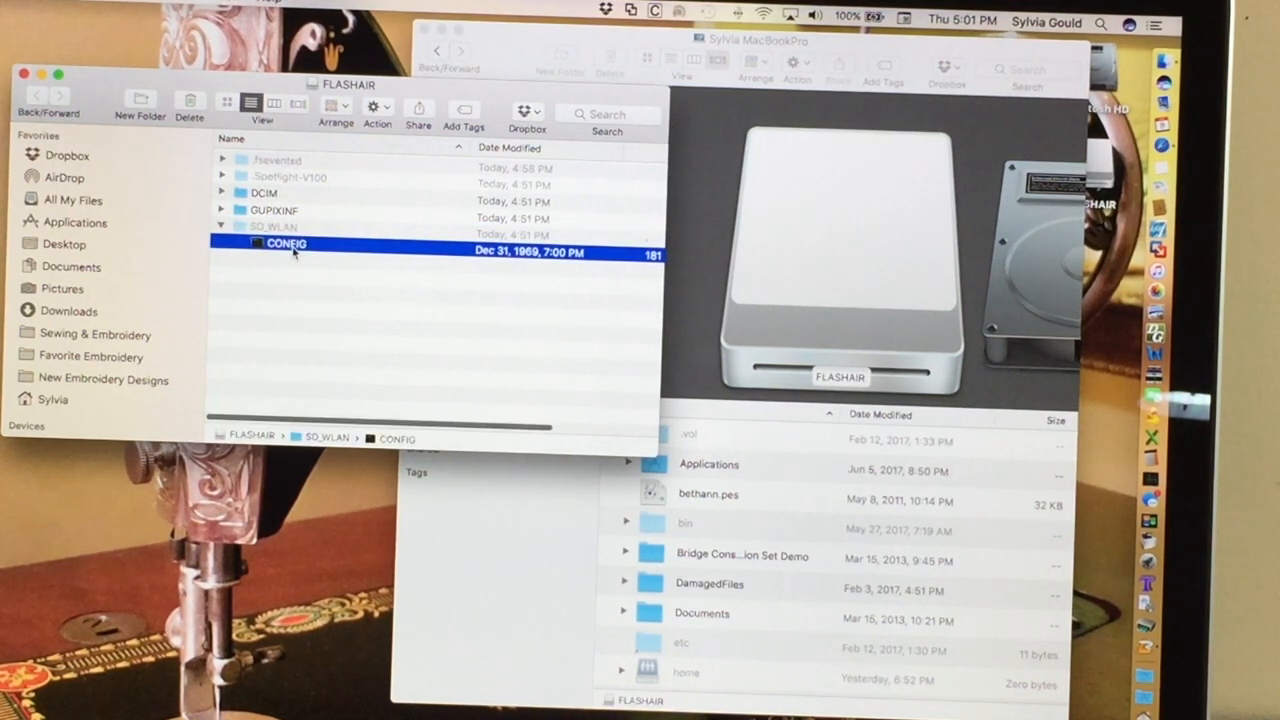
Step: Open the card's CONFIG file with TextEdit.app chosen via Open With > Other in Applications
{"action": "right_click", "coordinate": [288, 244]}
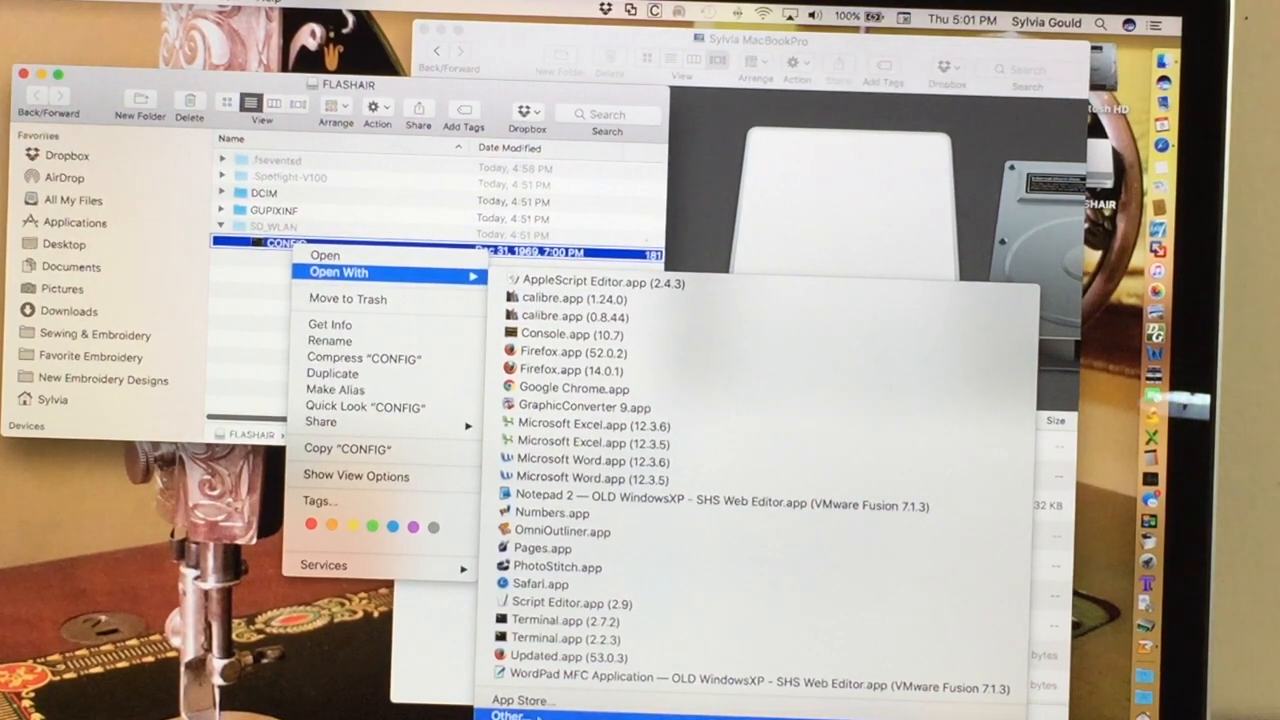
{"action": "left_click", "coordinate": [510, 714]}
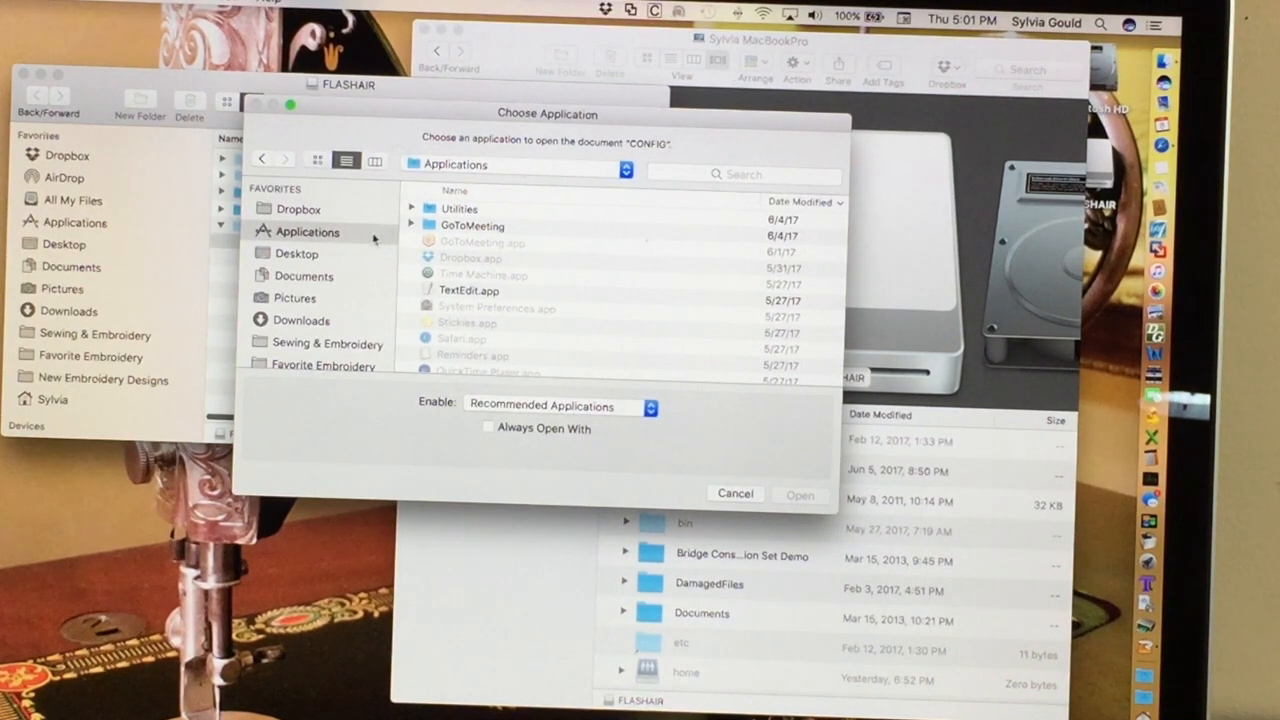
{"action": "left_click", "coordinate": [468, 292]}
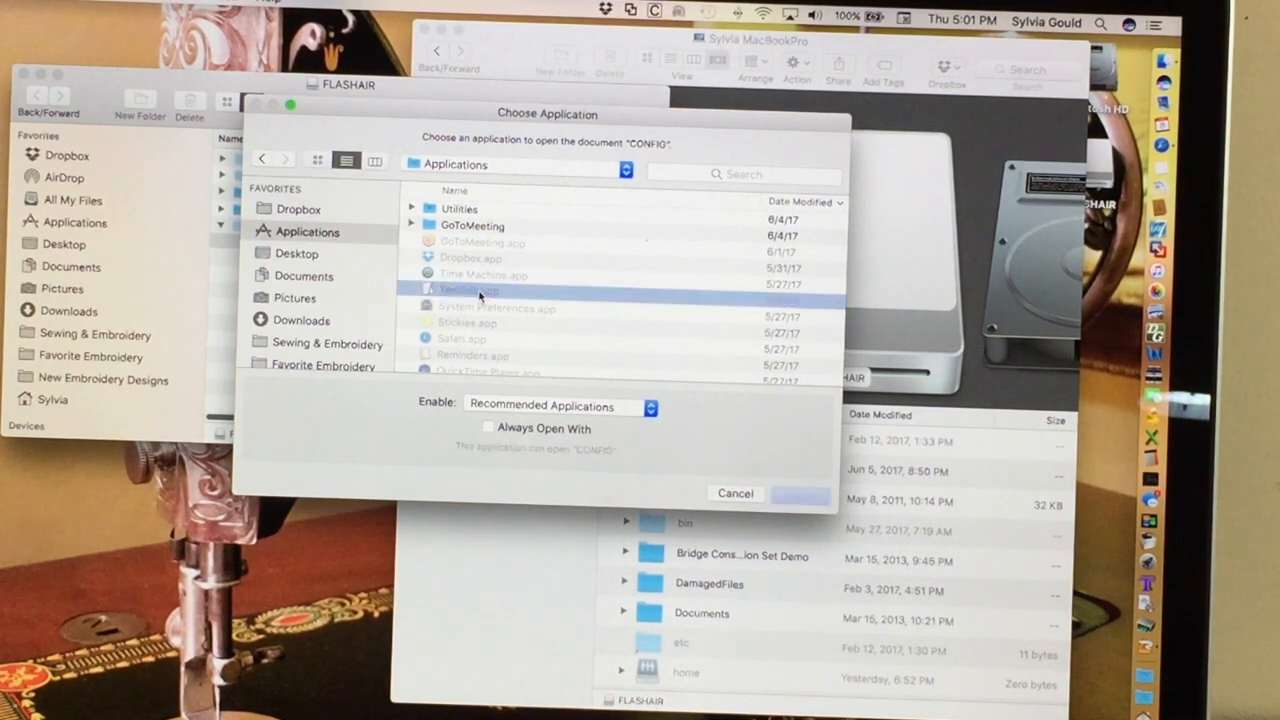
{"action": "left_click", "coordinate": [470, 290]}
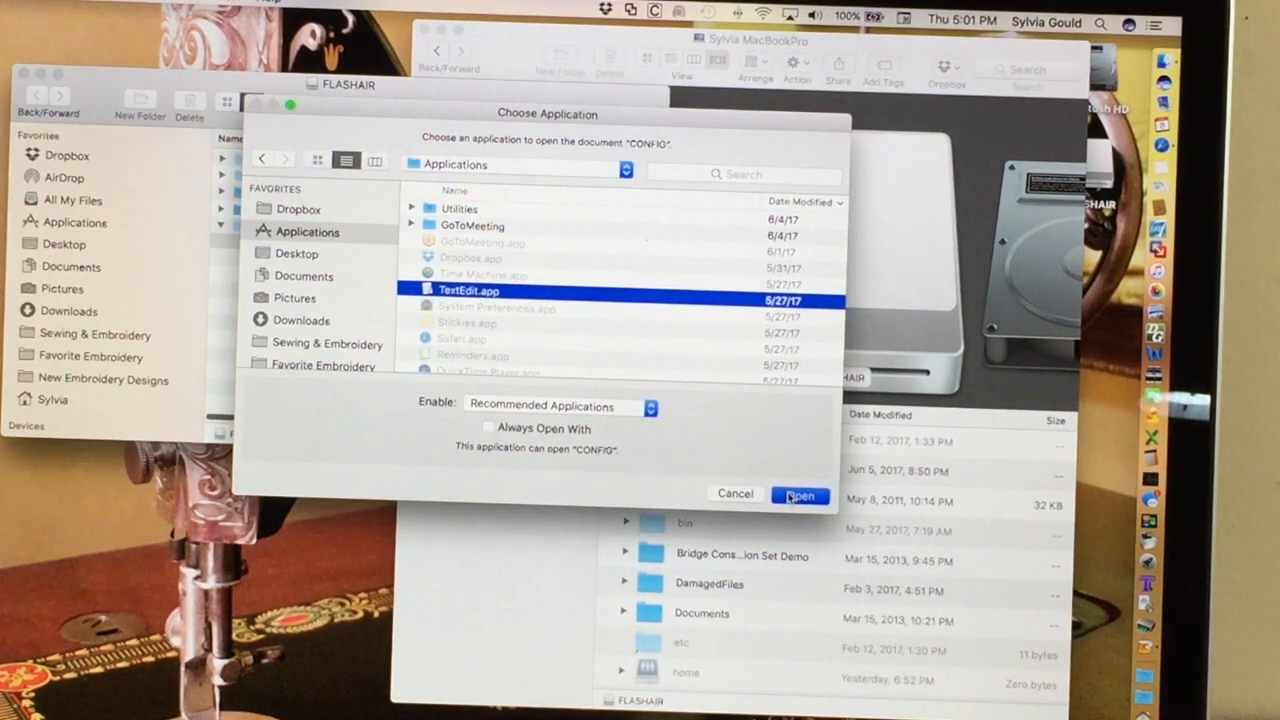
{"action": "left_click", "coordinate": [800, 494]}
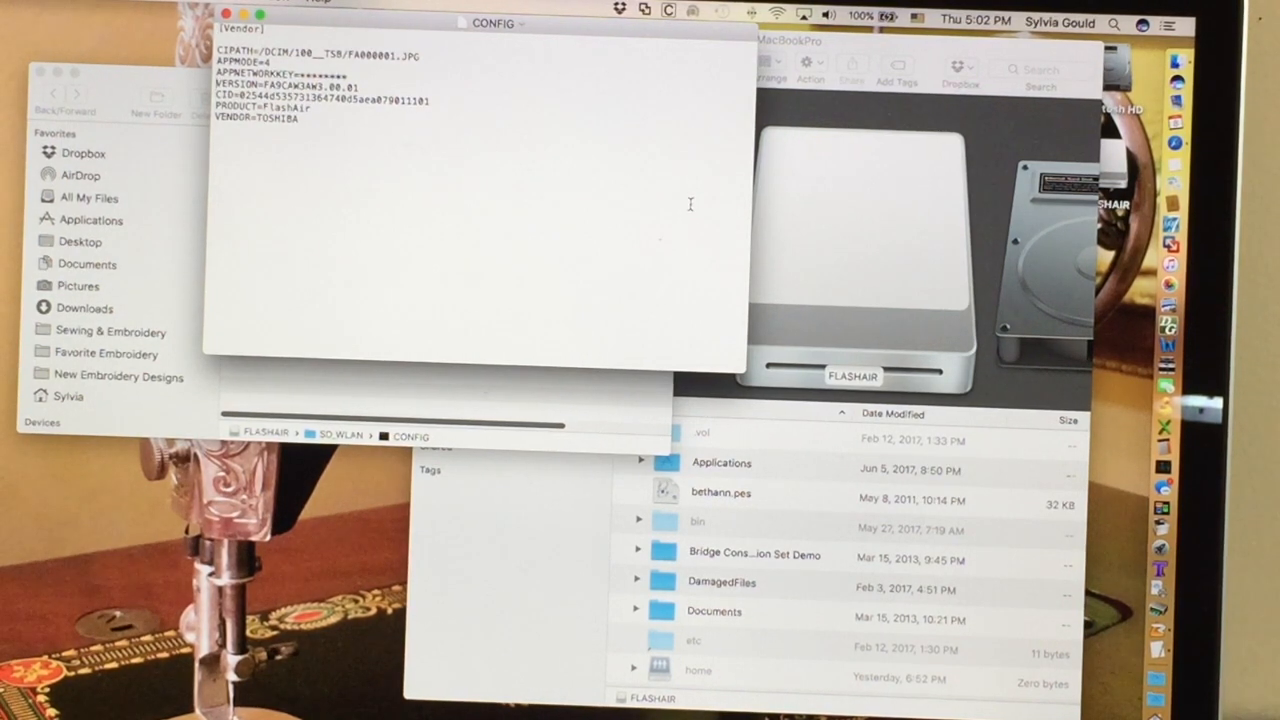
Step: Select the CIPATH, APPMODE and APPNETWORKKEY lines in CONFIG and delete them
{"action": "triple_click", "coordinate": [300, 88]}
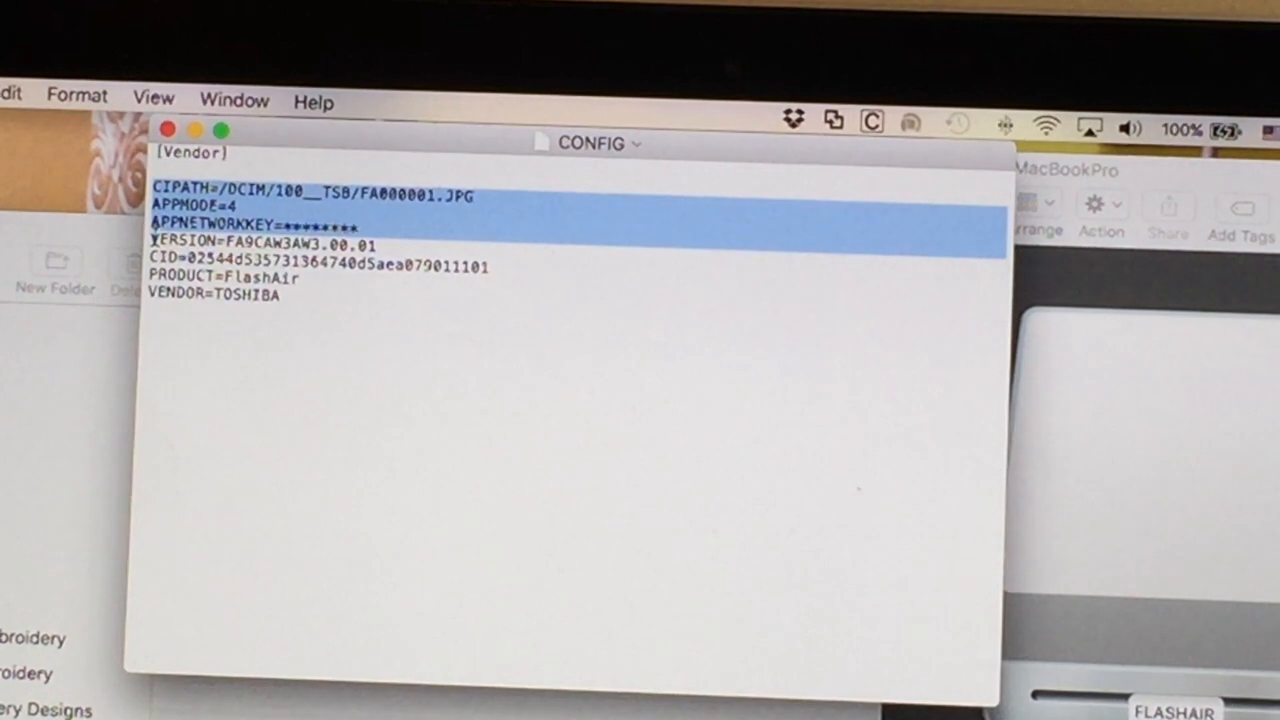
{"action": "key", "text": "Delete"}
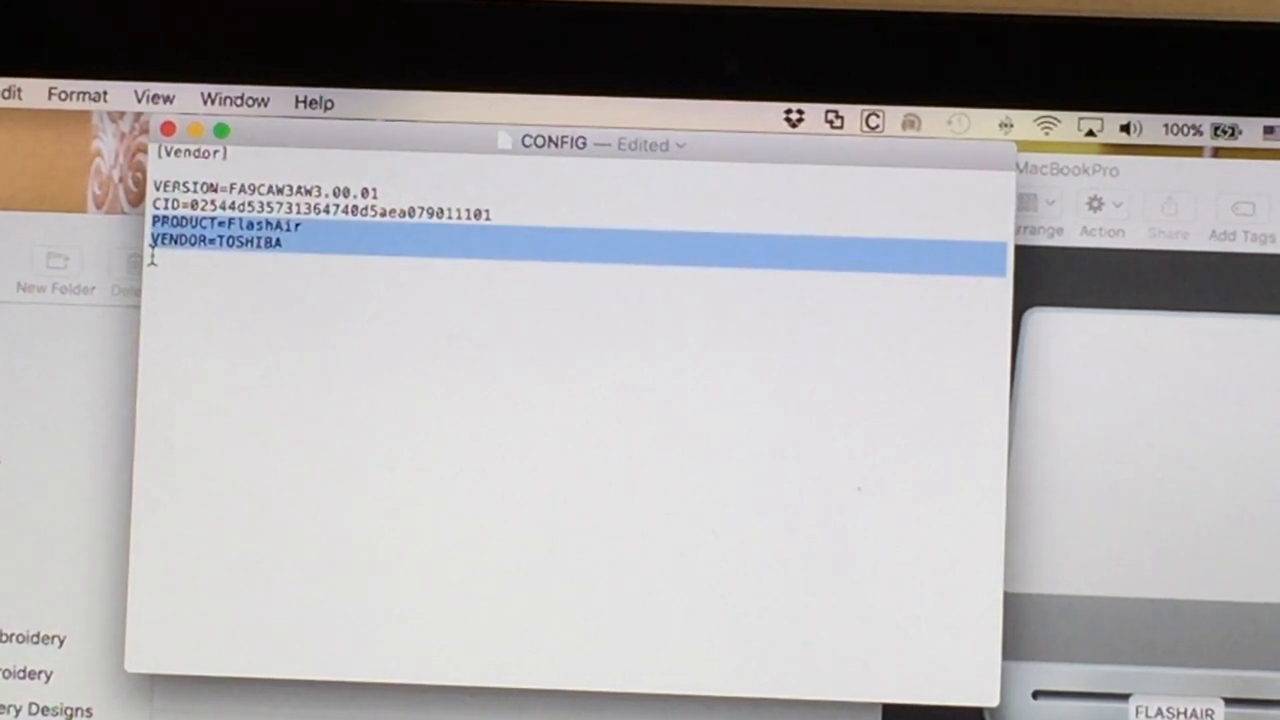
{"action": "key", "text": "Delete"}
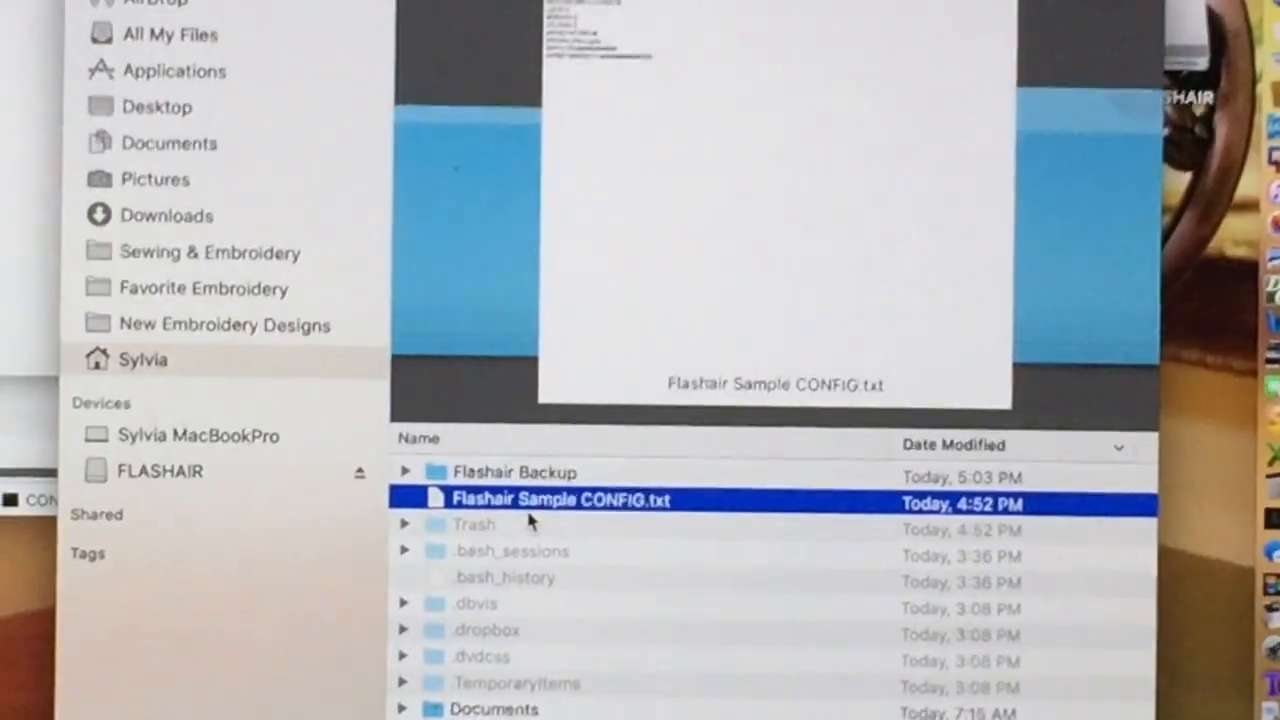
Step: Select the Flashair Sample CONFIG.txt file in Finder to copy its settings lines
{"action": "left_click", "coordinate": [476, 524]}
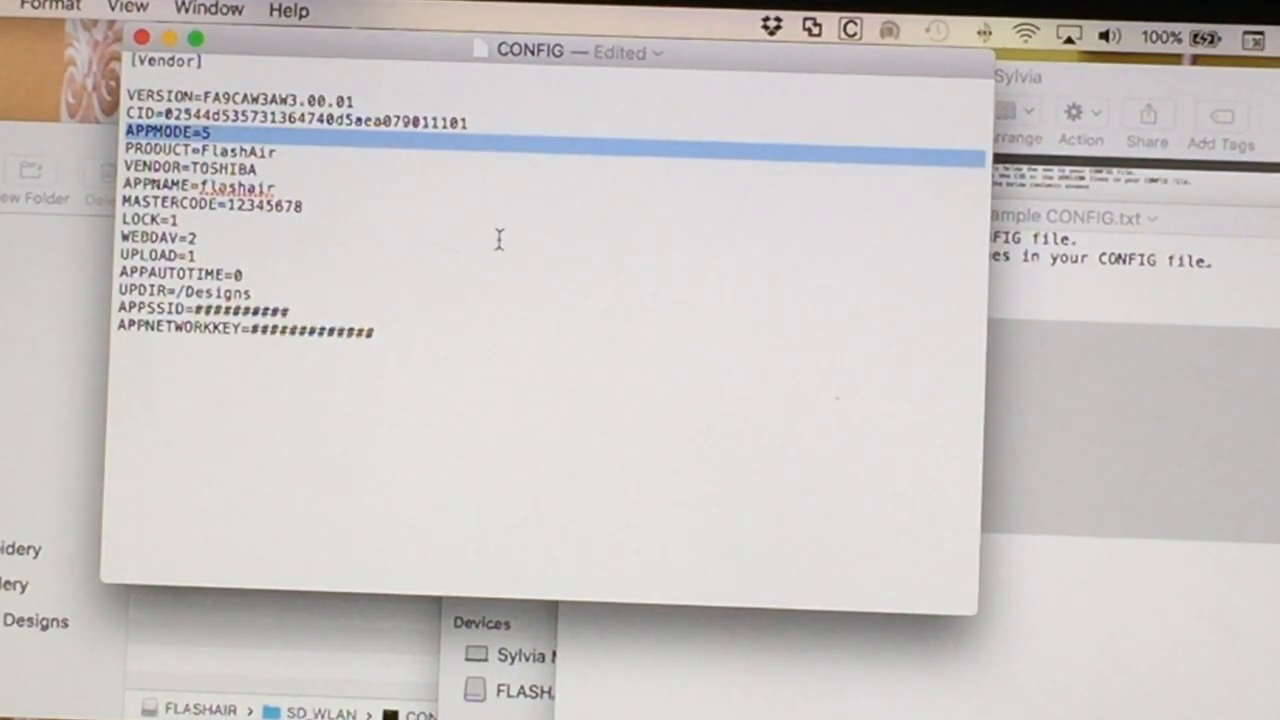
{"action": "mouse_move", "coordinate": [452, 450]}
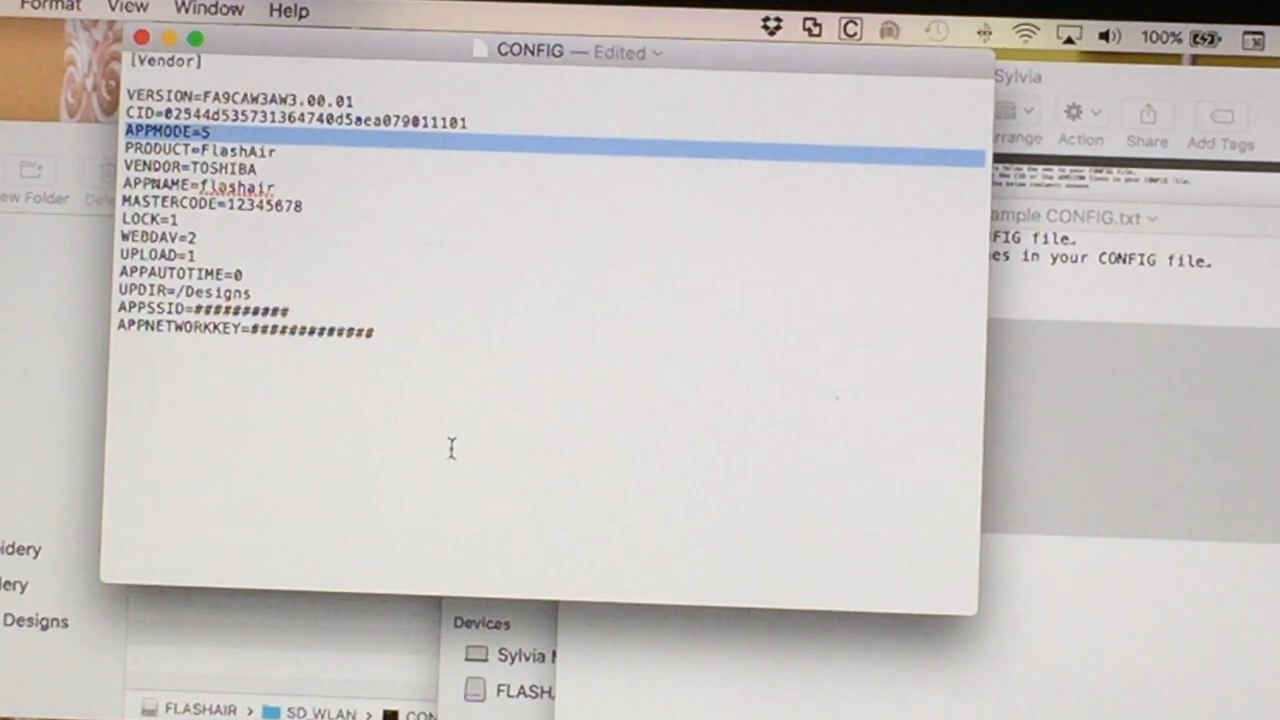
{"action": "mouse_move", "coordinate": [756, 418]}
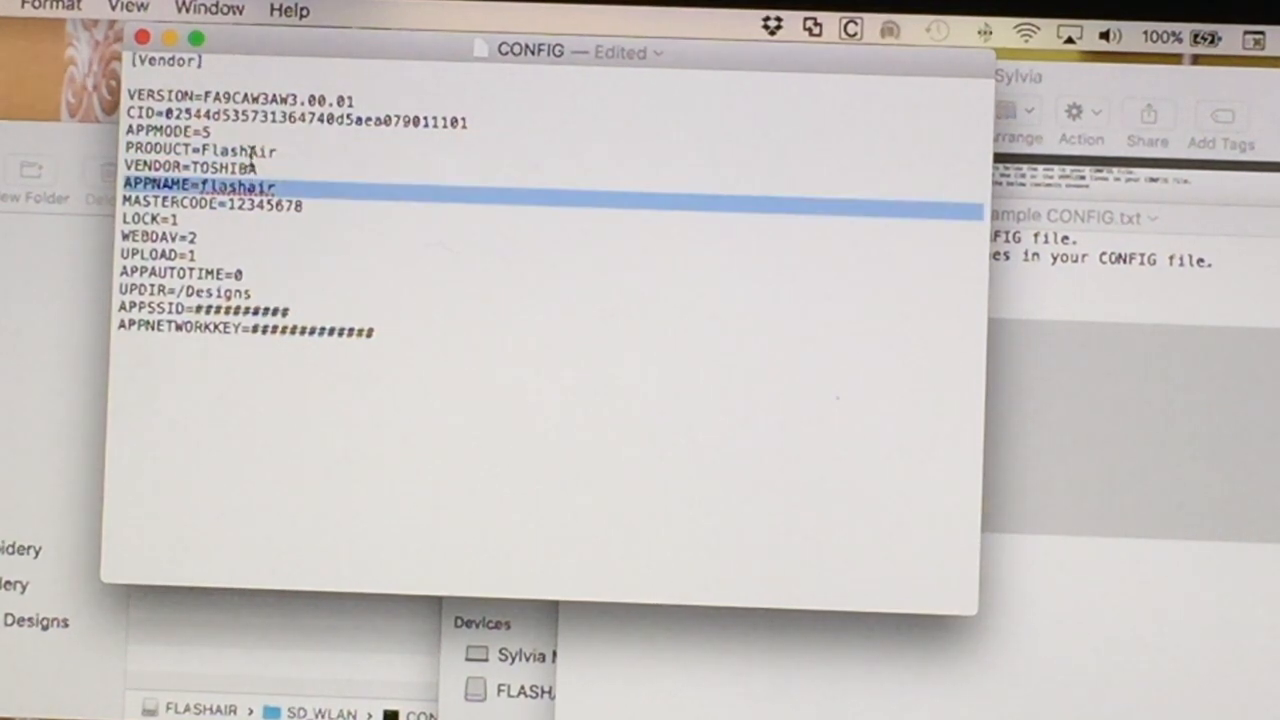
{"action": "double_click", "coordinate": [222, 168]}
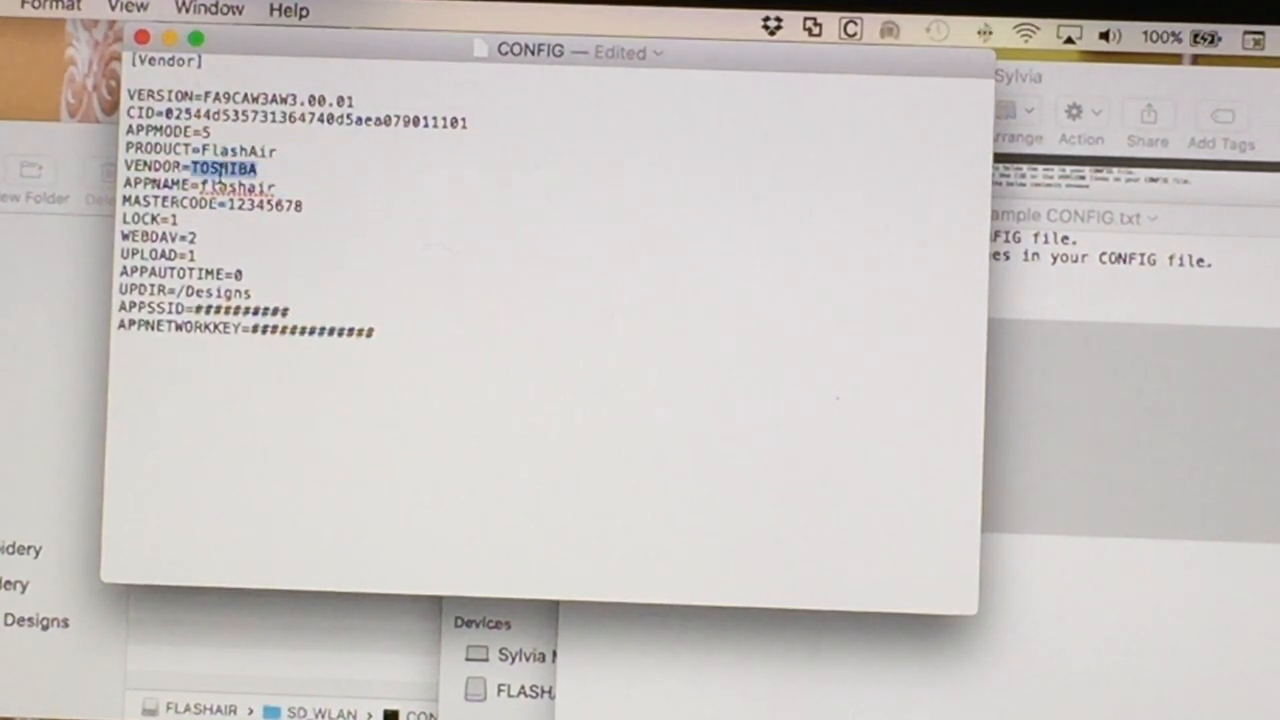
{"action": "double_click", "coordinate": [236, 184]}
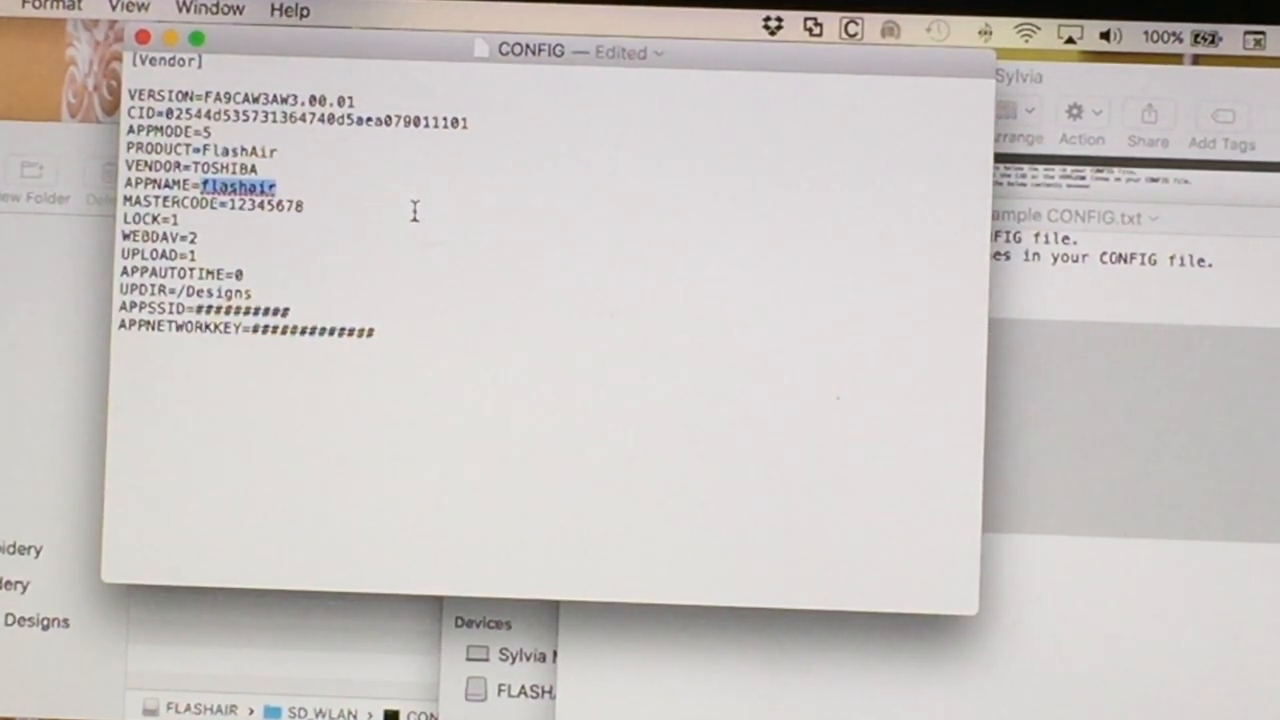
{"action": "mouse_move", "coordinate": [924, 452]}
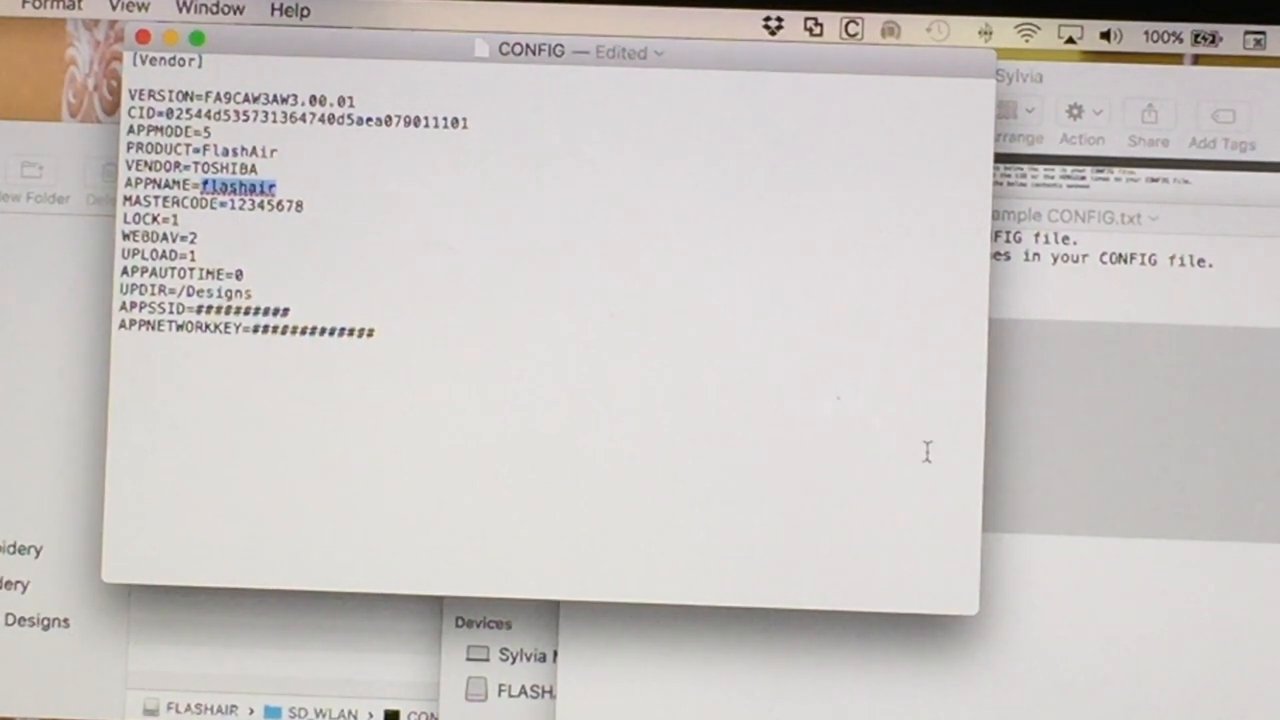
{"action": "mouse_move", "coordinate": [876, 468]}
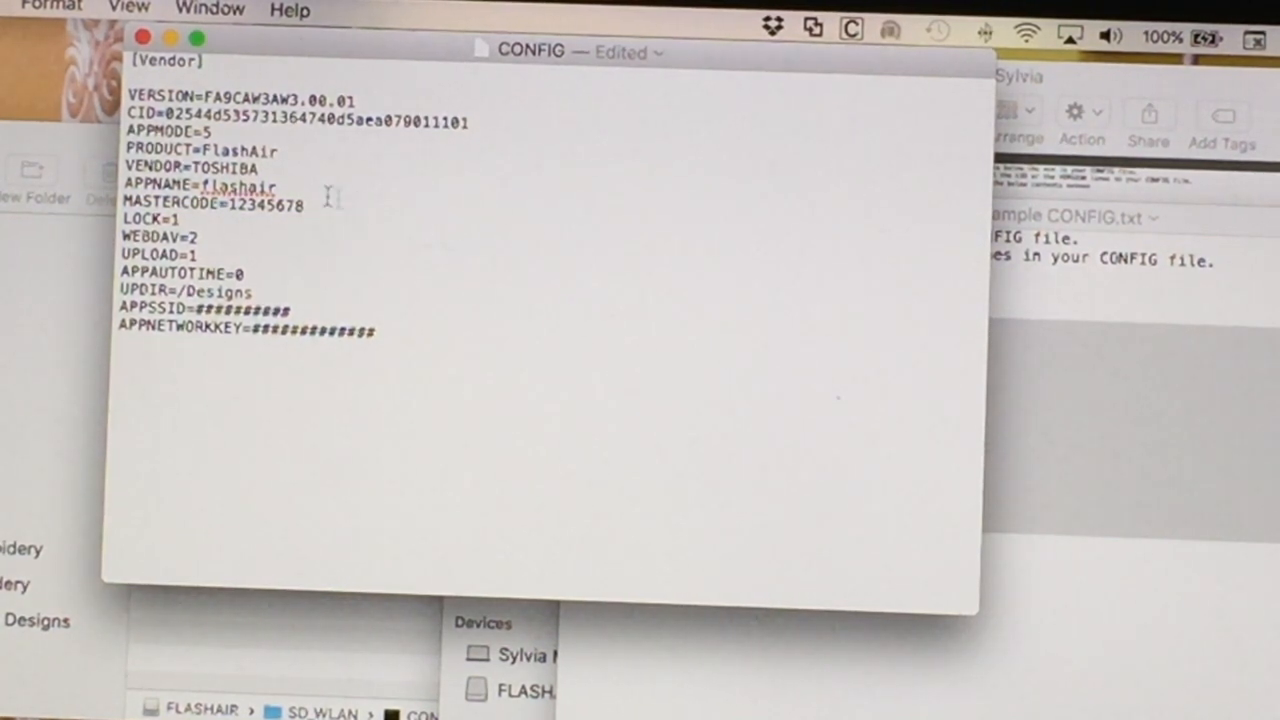
{"action": "double_click", "coordinate": [142, 218]}
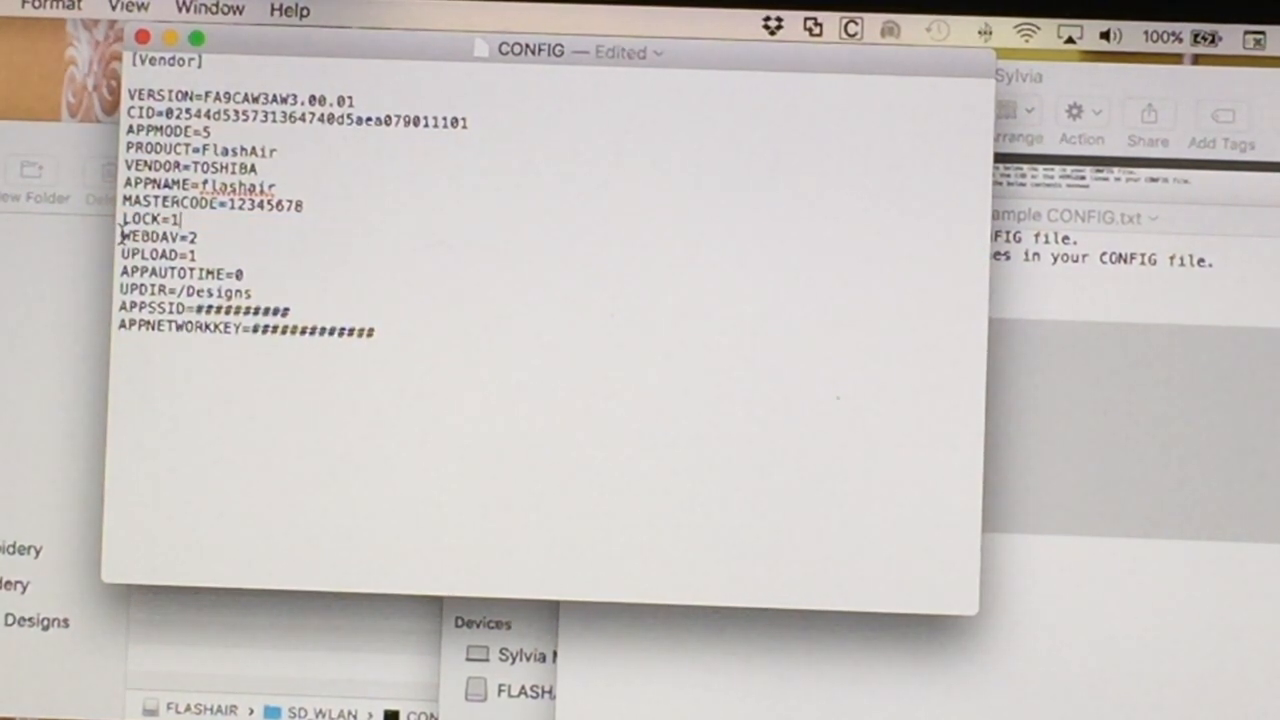
{"action": "double_click", "coordinate": [156, 236]}
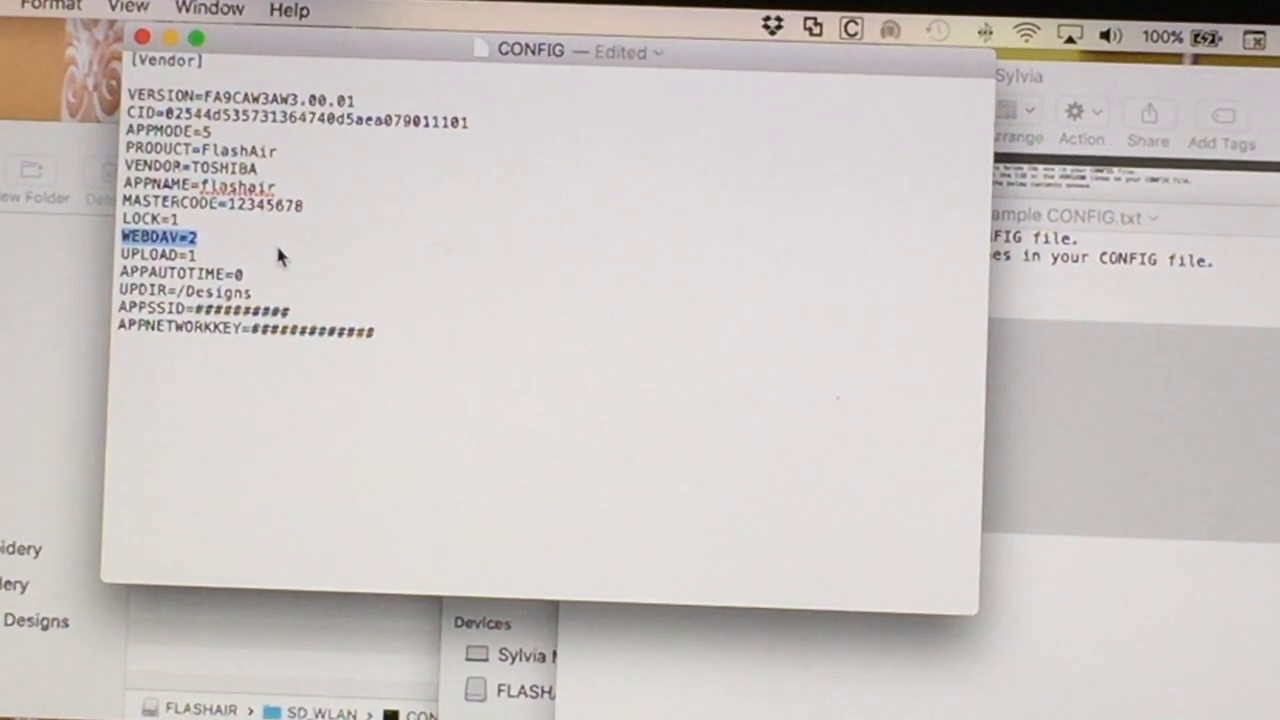
{"action": "mouse_move", "coordinate": [164, 256]}
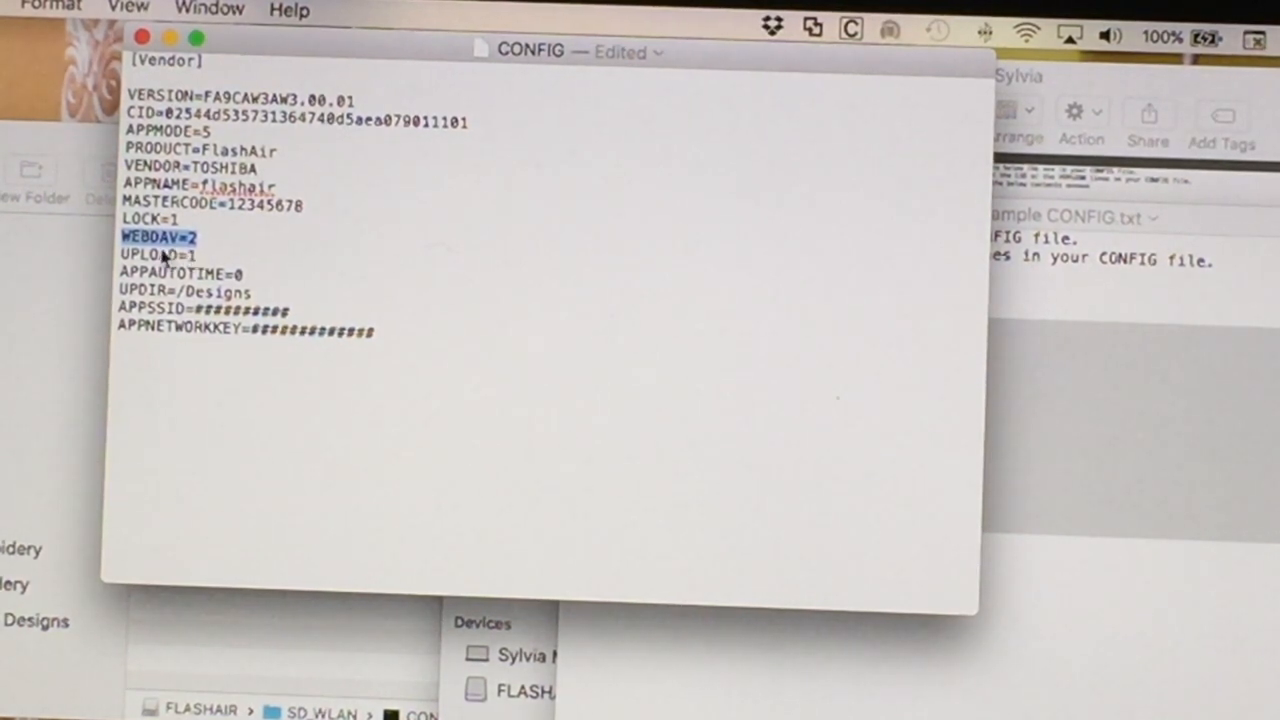
{"action": "mouse_move", "coordinate": [200, 244]}
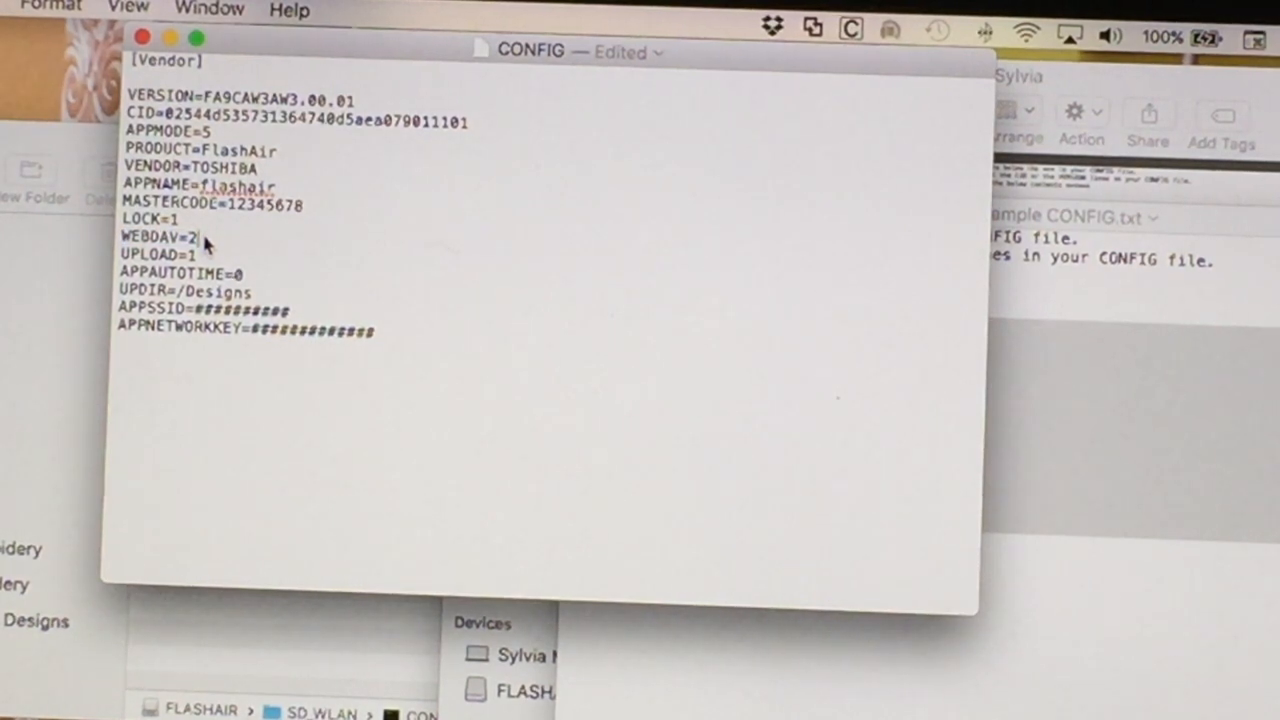
{"action": "double_click", "coordinate": [156, 254]}
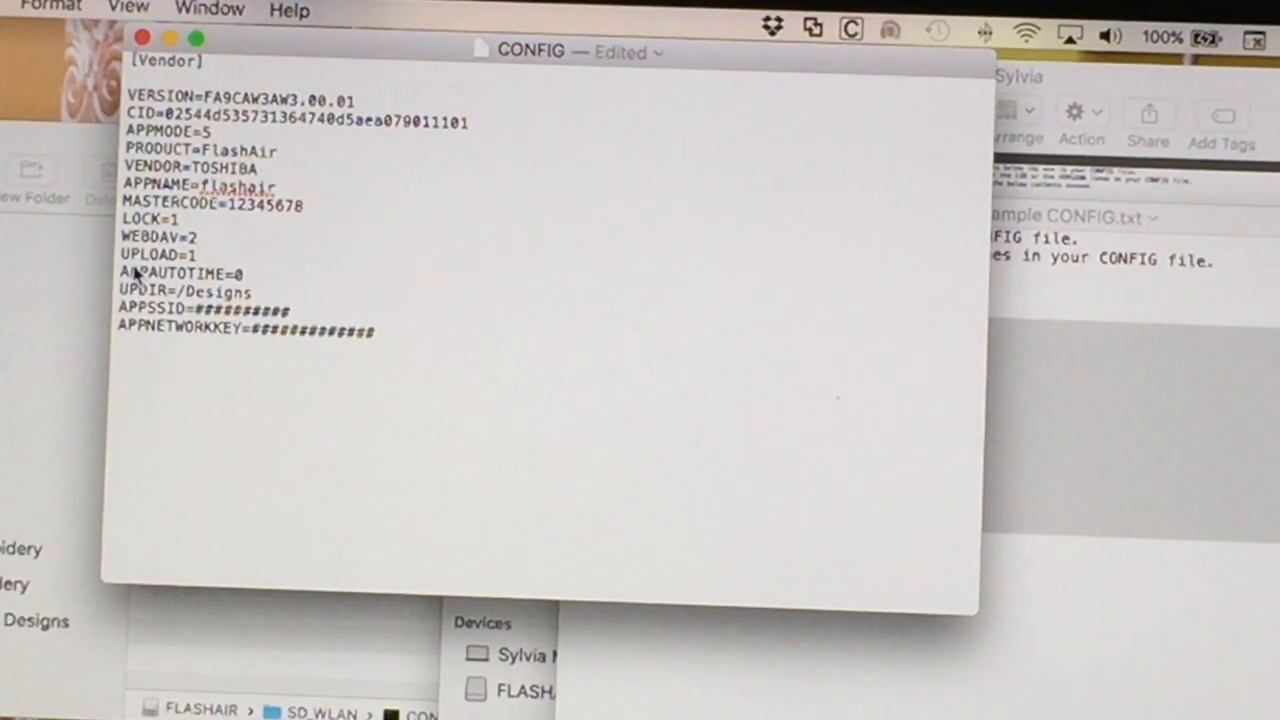
{"action": "double_click", "coordinate": [180, 272]}
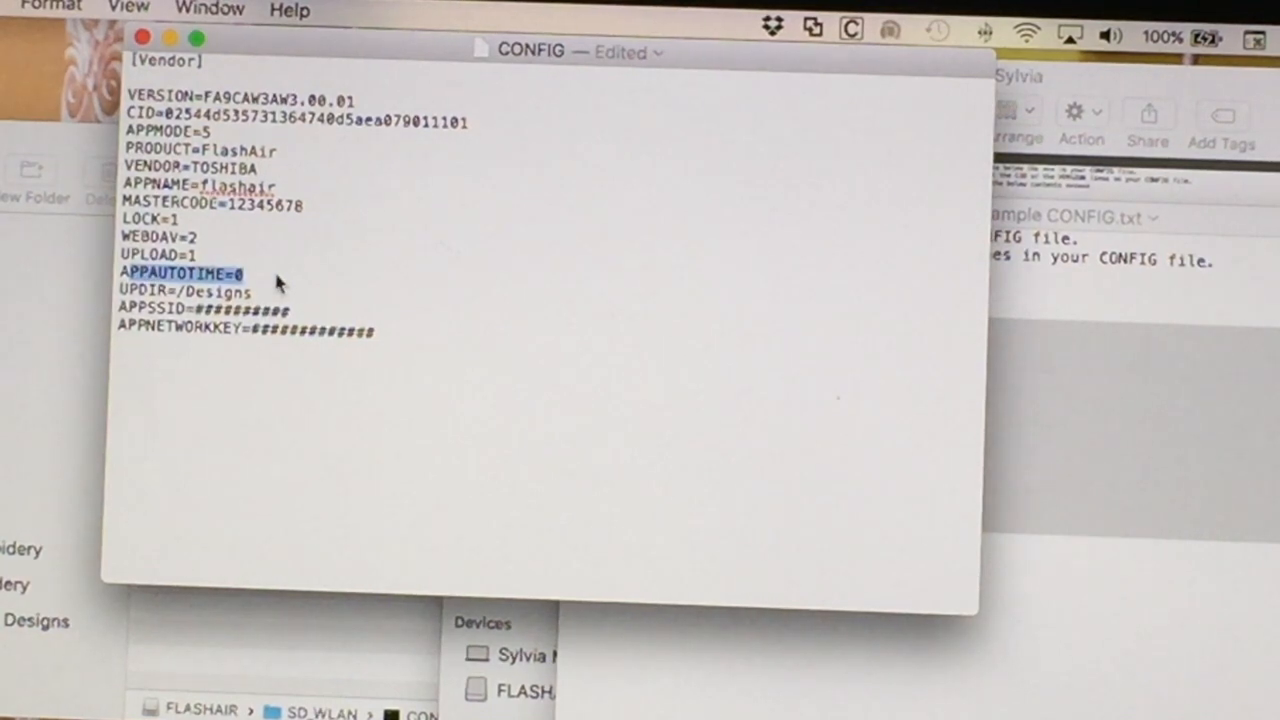
{"action": "mouse_move", "coordinate": [150, 288]}
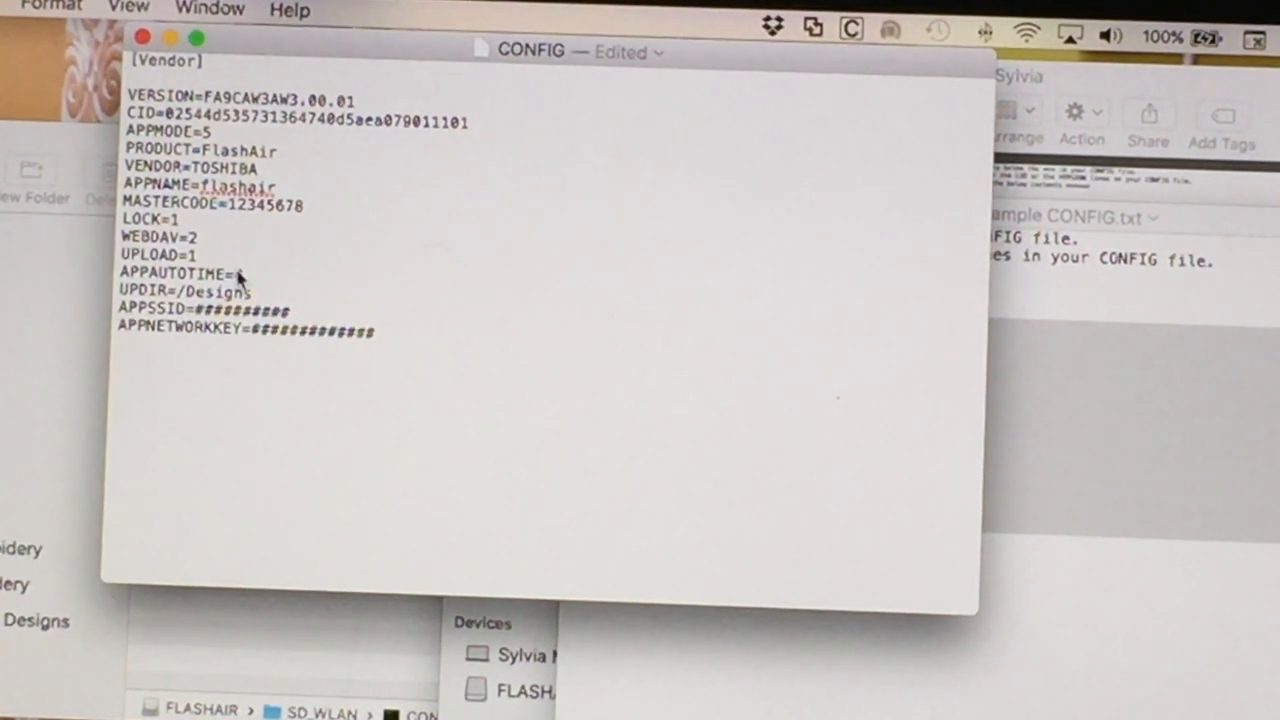
{"action": "type", "text": "0"}
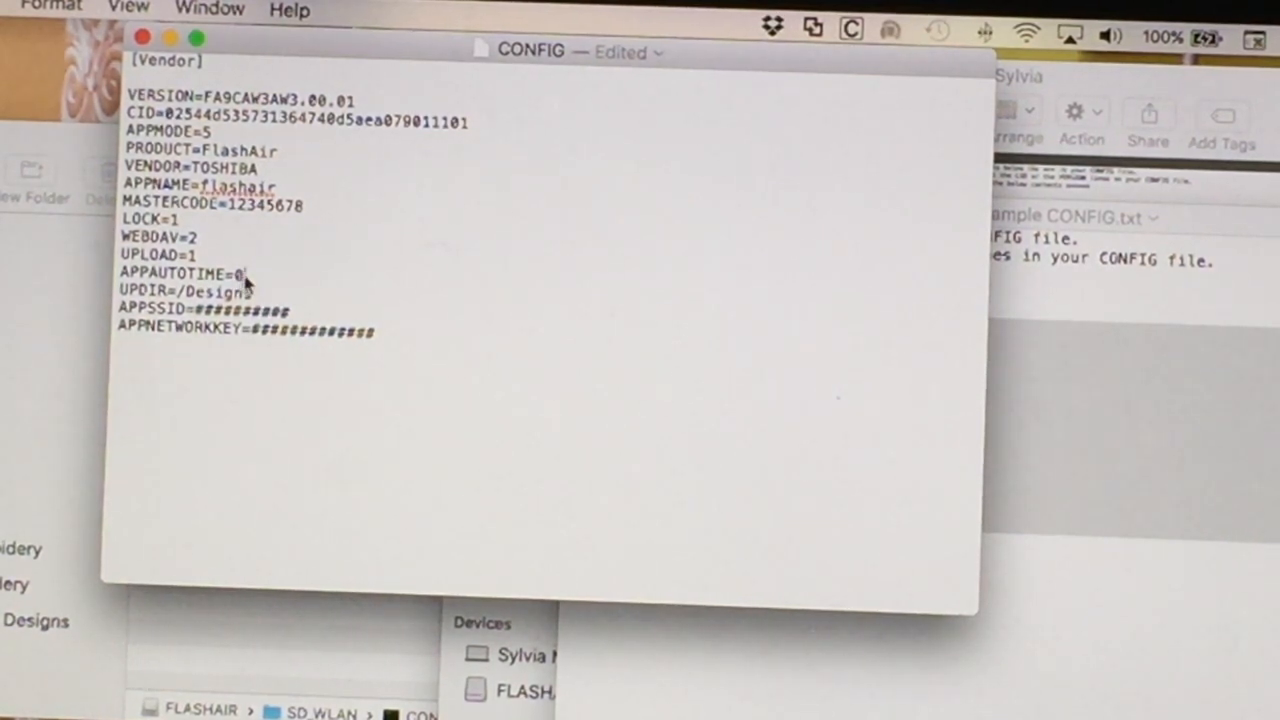
{"action": "mouse_move", "coordinate": [340, 296]}
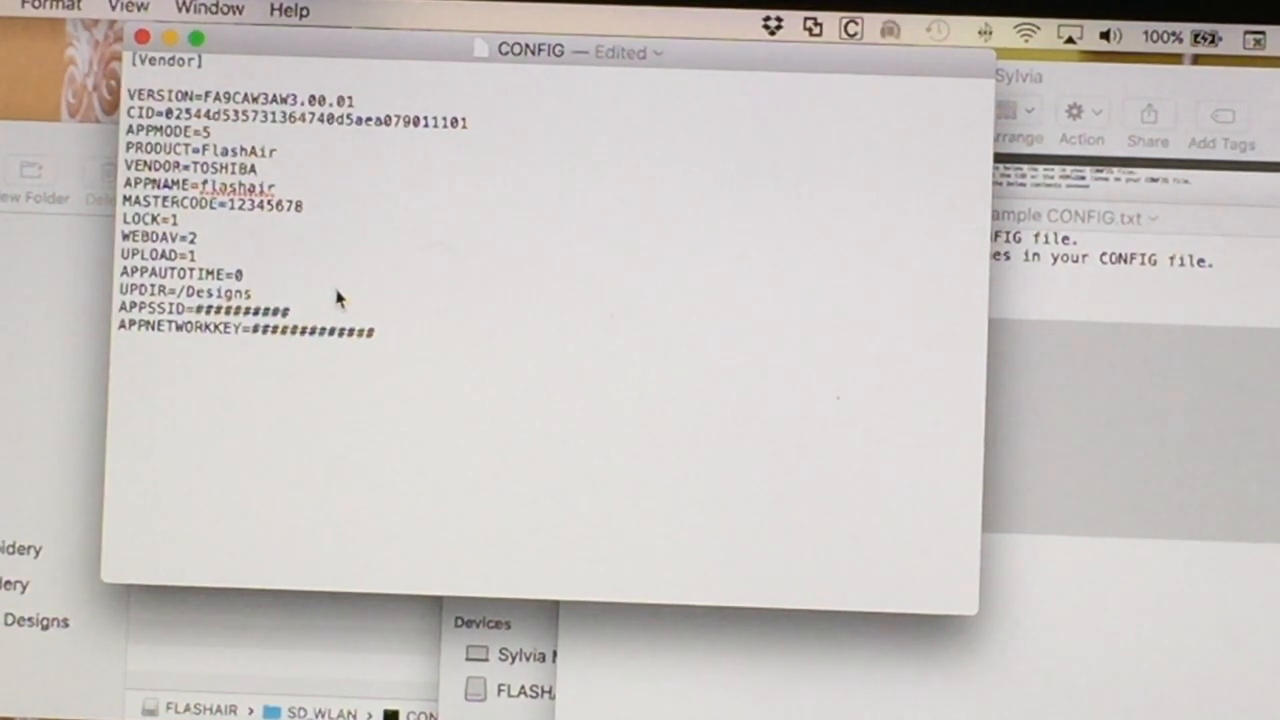
{"action": "mouse_move", "coordinate": [322, 296]}
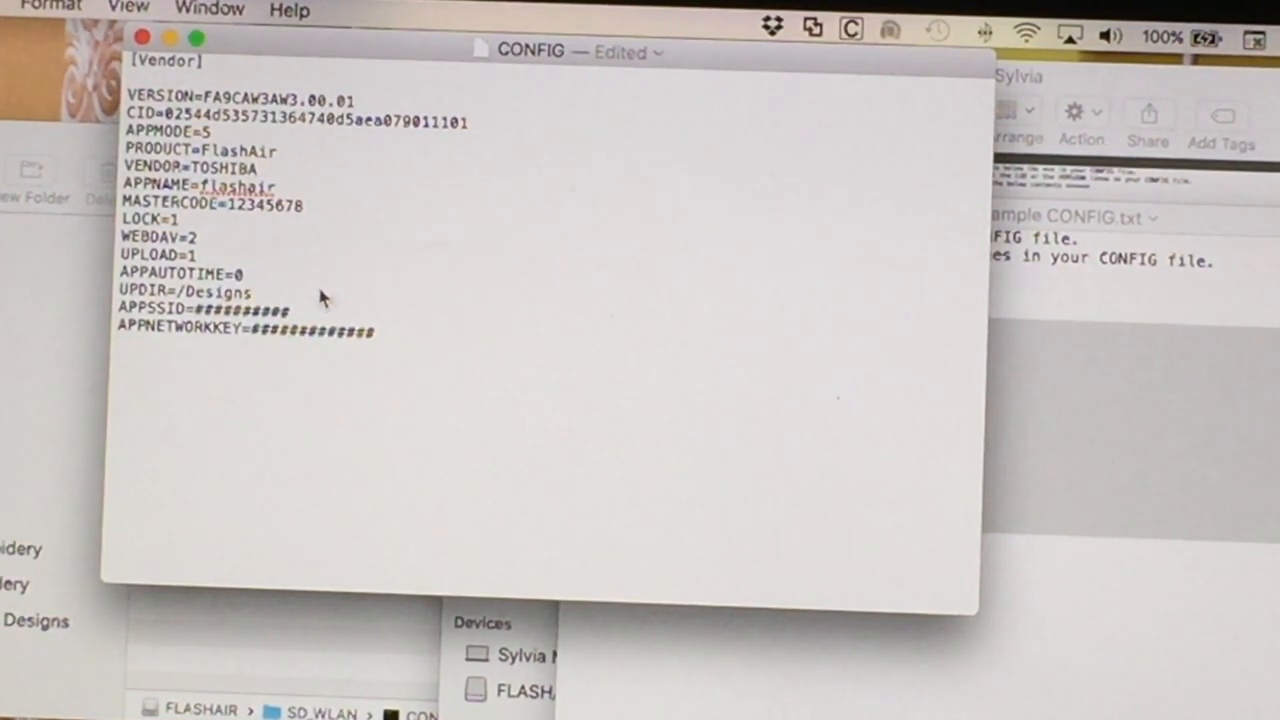
{"action": "double_click", "coordinate": [216, 272]}
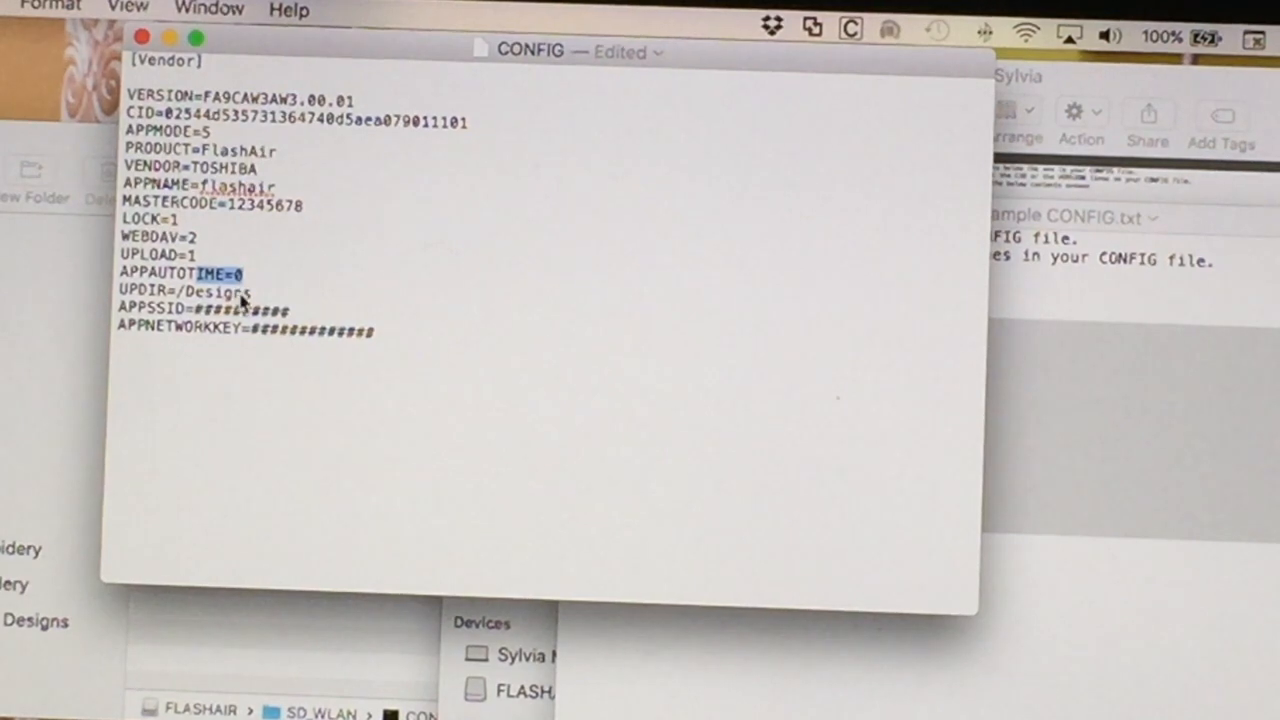
{"action": "left_click", "coordinate": [140, 292]}
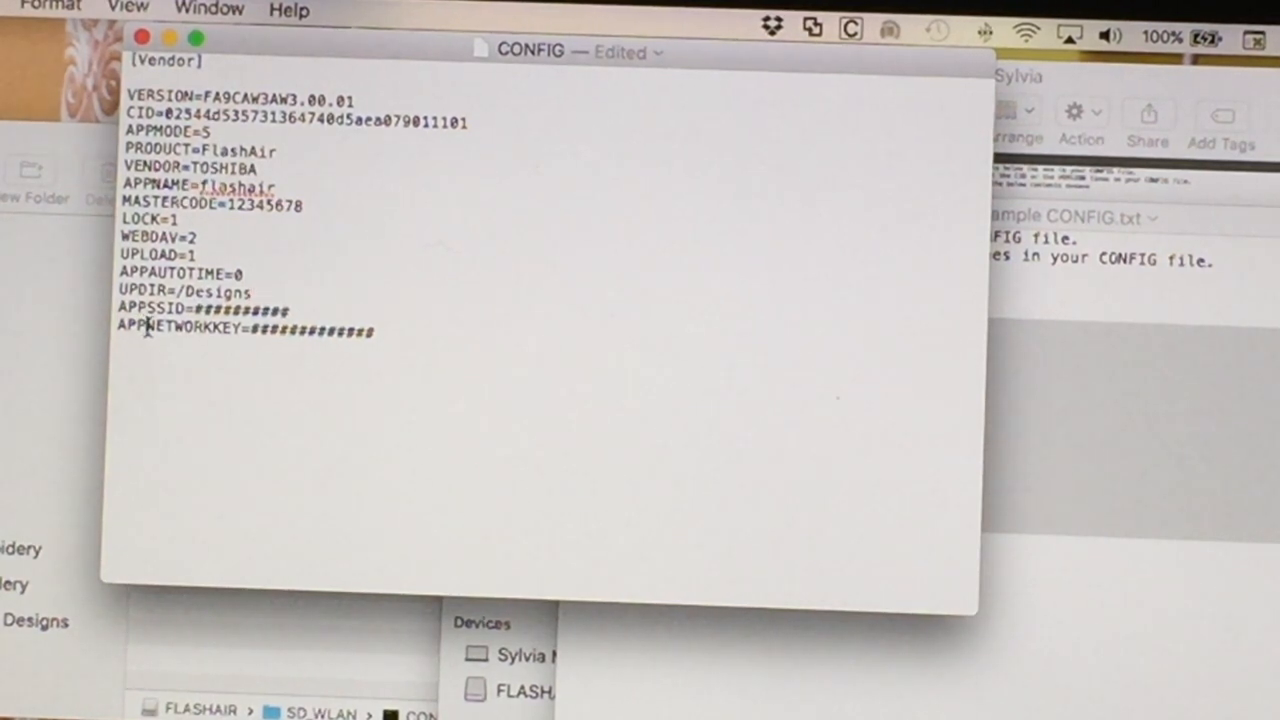
{"action": "mouse_move", "coordinate": [276, 370]}
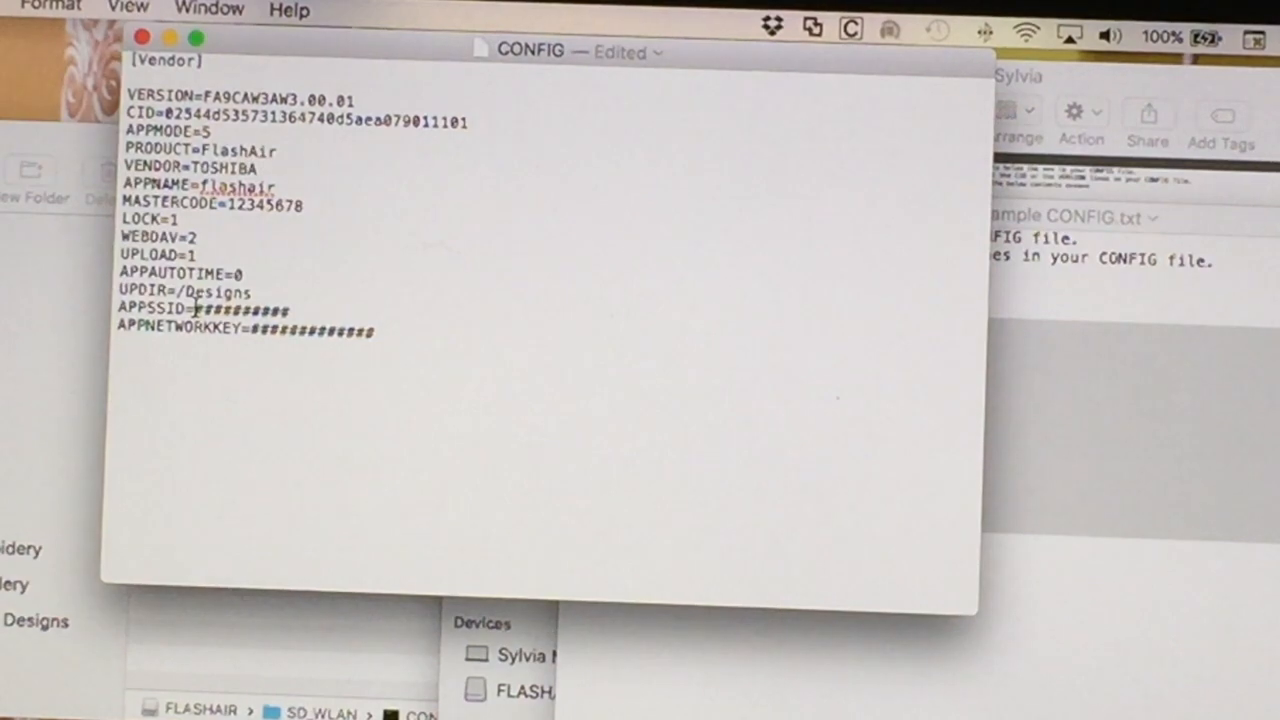
Step: Replace the APPSSID placeholder with the Wi-Fi name 'GouldExtreme' and select the APPNETWORKKEY placeholder
{"action": "double_click", "coordinate": [240, 310]}
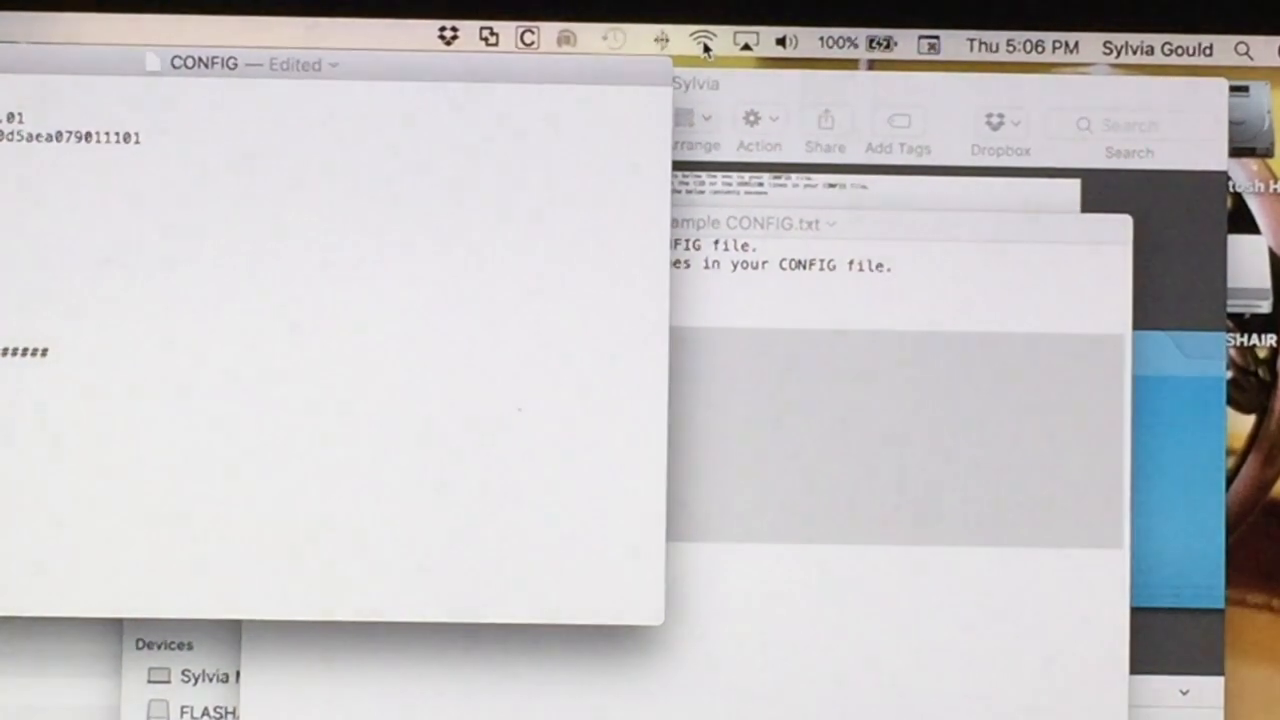
{"action": "left_click", "coordinate": [702, 42]}
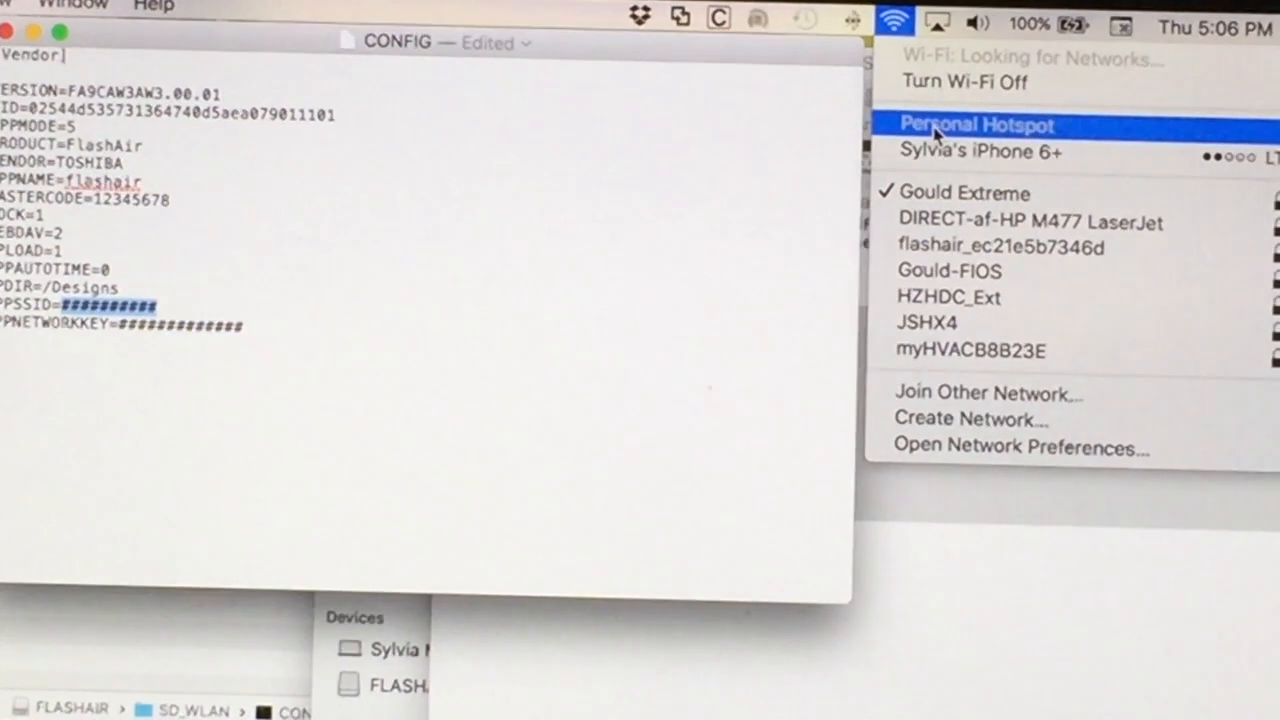
{"action": "mouse_move", "coordinate": [964, 192]}
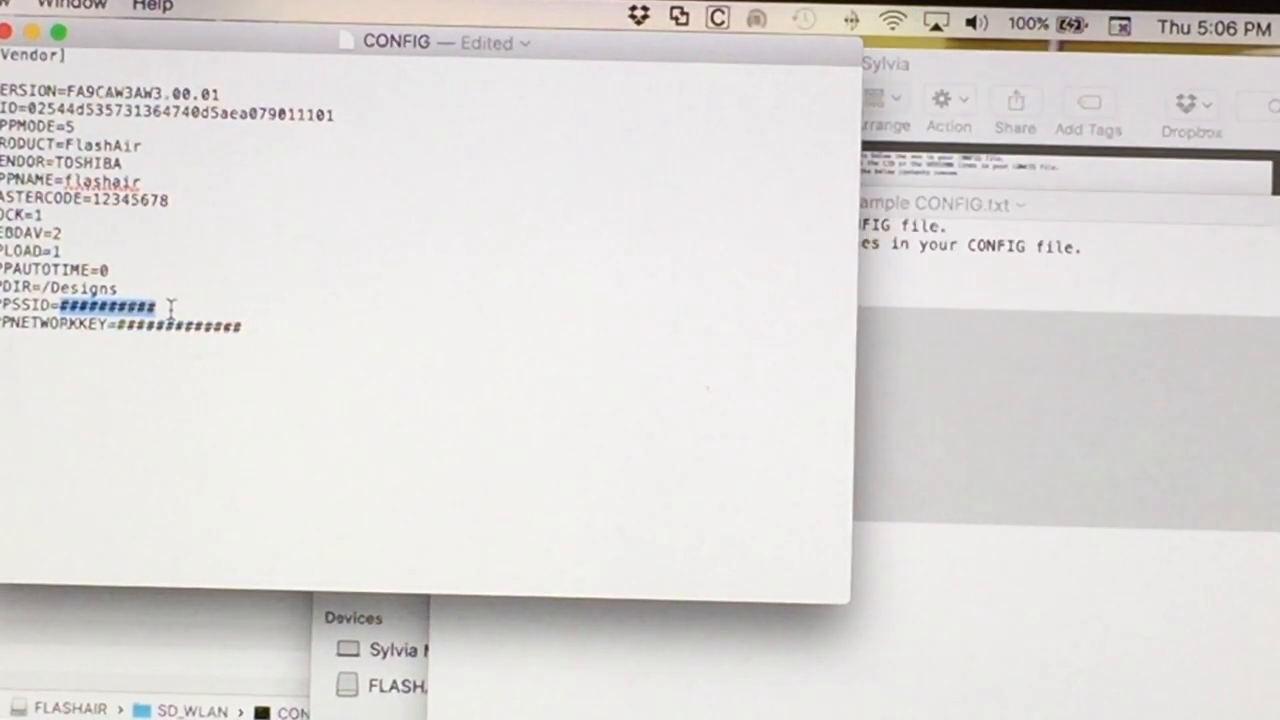
{"action": "type", "text": "Gould"}
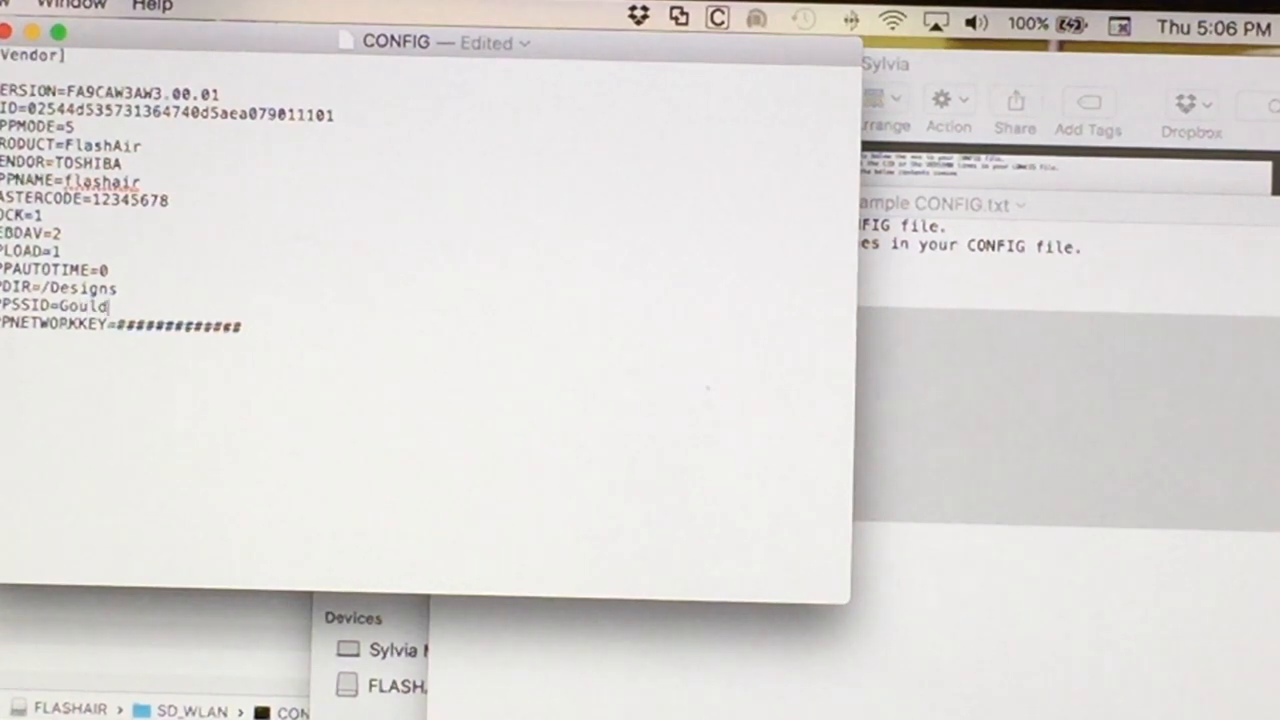
{"action": "type", "text": "Extreme"}
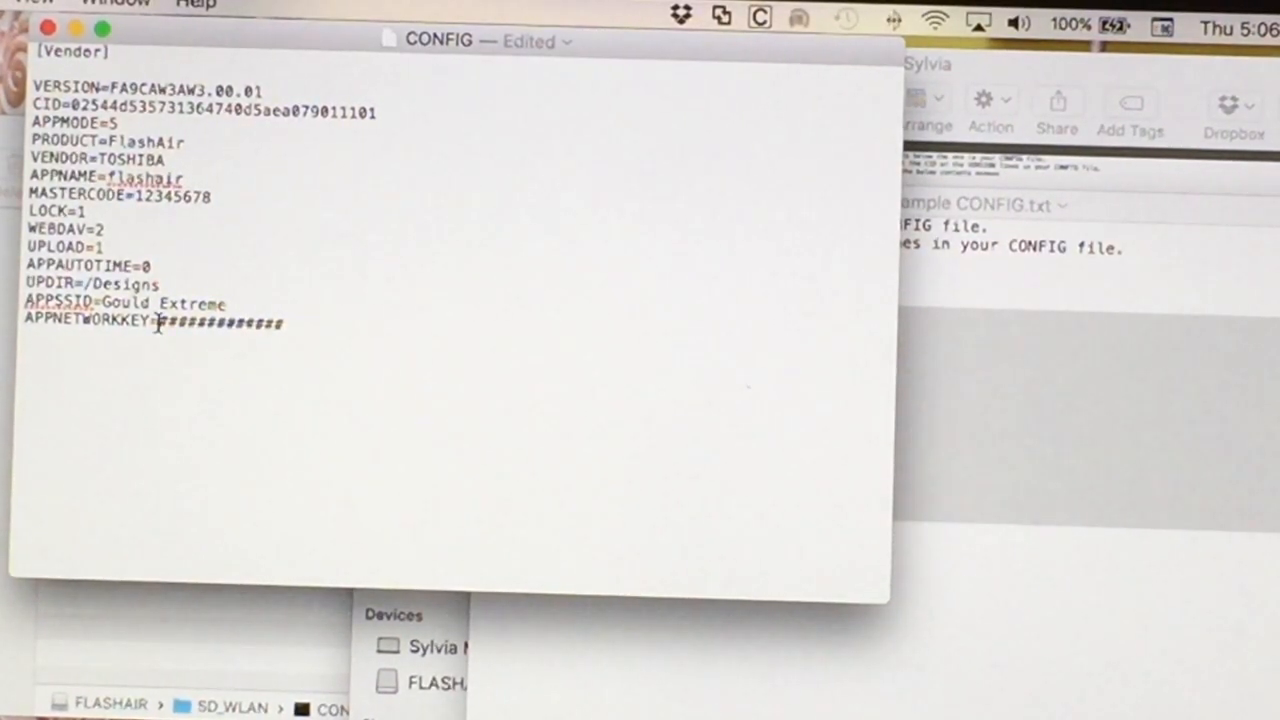
{"action": "left_click_drag", "start_coordinate": [160, 324], "coordinate": [284, 324]}
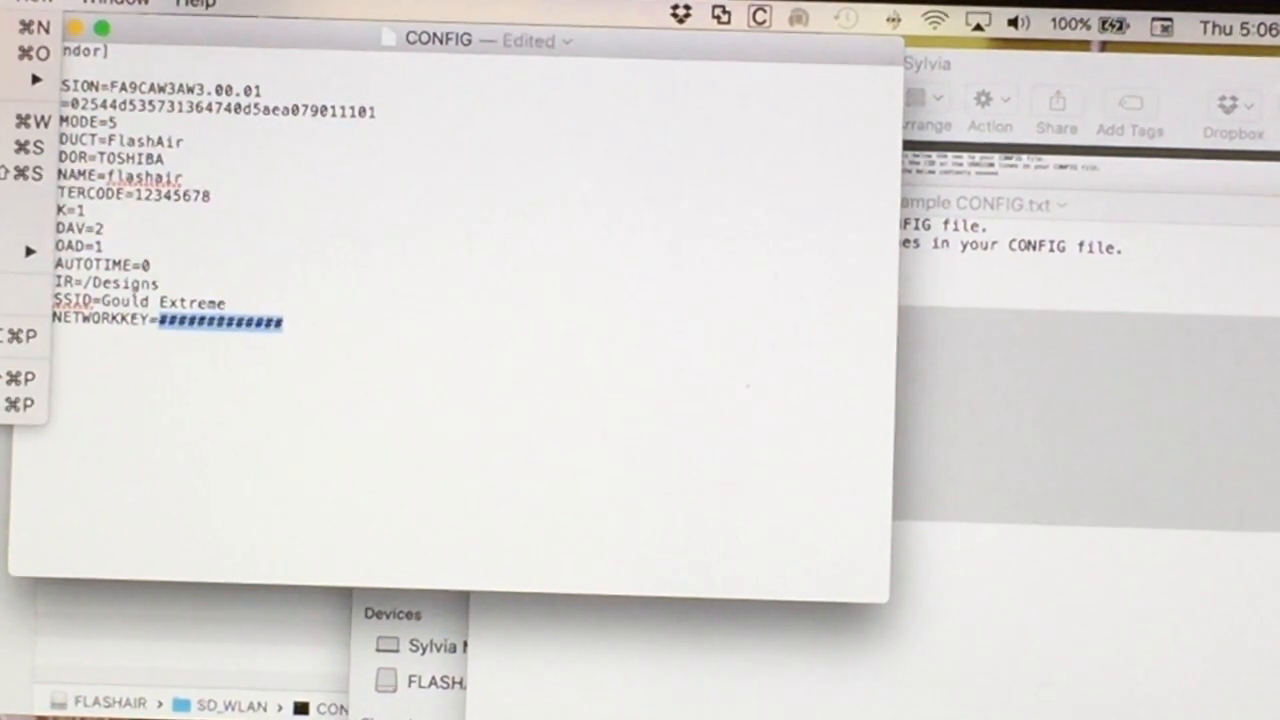
Step: Save the CONFIG file with the Wi-Fi password filled in
{"action": "left_click", "coordinate": [352, 124]}
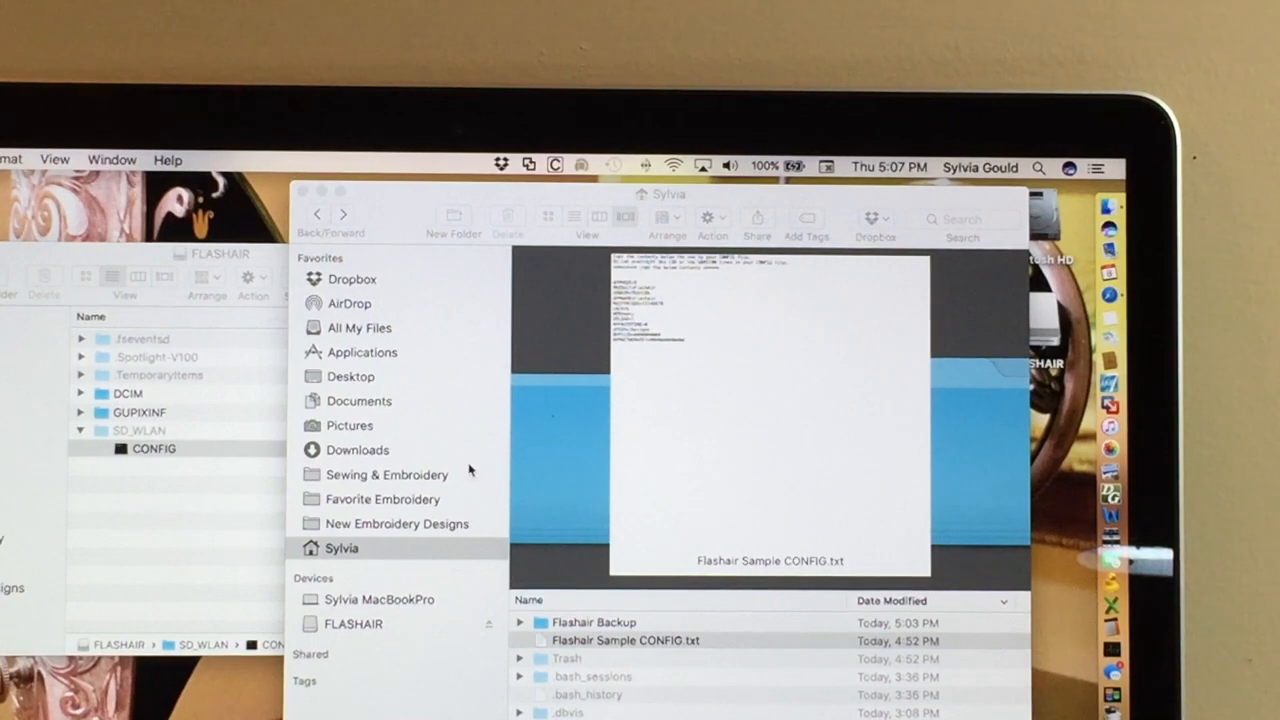
{"action": "mouse_move", "coordinate": [464, 638]}
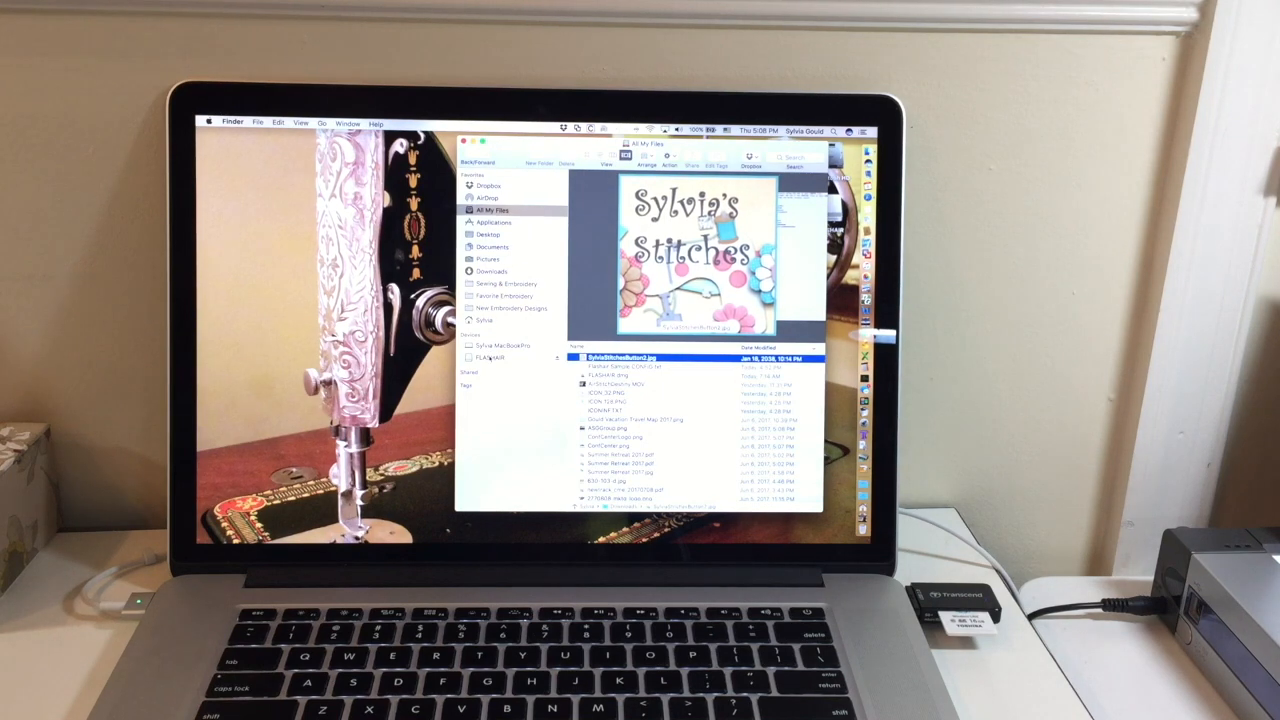
Step: Show the FLASHAIR card's contents from the Devices sidebar
{"action": "left_click", "coordinate": [490, 358]}
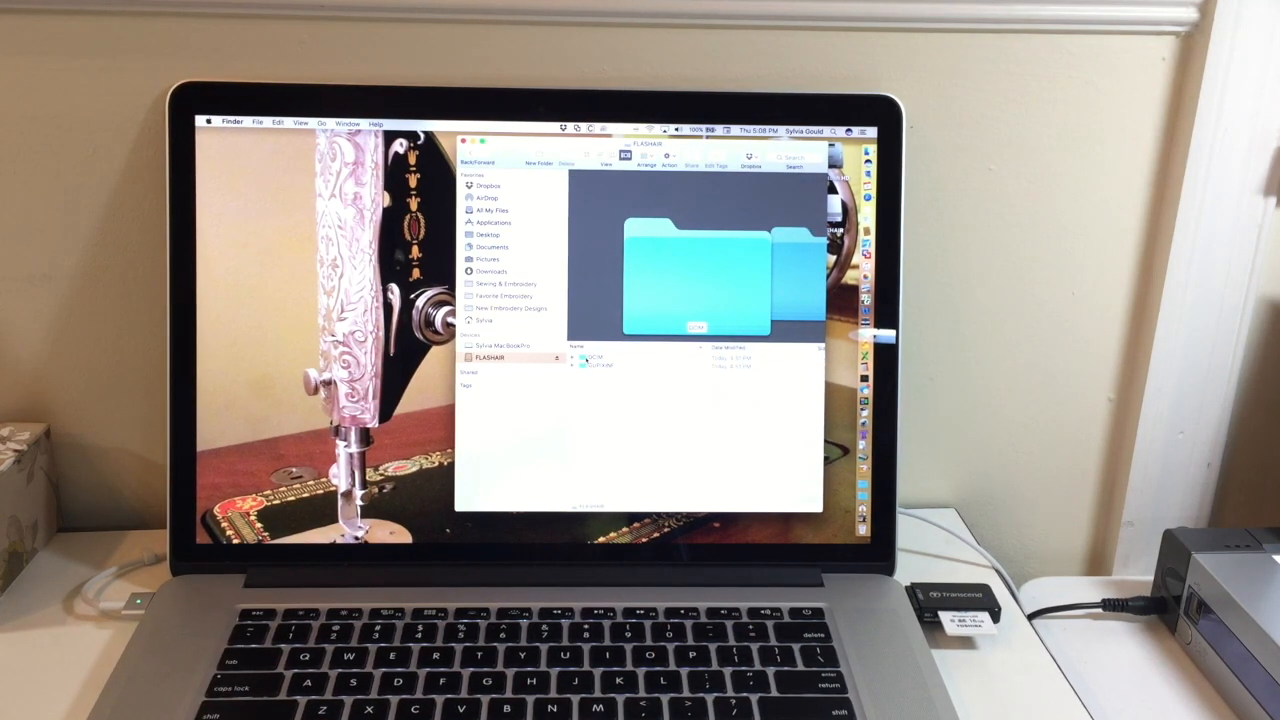
{"action": "left_click", "coordinate": [600, 356]}
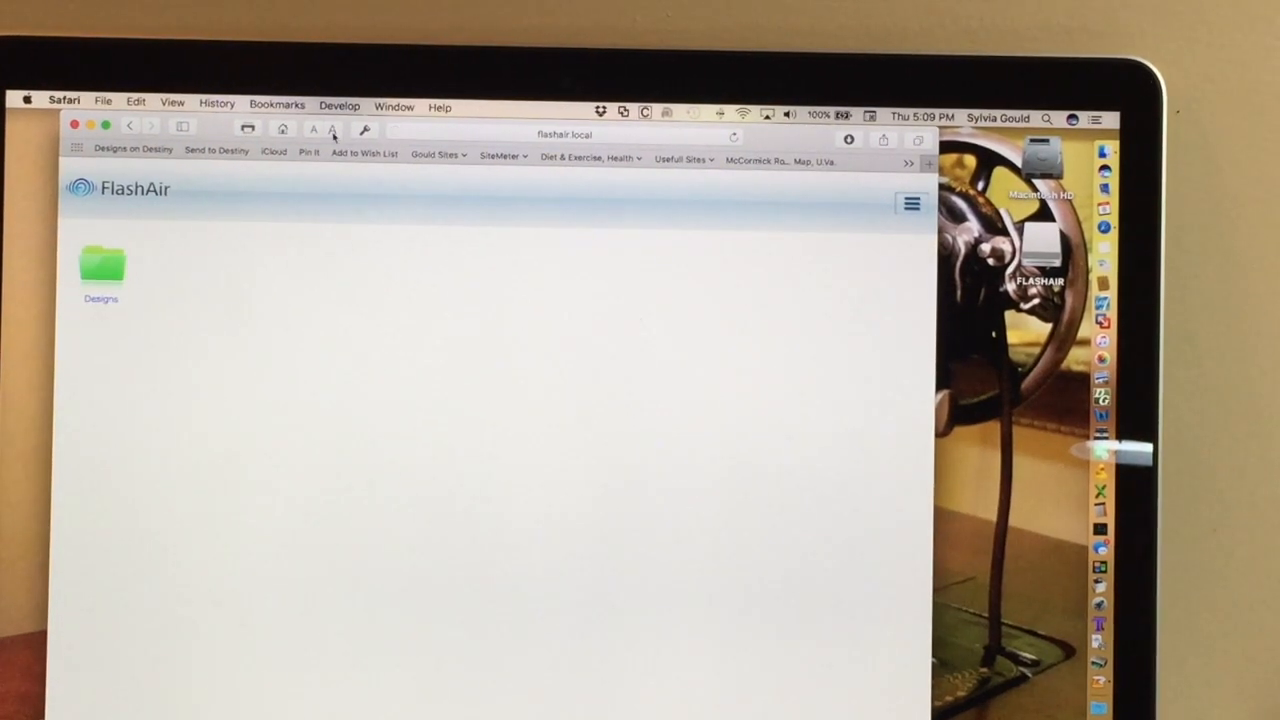
{"action": "mouse_move", "coordinate": [216, 150]}
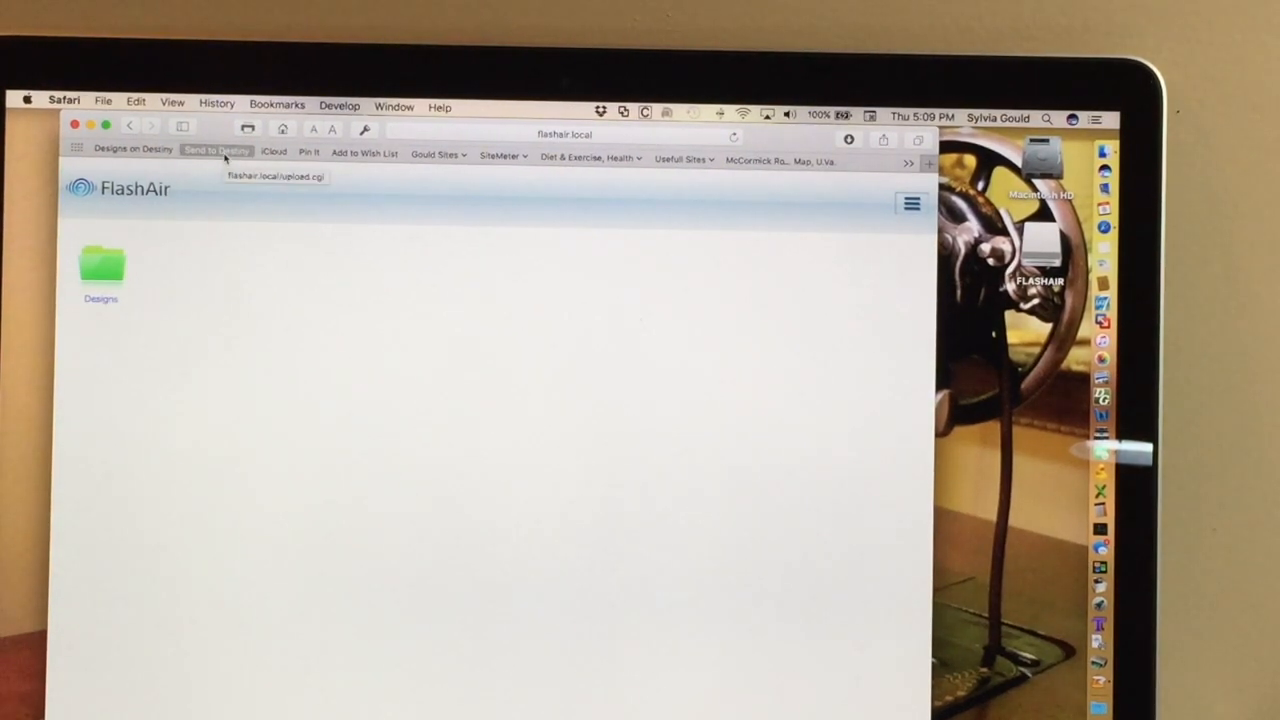
{"action": "mouse_move", "coordinate": [300, 188]}
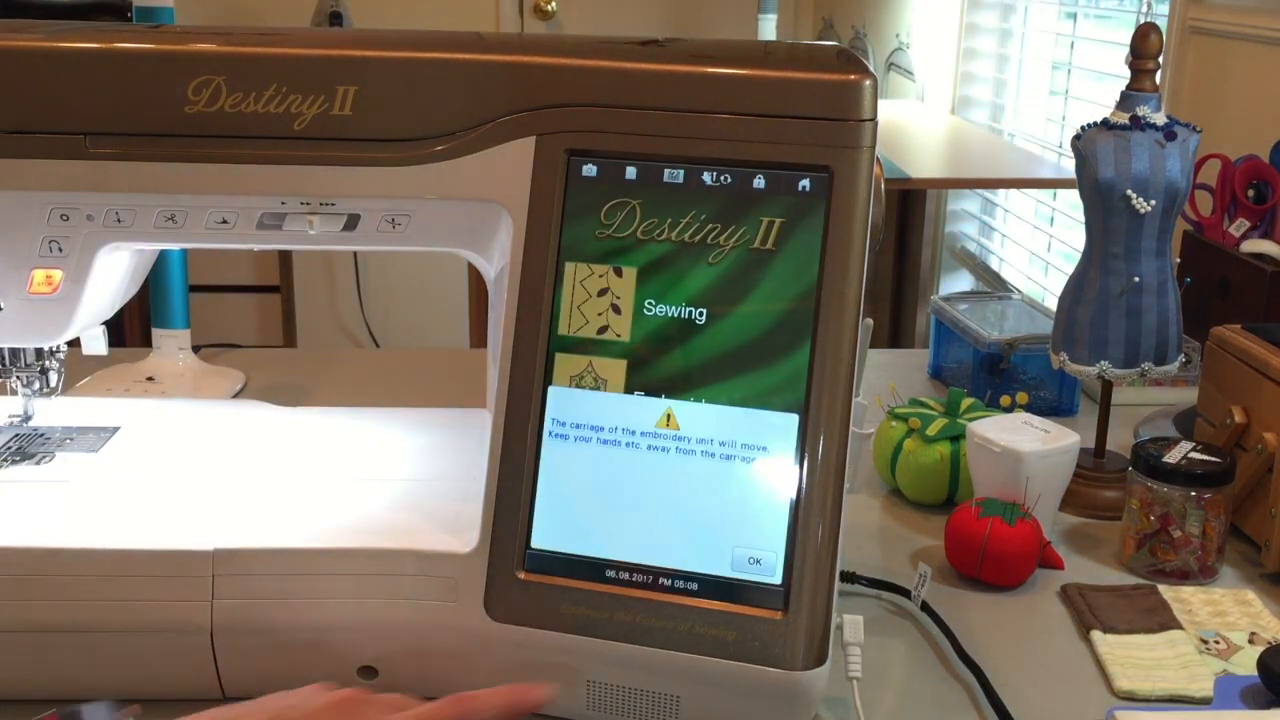
Step: Dismiss the carriage warning and browse the card's SD_WLAN and Designs folders on the touch screen
{"action": "left_click", "coordinate": [754, 560]}
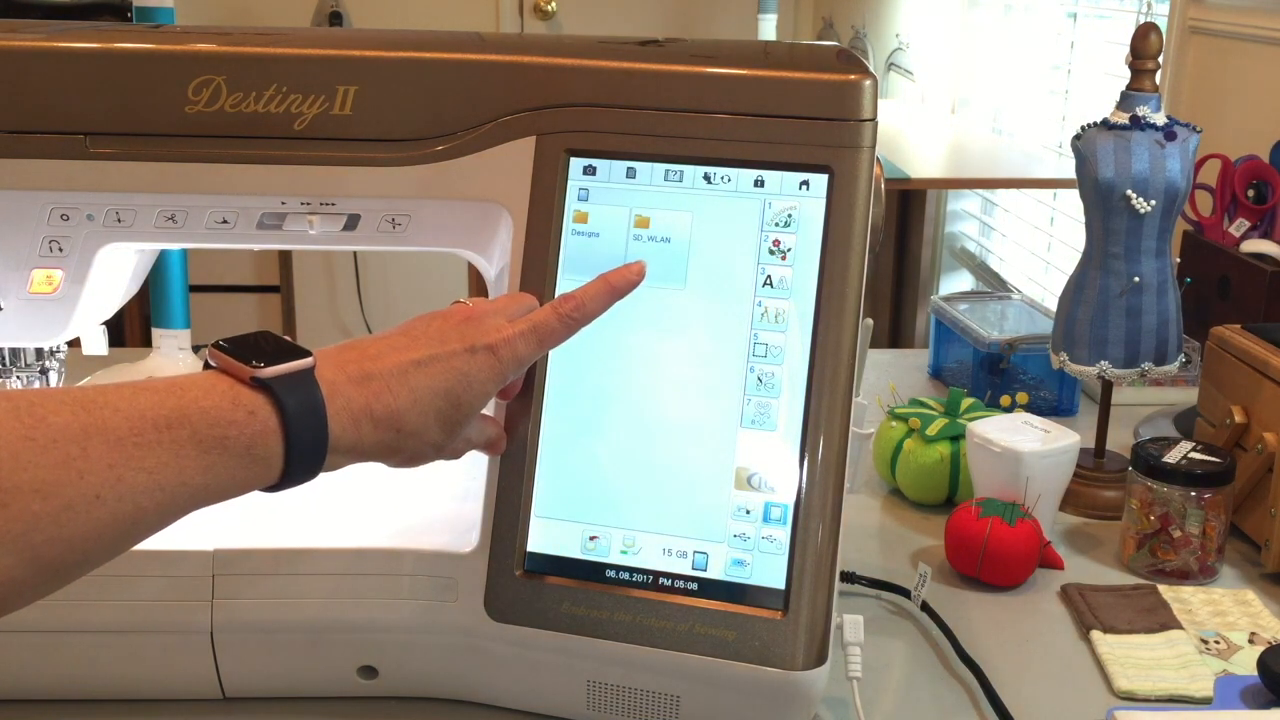
{"action": "left_click", "coordinate": [584, 224]}
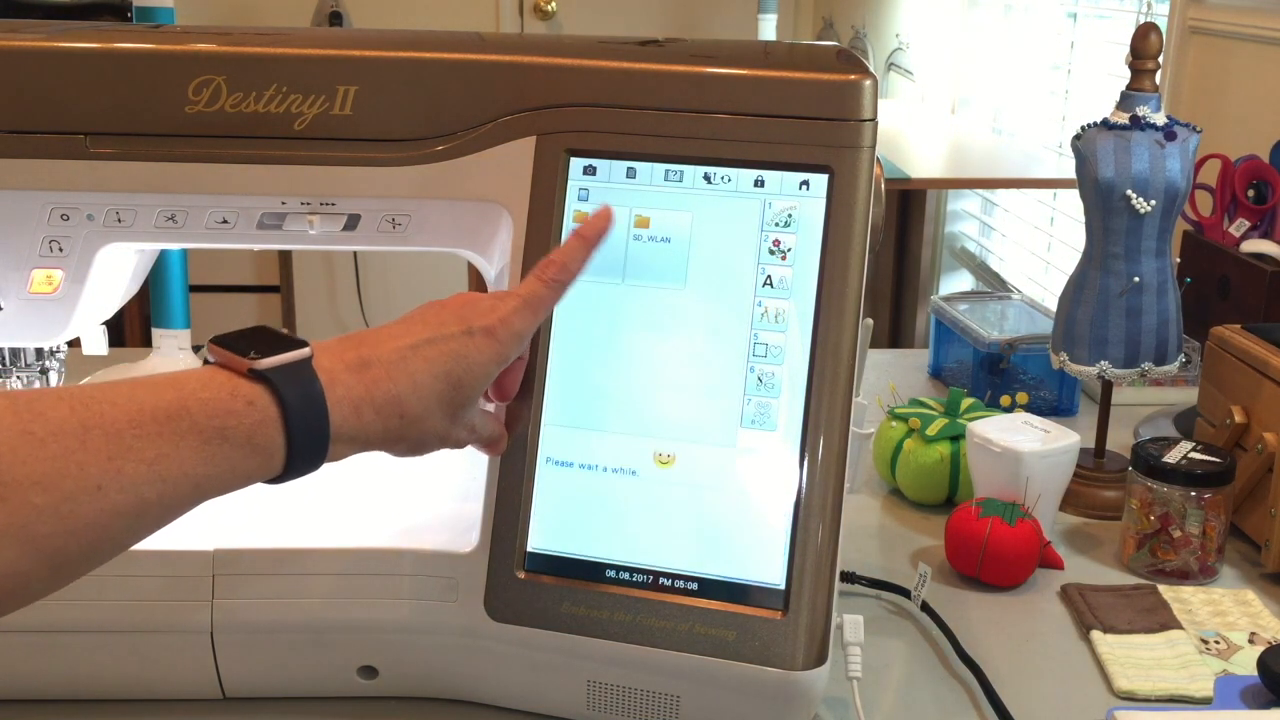
{"action": "left_click", "coordinate": [650, 240]}
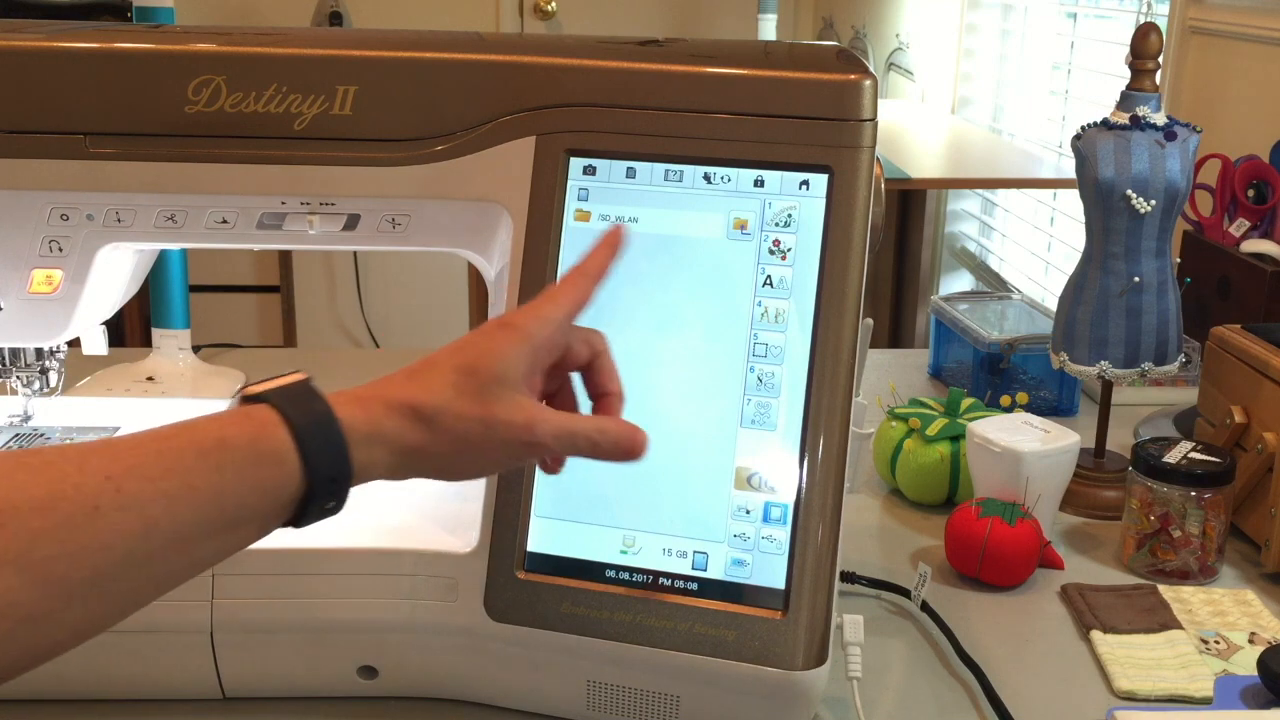
{"action": "left_click", "coordinate": [590, 222]}
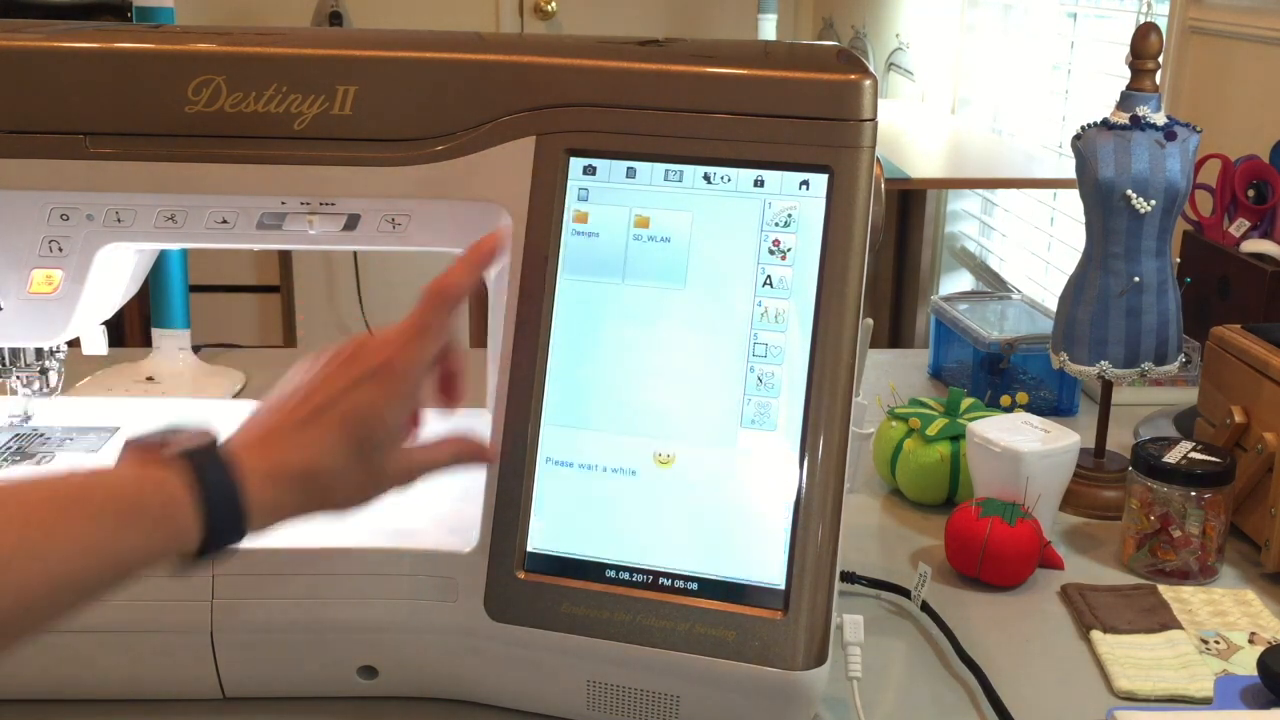
{"action": "left_click", "coordinate": [584, 230]}
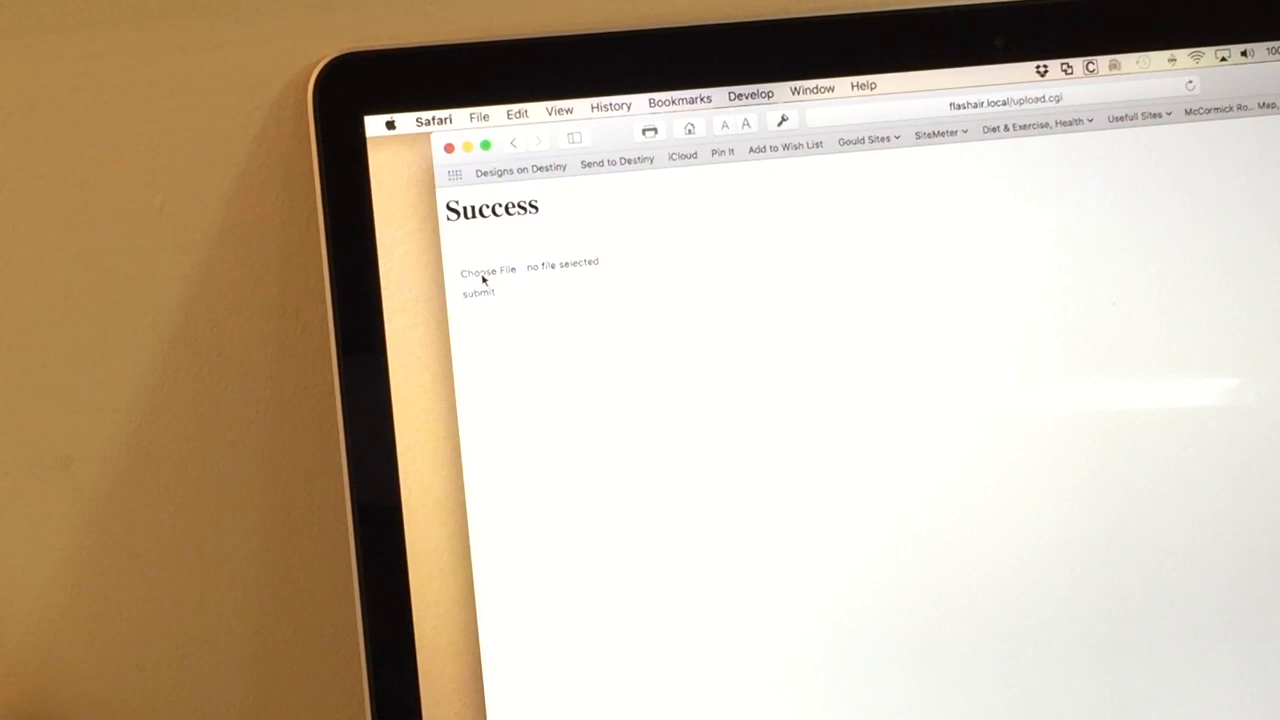
Step: Pick an embroidery design from Favorite Embroidery on the FlashAir upload page and submit it
{"action": "left_click", "coordinate": [488, 270]}
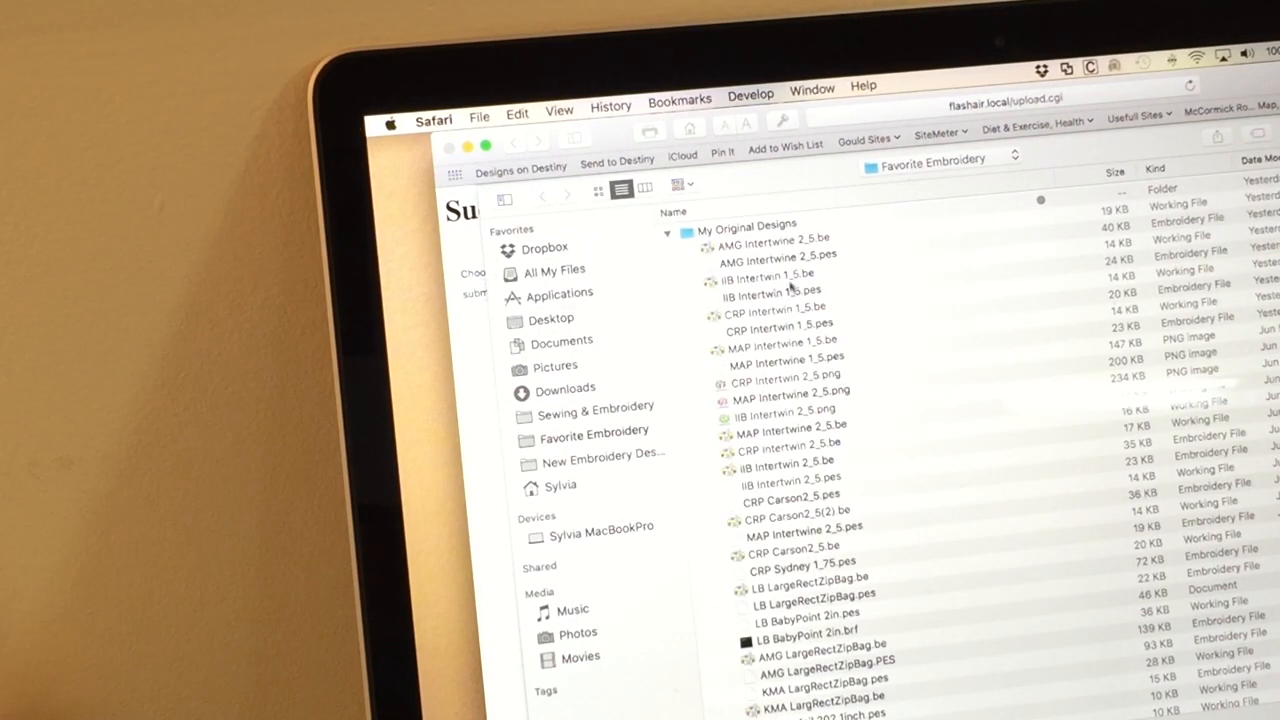
{"action": "mouse_move", "coordinate": [790, 464]}
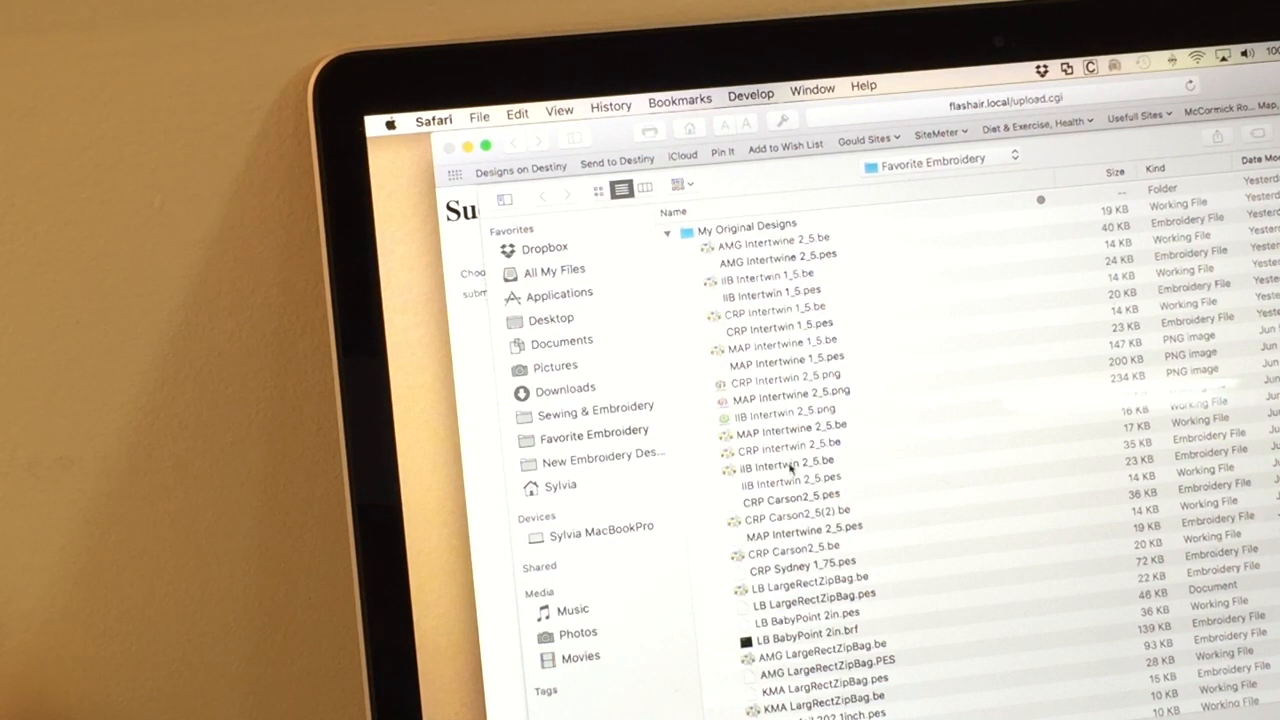
{"action": "mouse_move", "coordinate": [804, 656]}
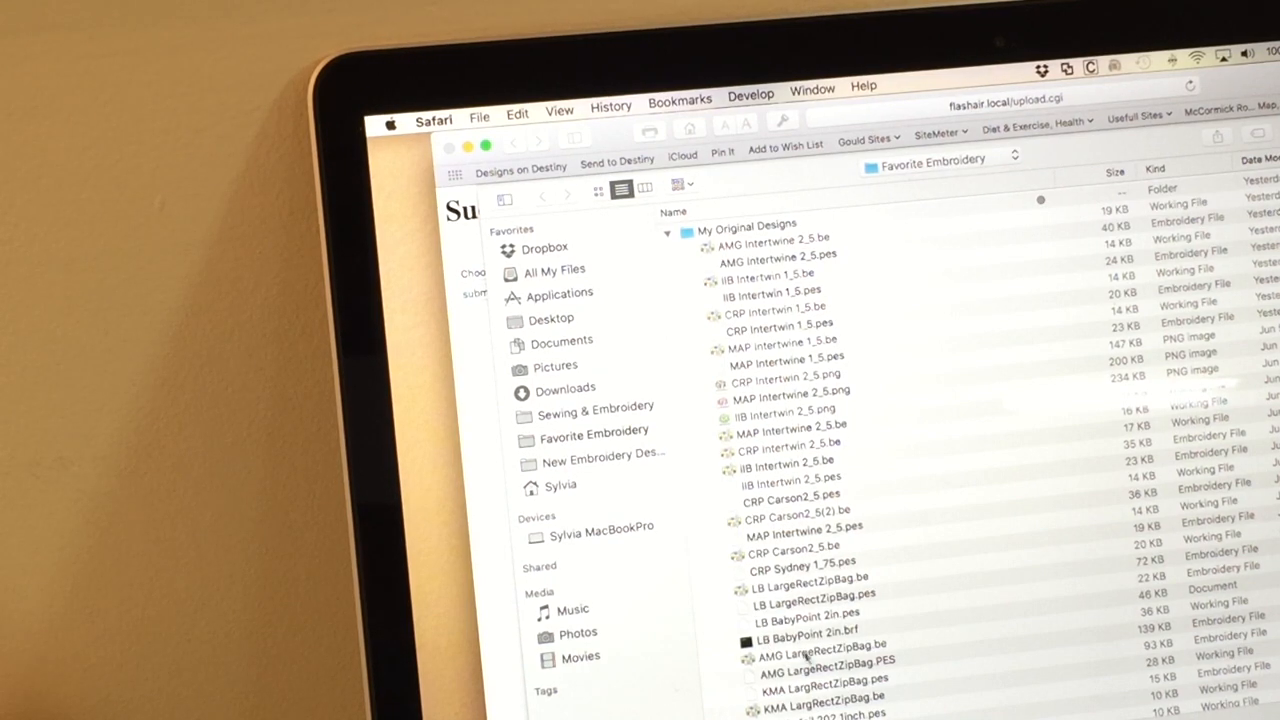
{"action": "left_click", "coordinate": [804, 612]}
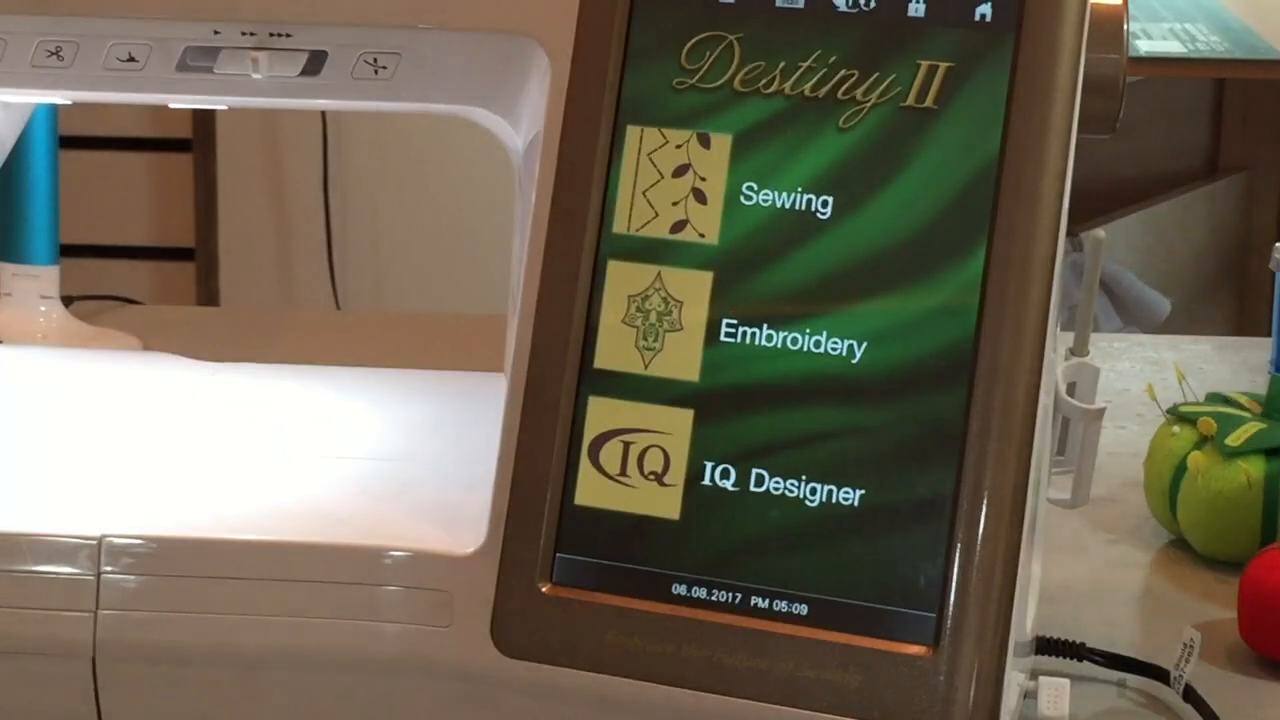
Step: Enter Embroidery mode and list the card's Designs folder showing the uploaded LB BabyPoint design
{"action": "left_click", "coordinate": [656, 320]}
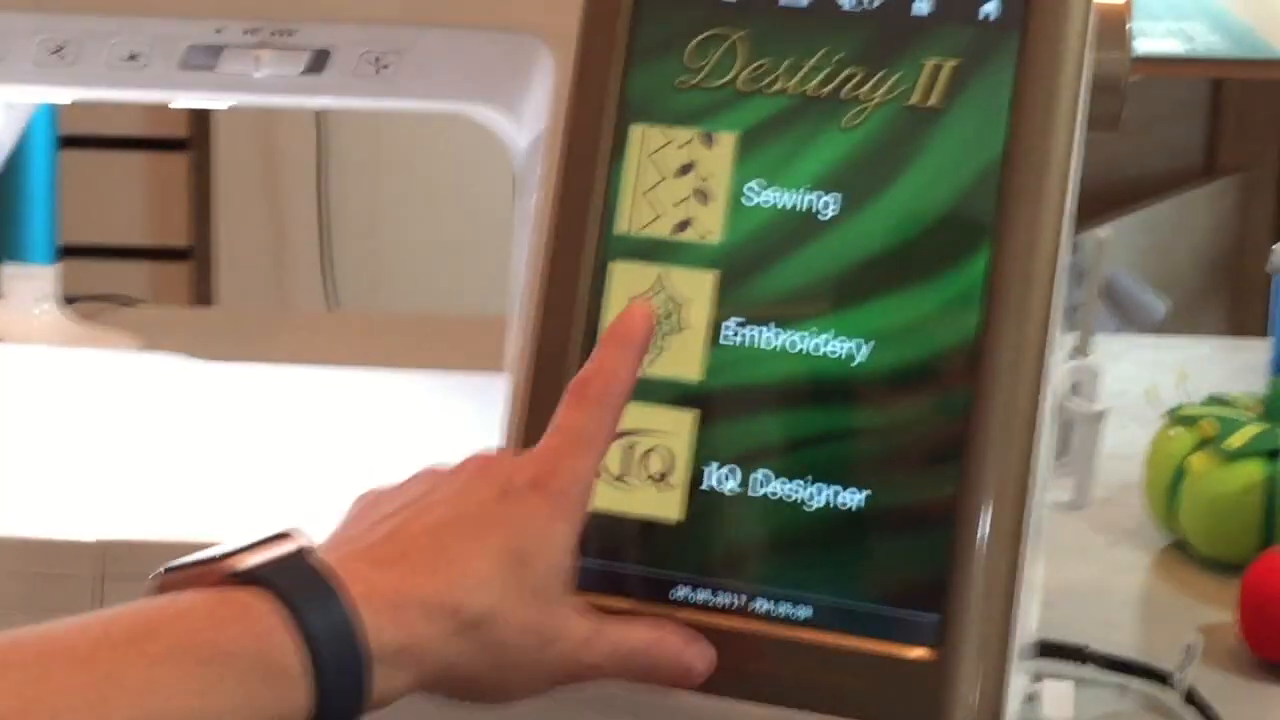
{"action": "left_click", "coordinate": [660, 330]}
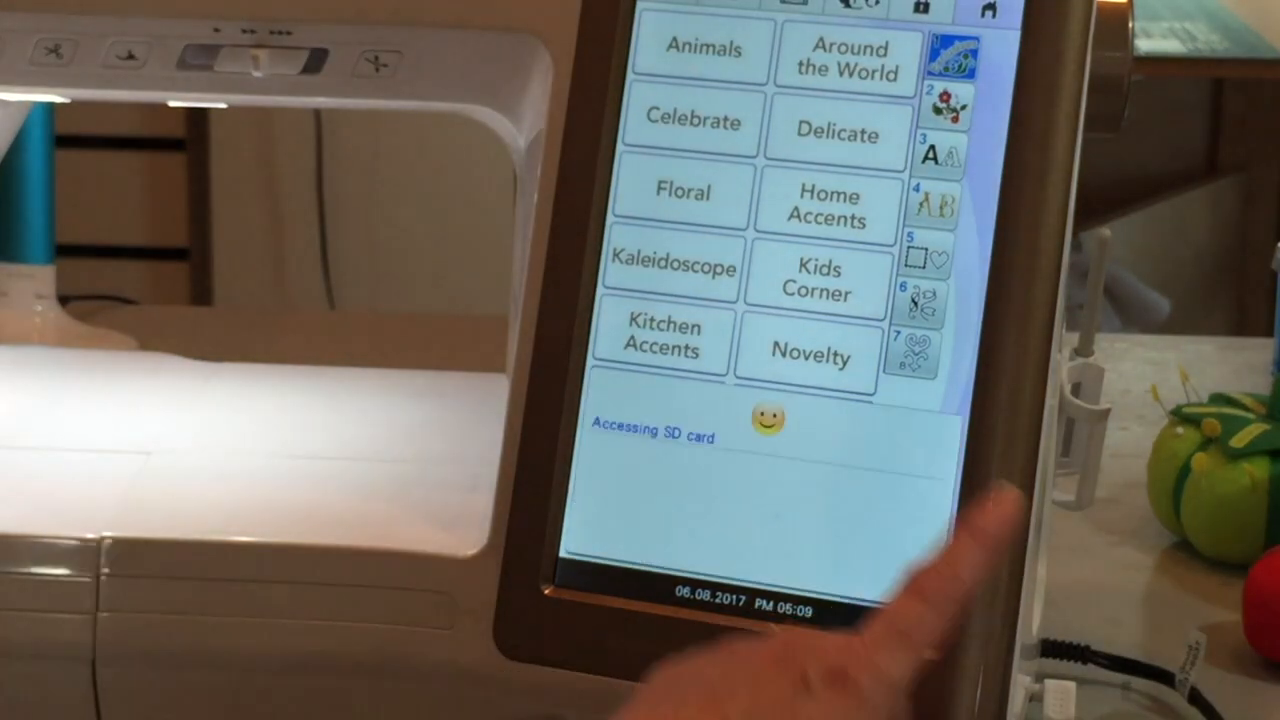
{"action": "left_click", "coordinate": [928, 504]}
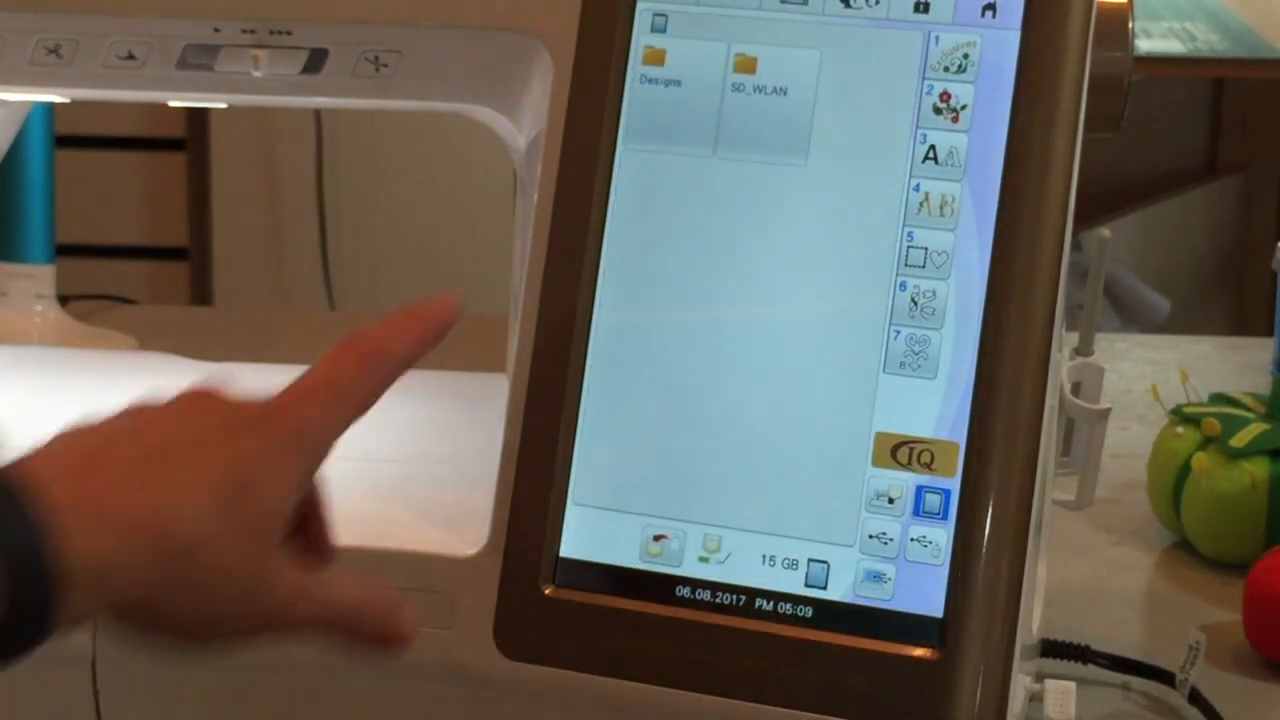
{"action": "left_click", "coordinate": [656, 60]}
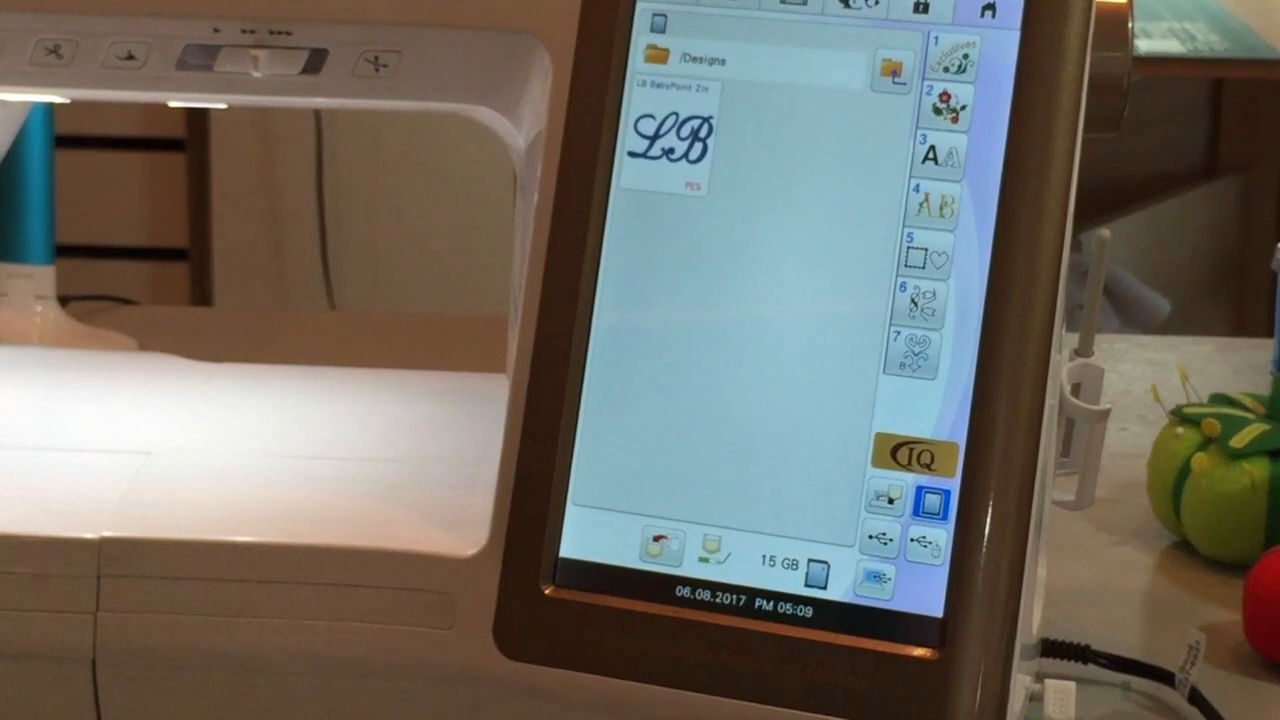